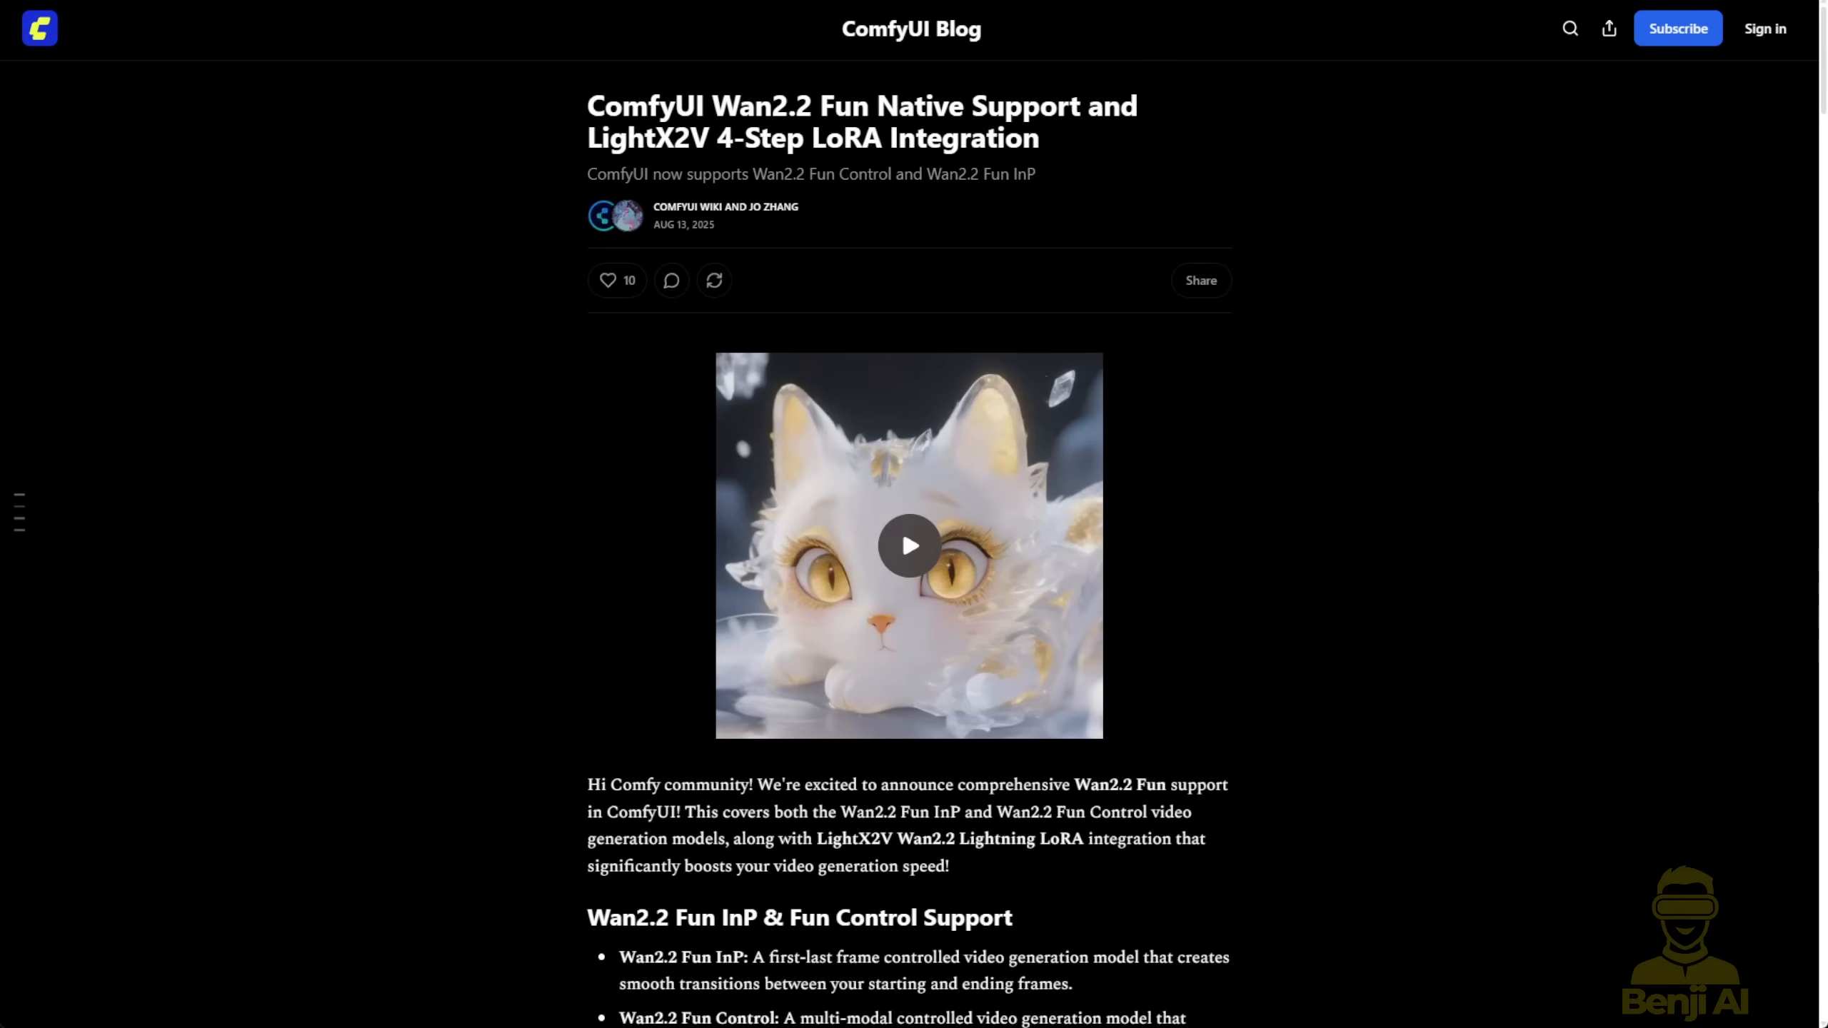
mouse_move(1406, 252)
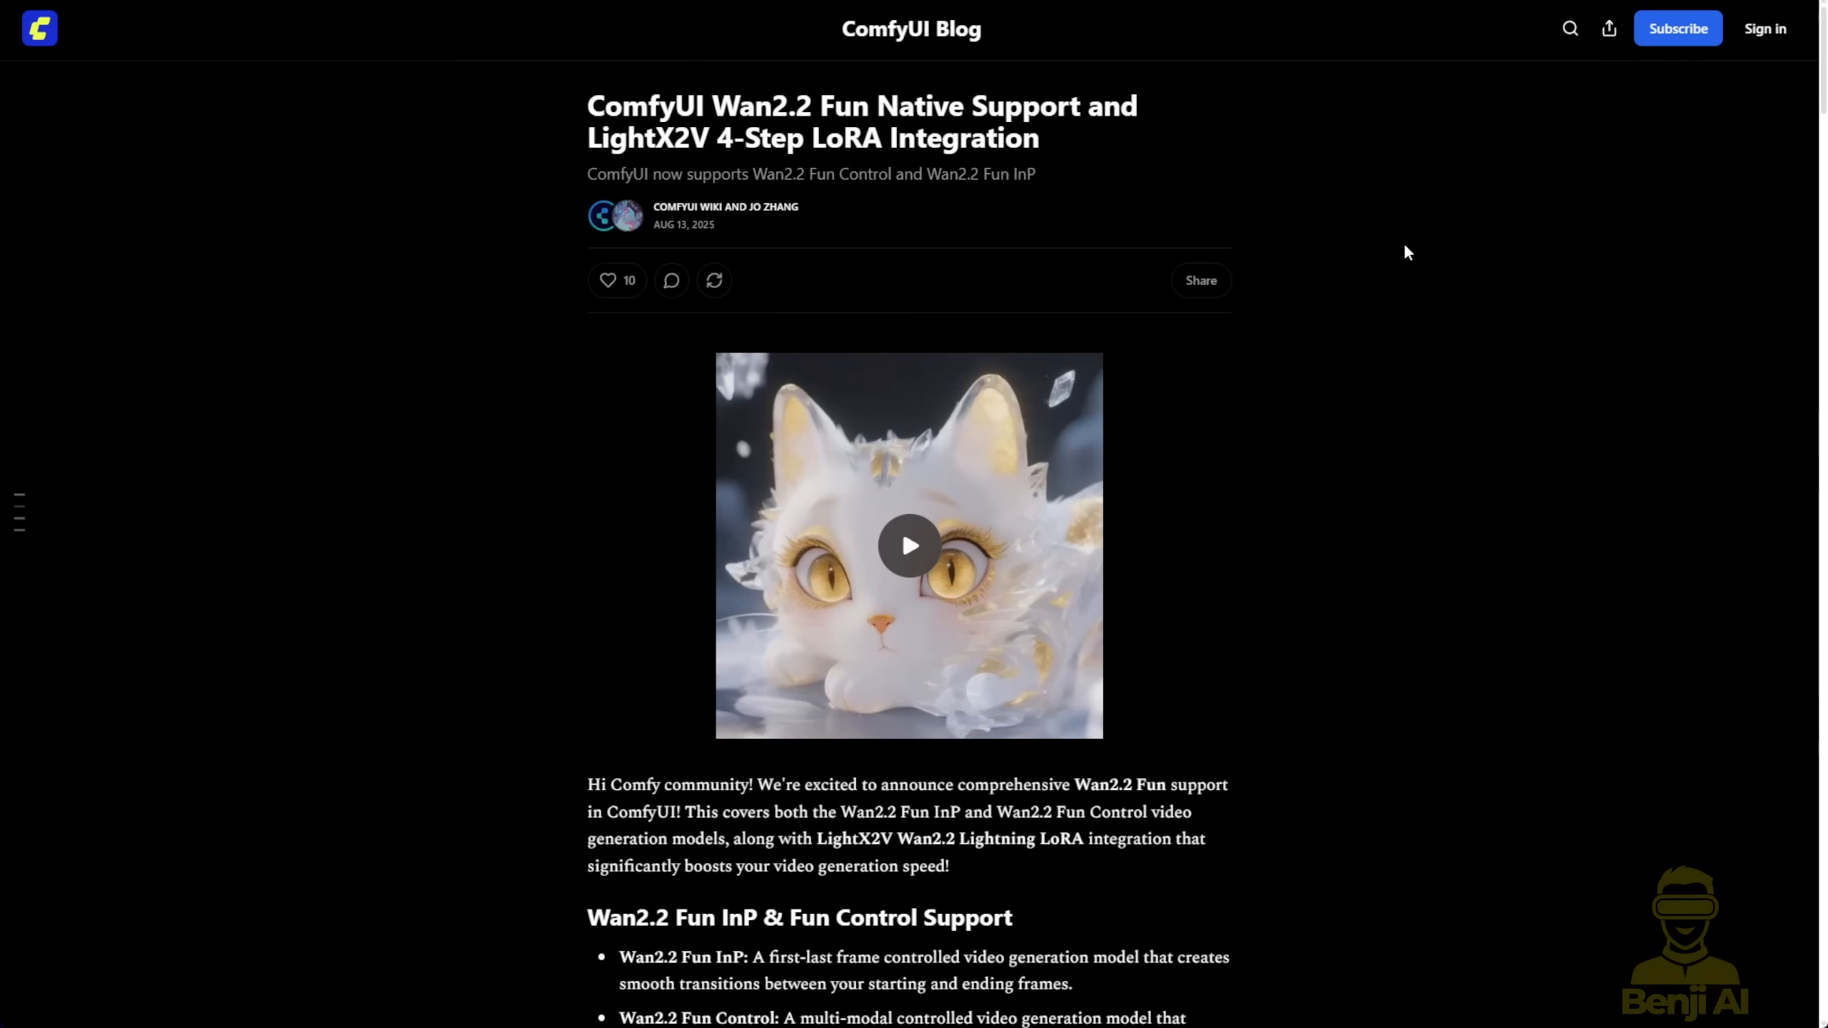
mouse_move(1387, 246)
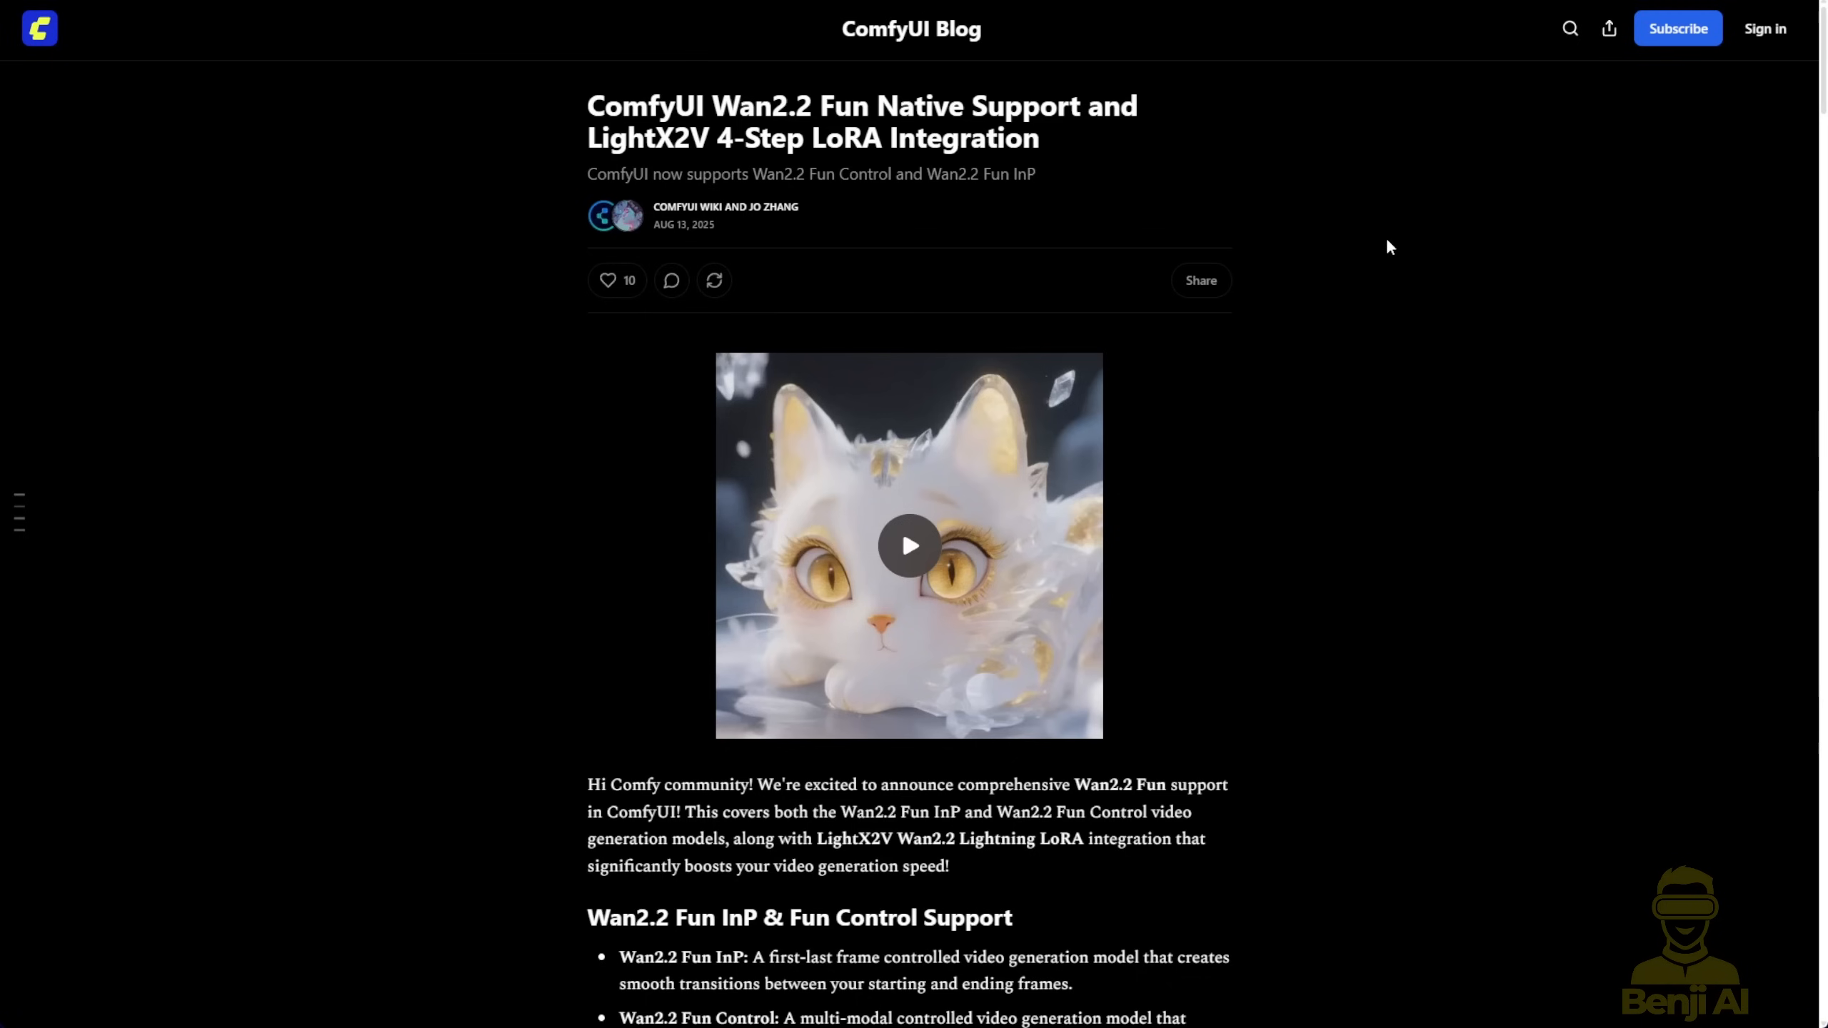
Scroll through the blog's Getting Started list before returning to the ComfyUI workflow tab
scroll(down, 3)
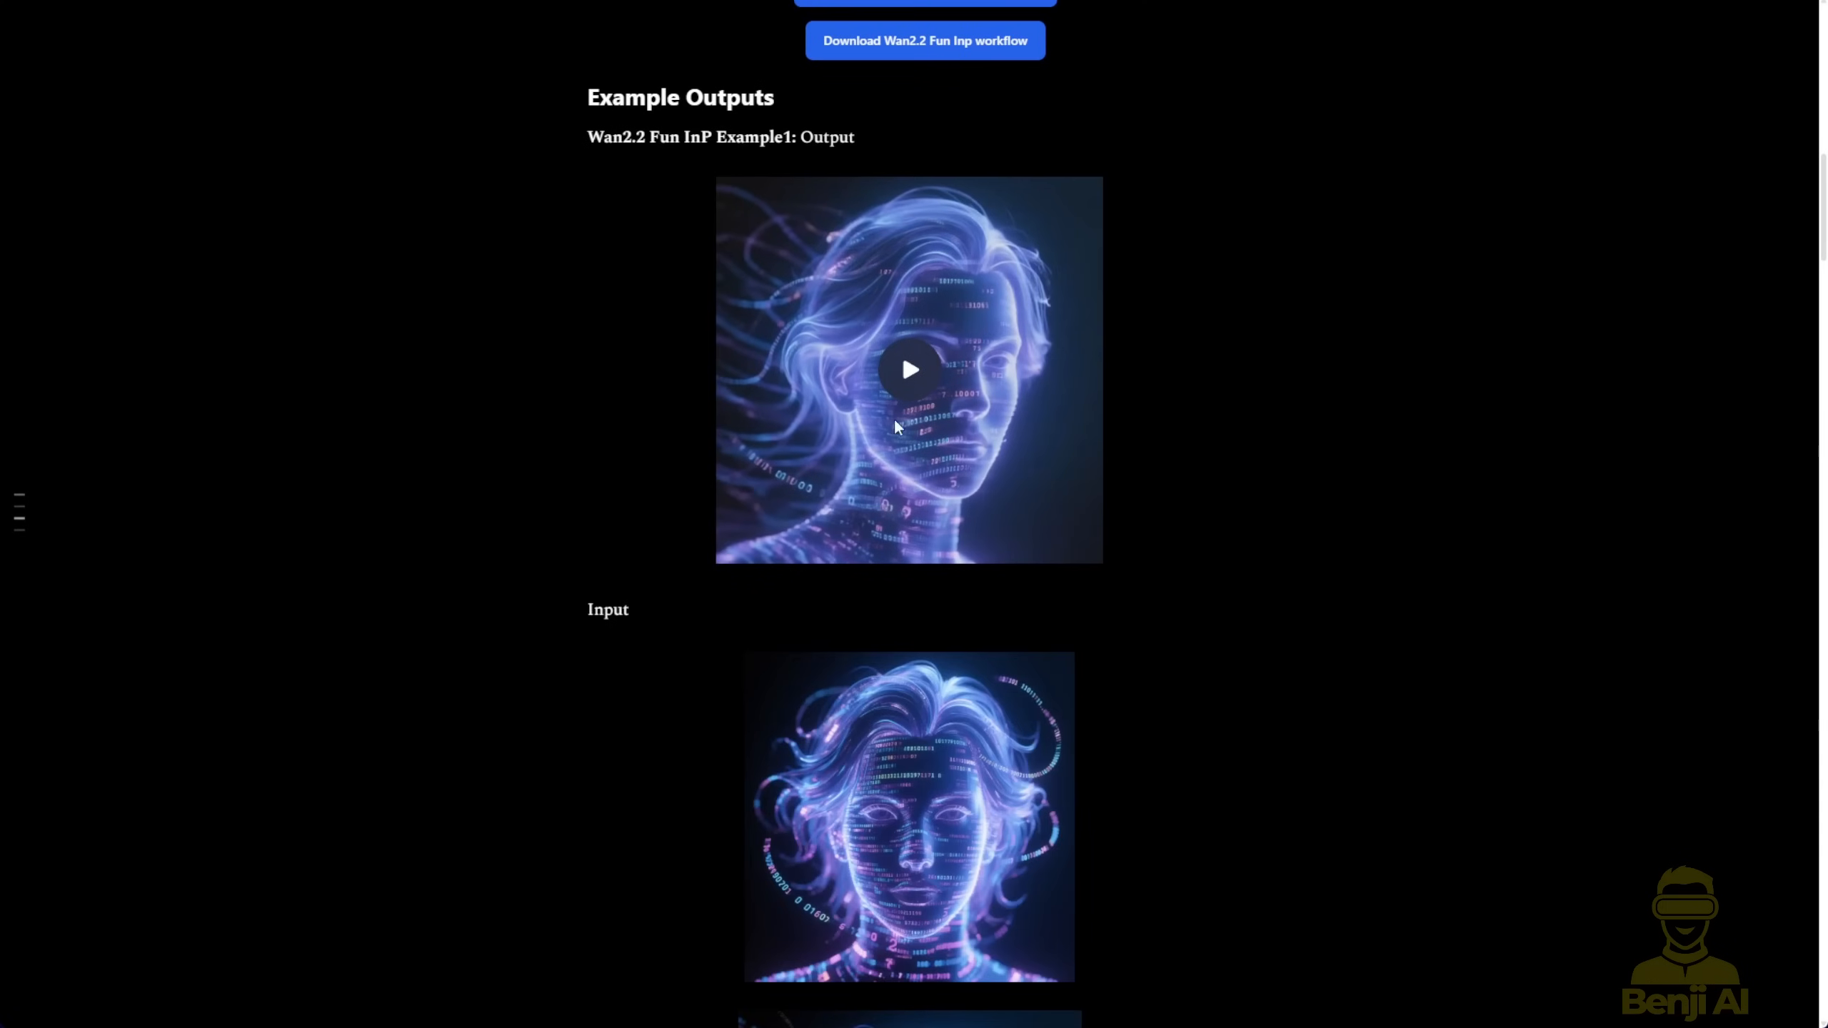
scroll(down, 3)
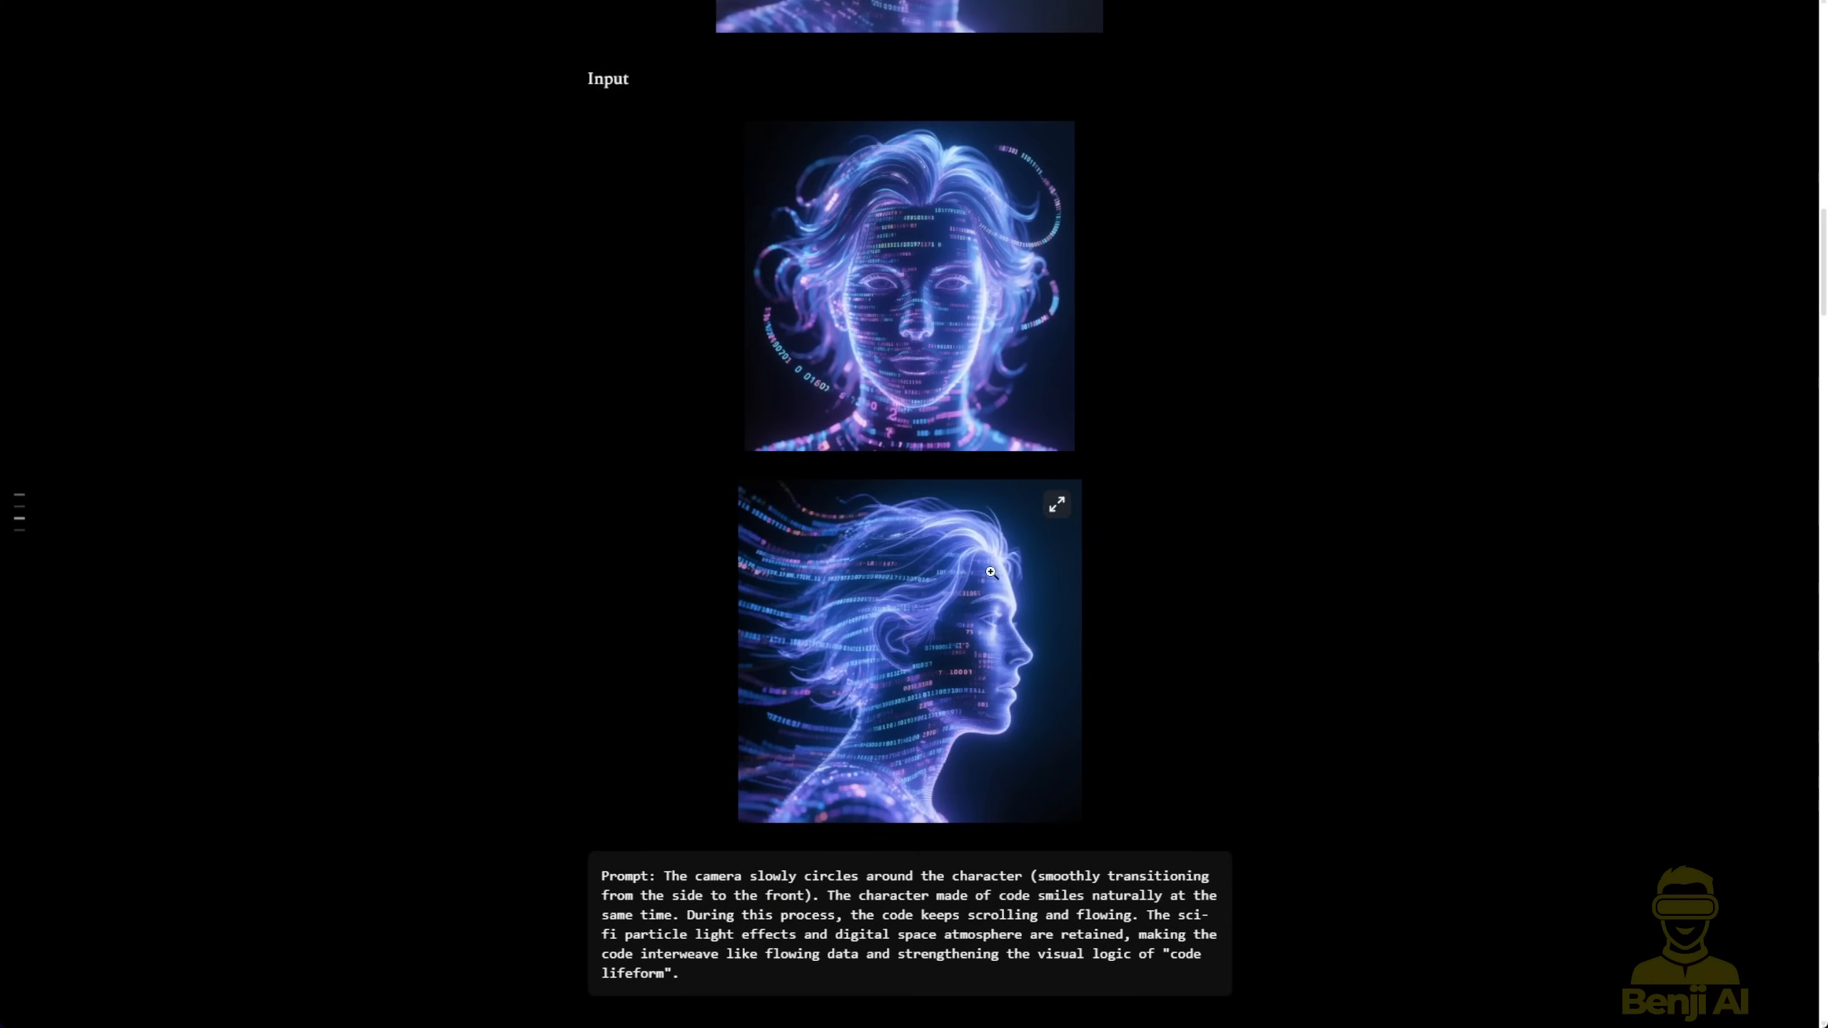
scroll(down, 3)
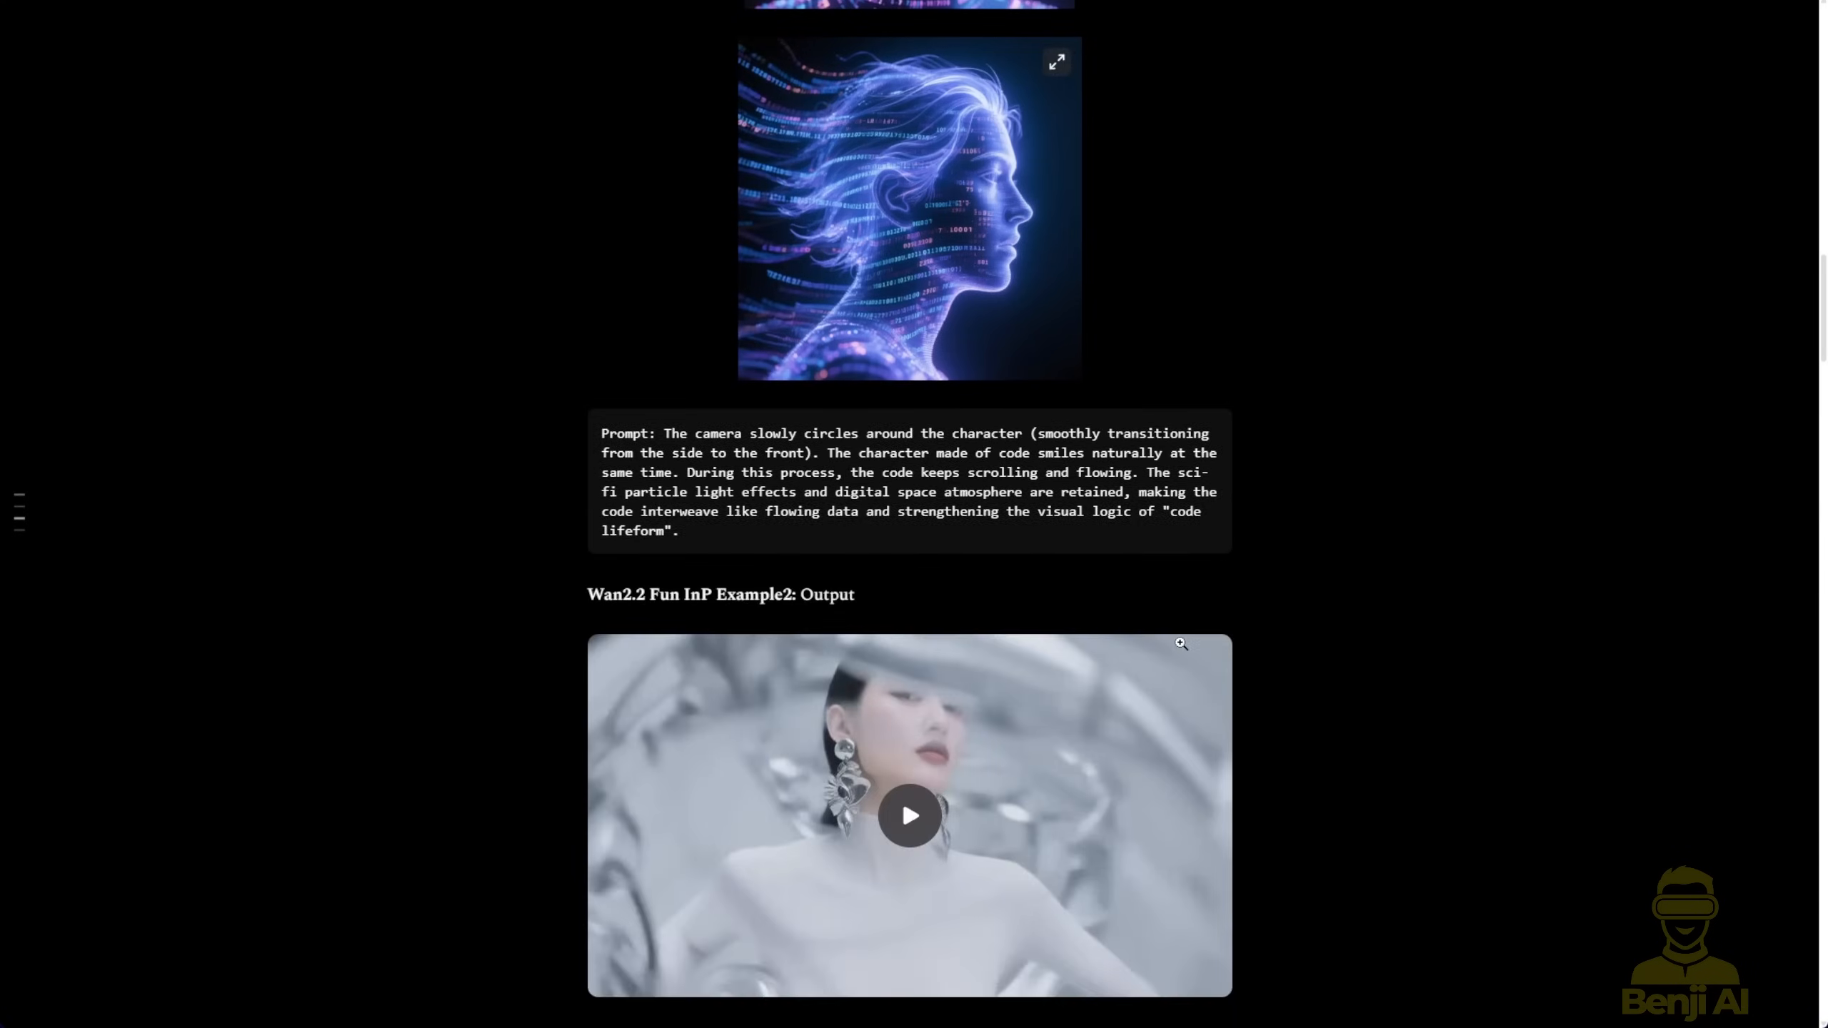
scroll(down, 3)
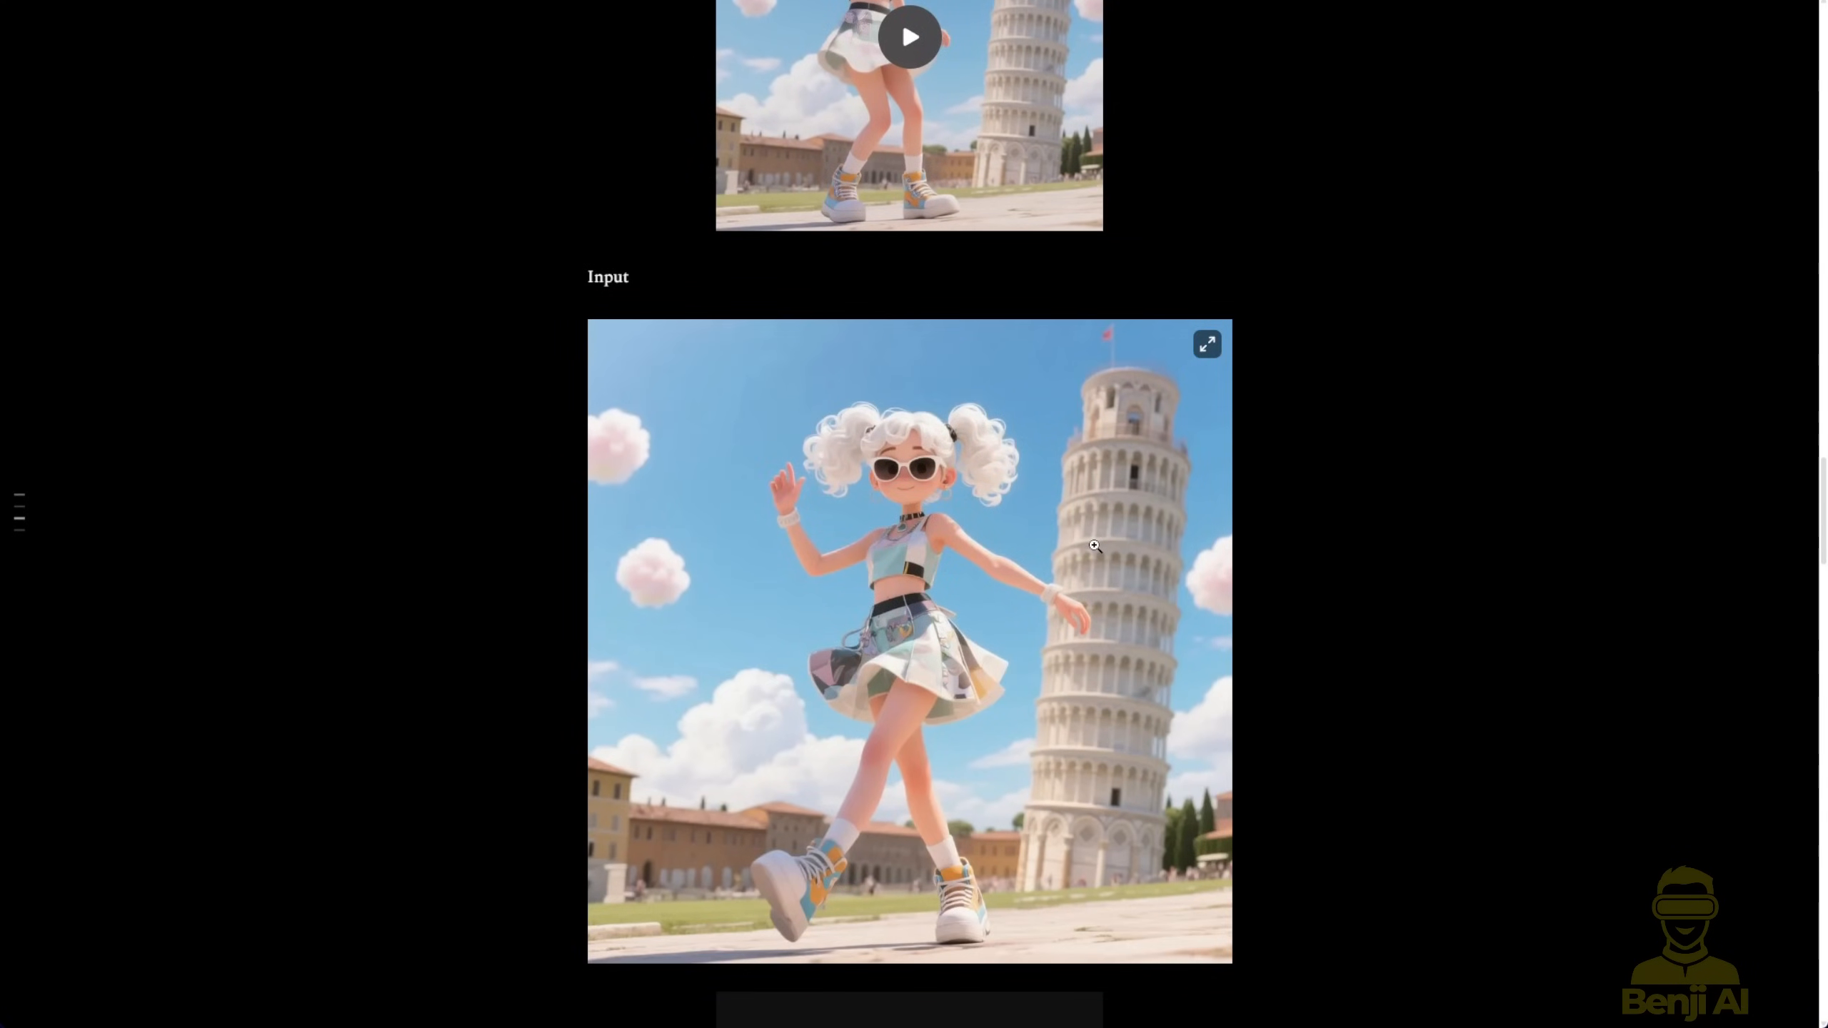
scroll(down, 3)
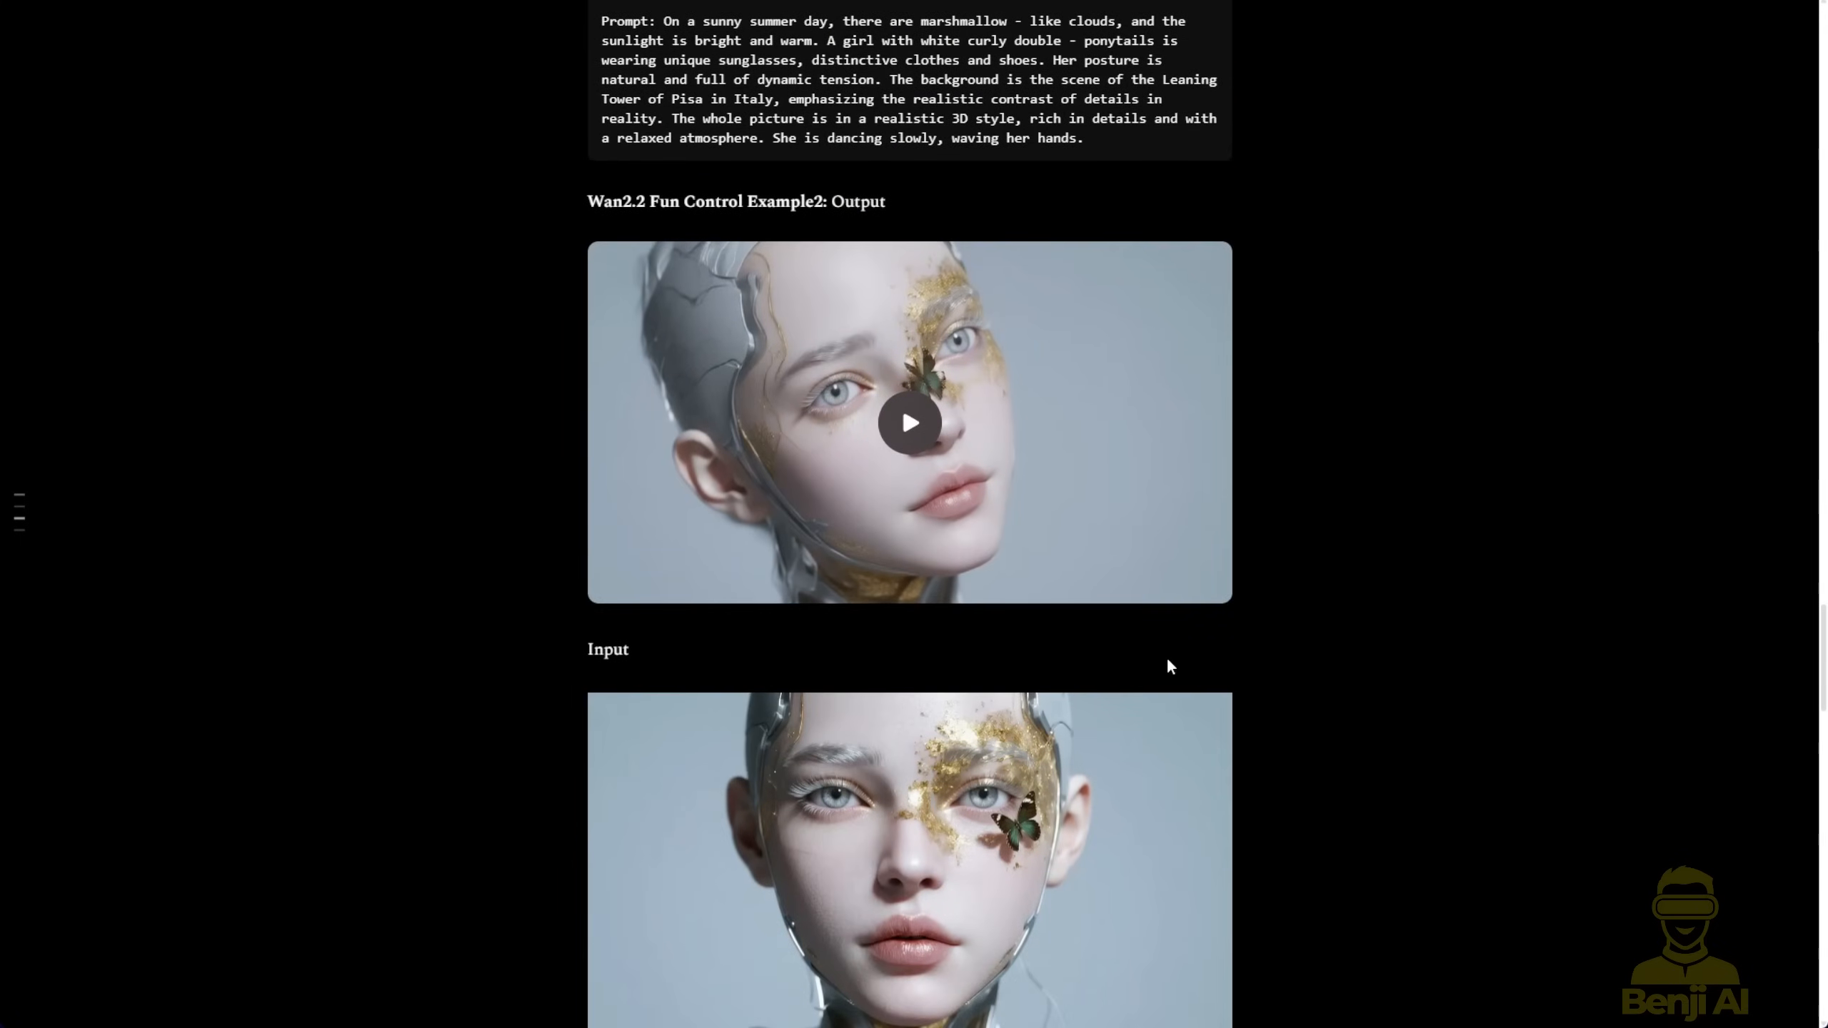
scroll(down, 3)
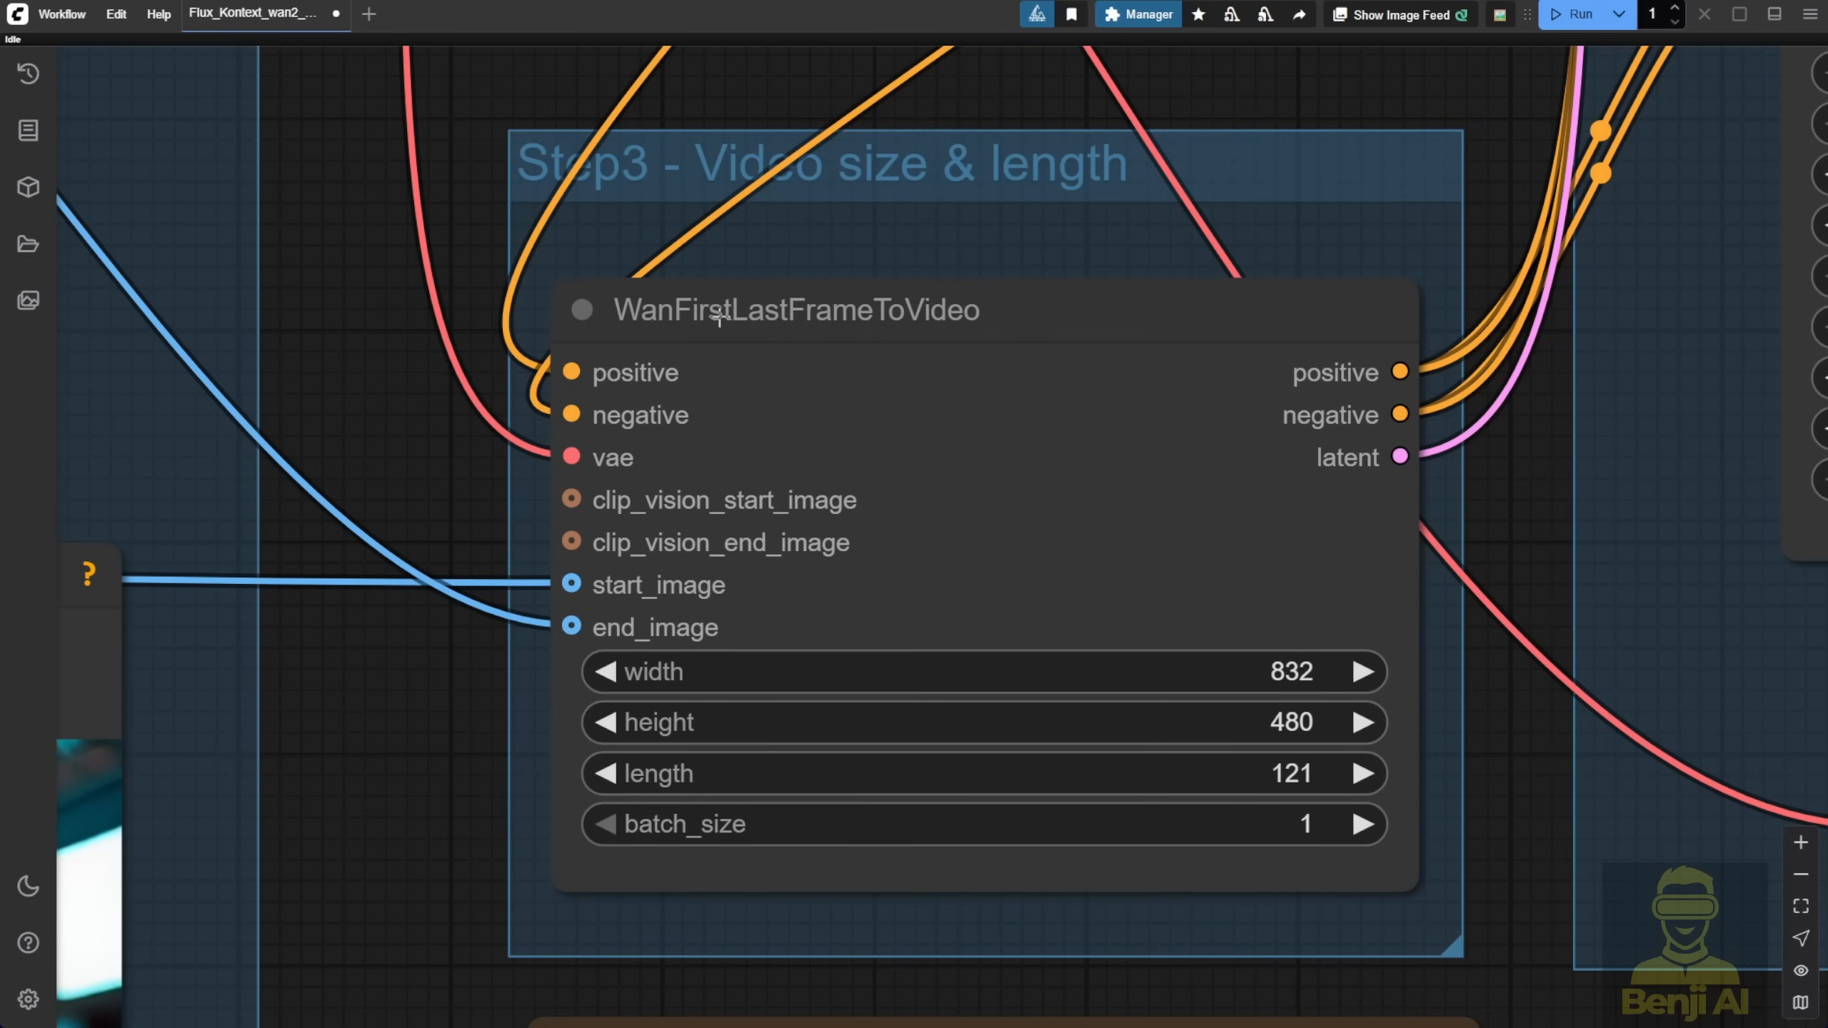
mouse_move(717, 308)
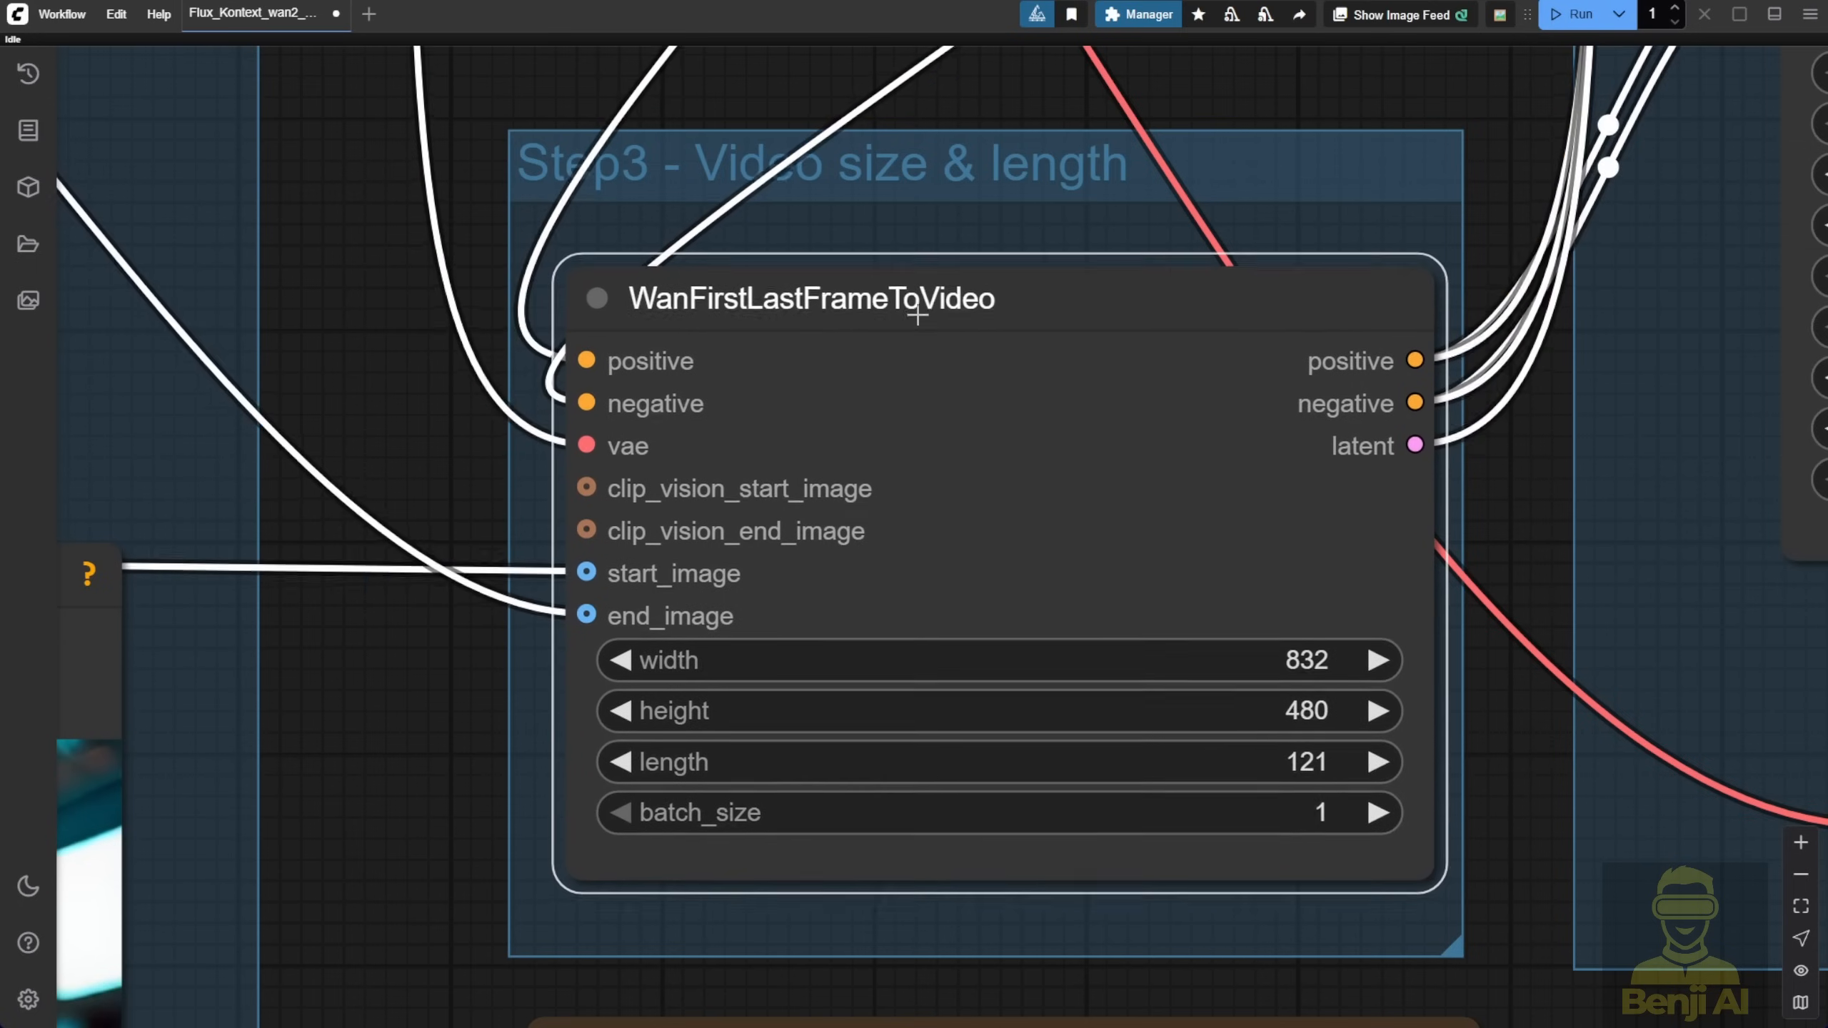
scroll(down, 3)
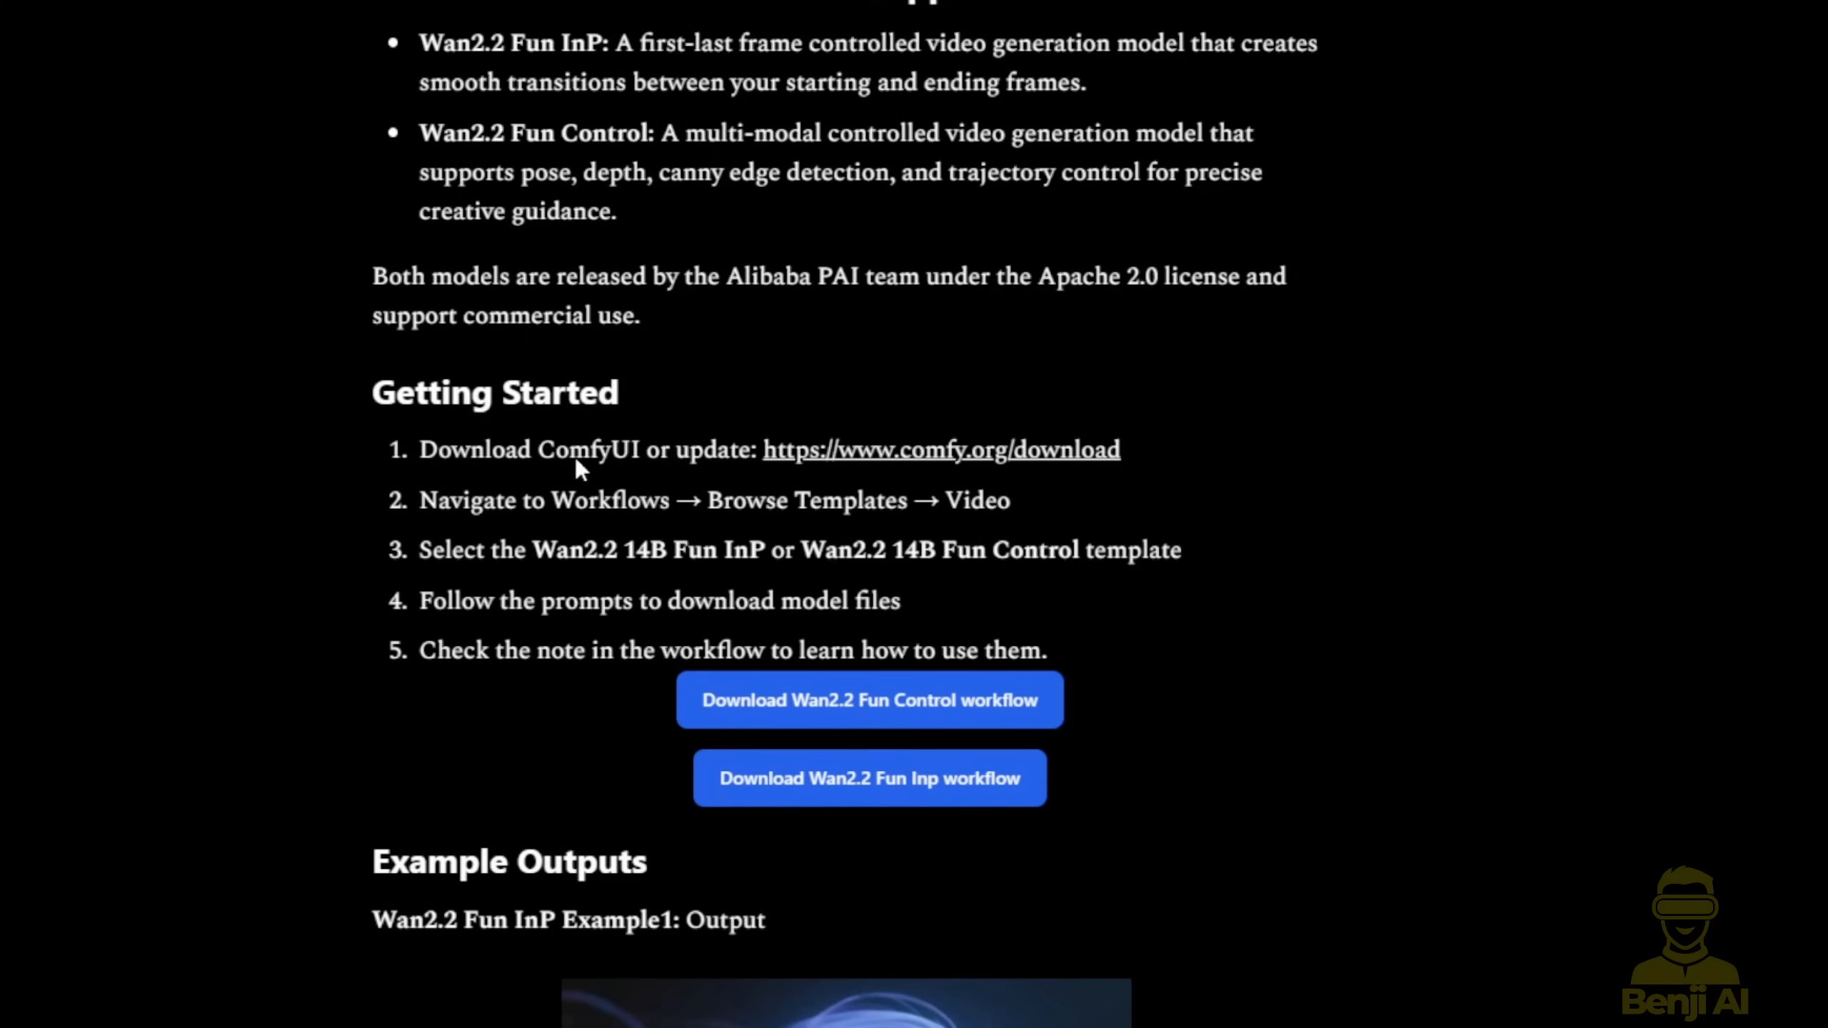
mouse_move(635, 460)
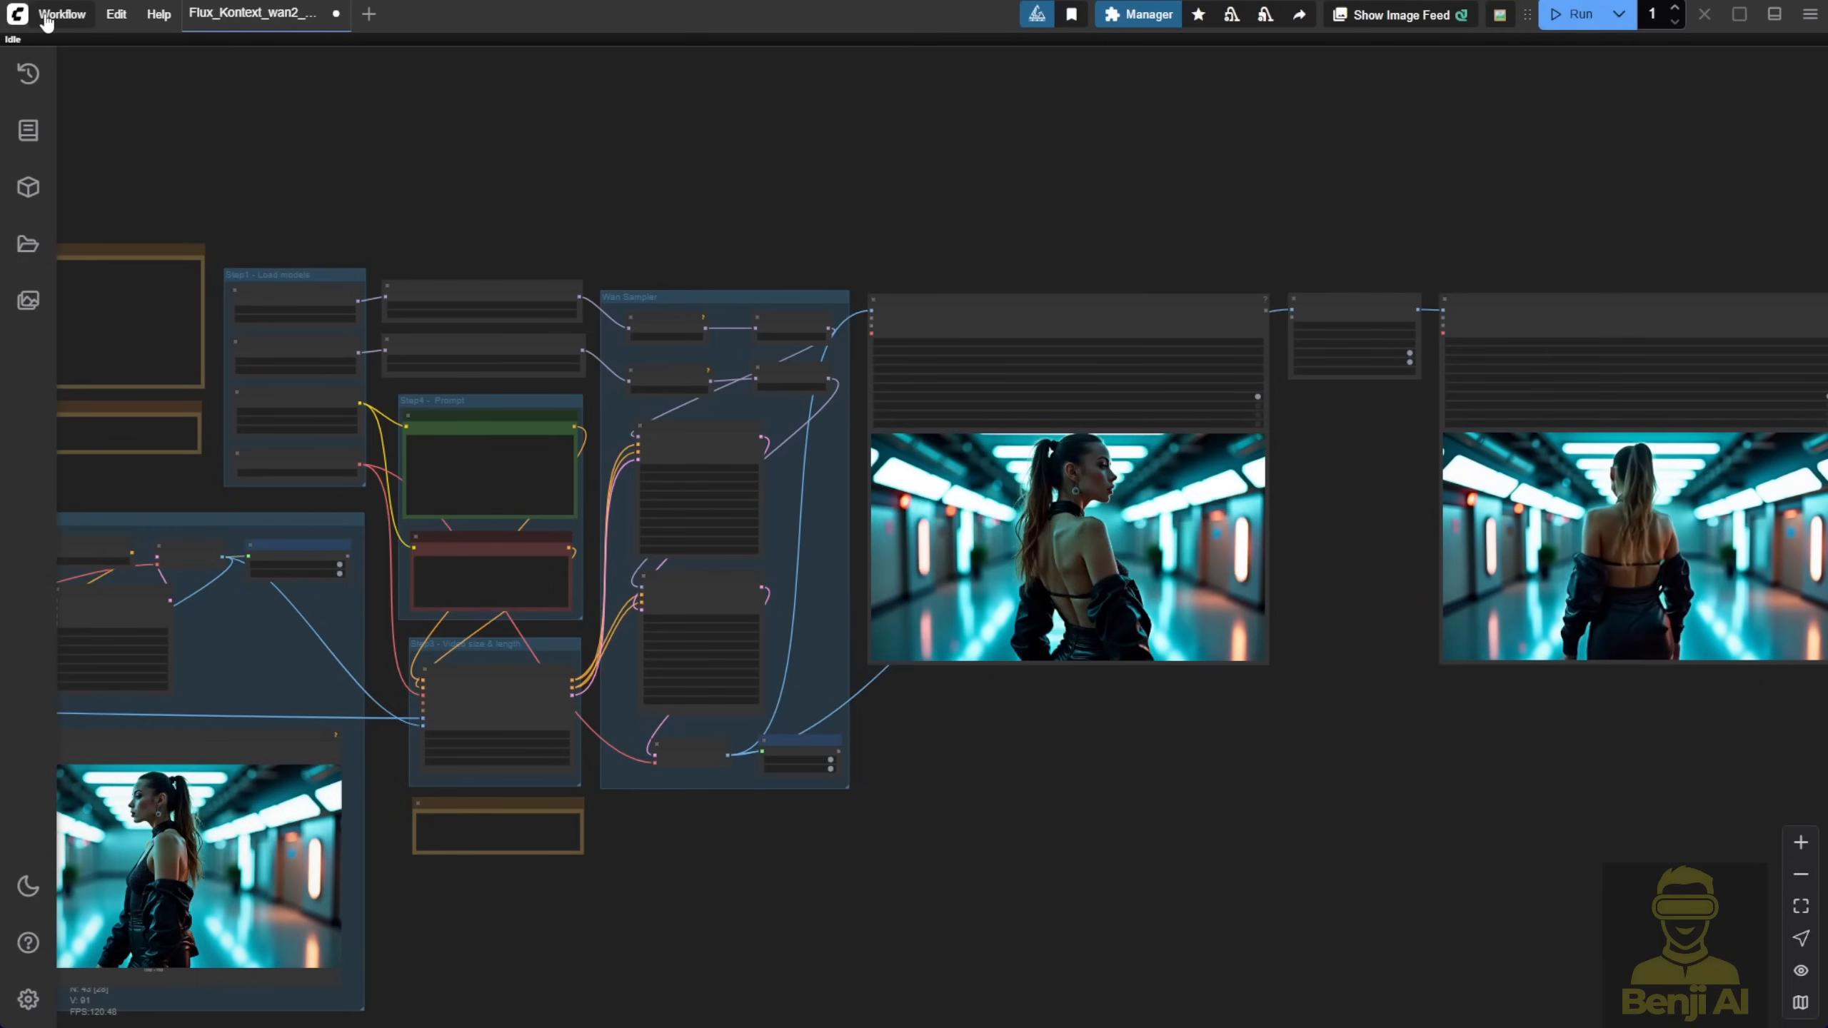
Browse workflow templates filtered to Video, listing Wan 2.2 14B Fun Inp and Control
click(62, 13)
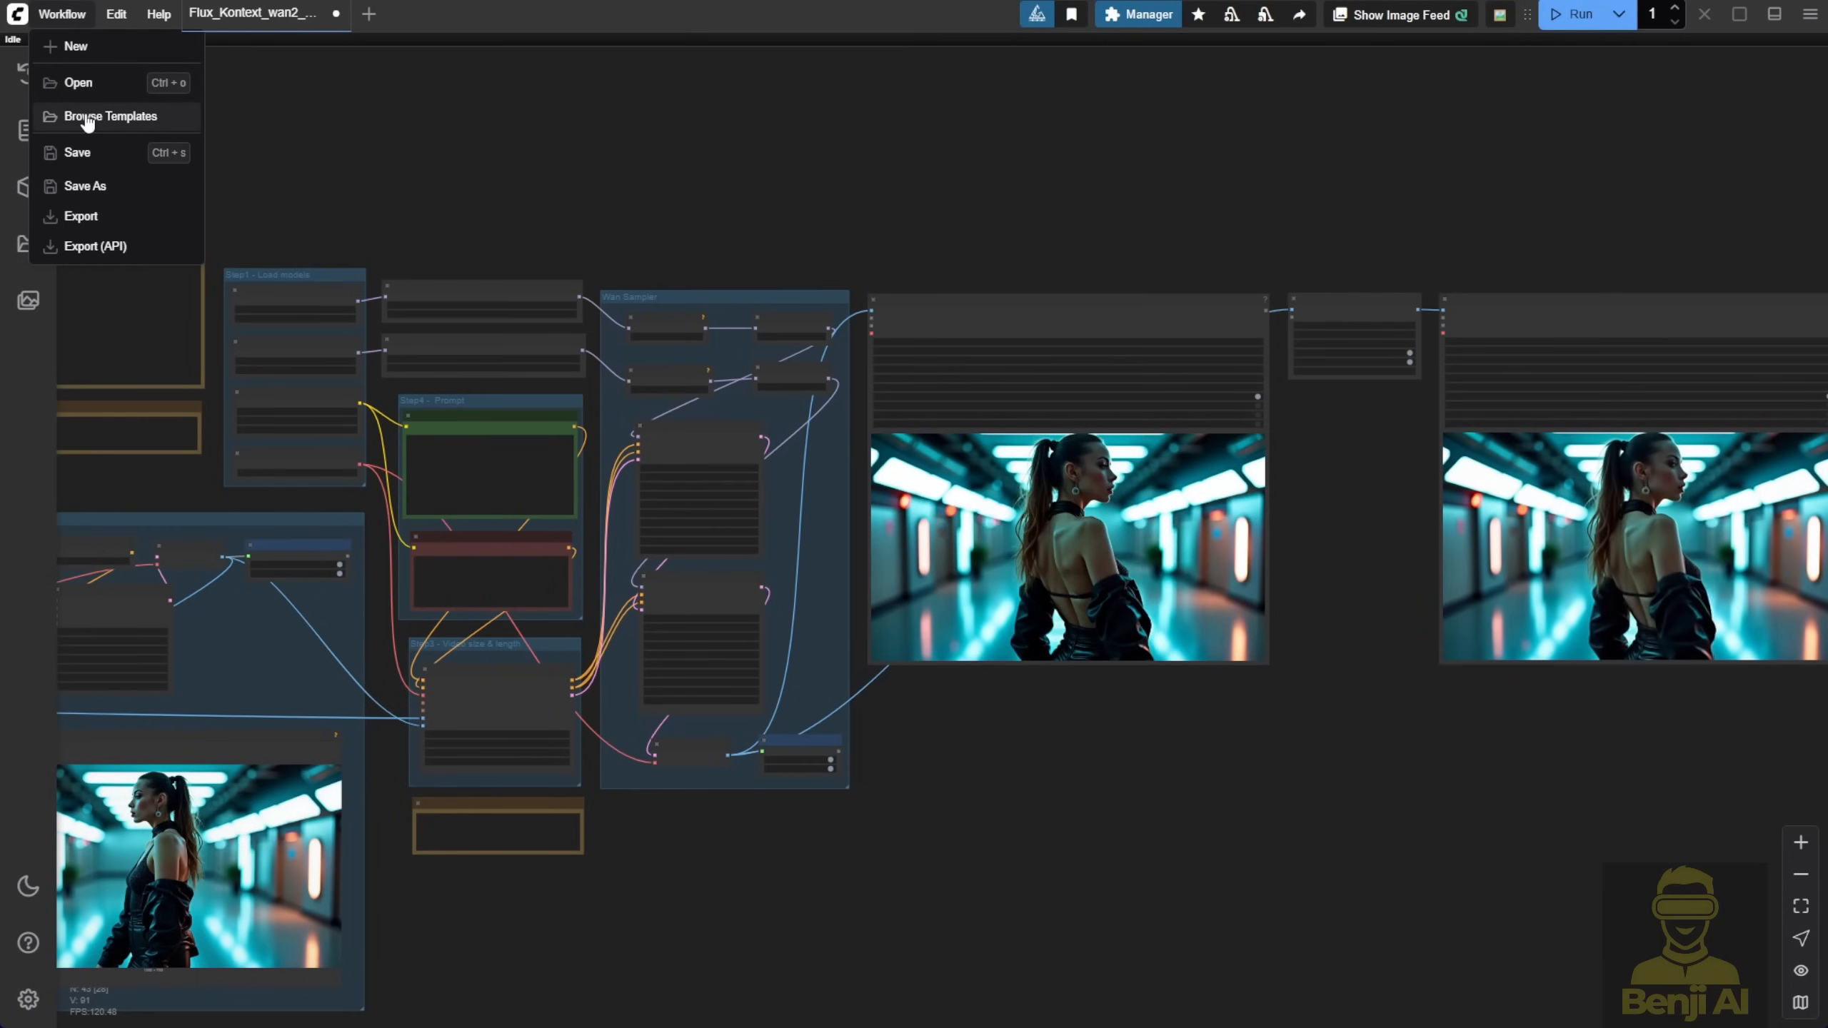
click(109, 116)
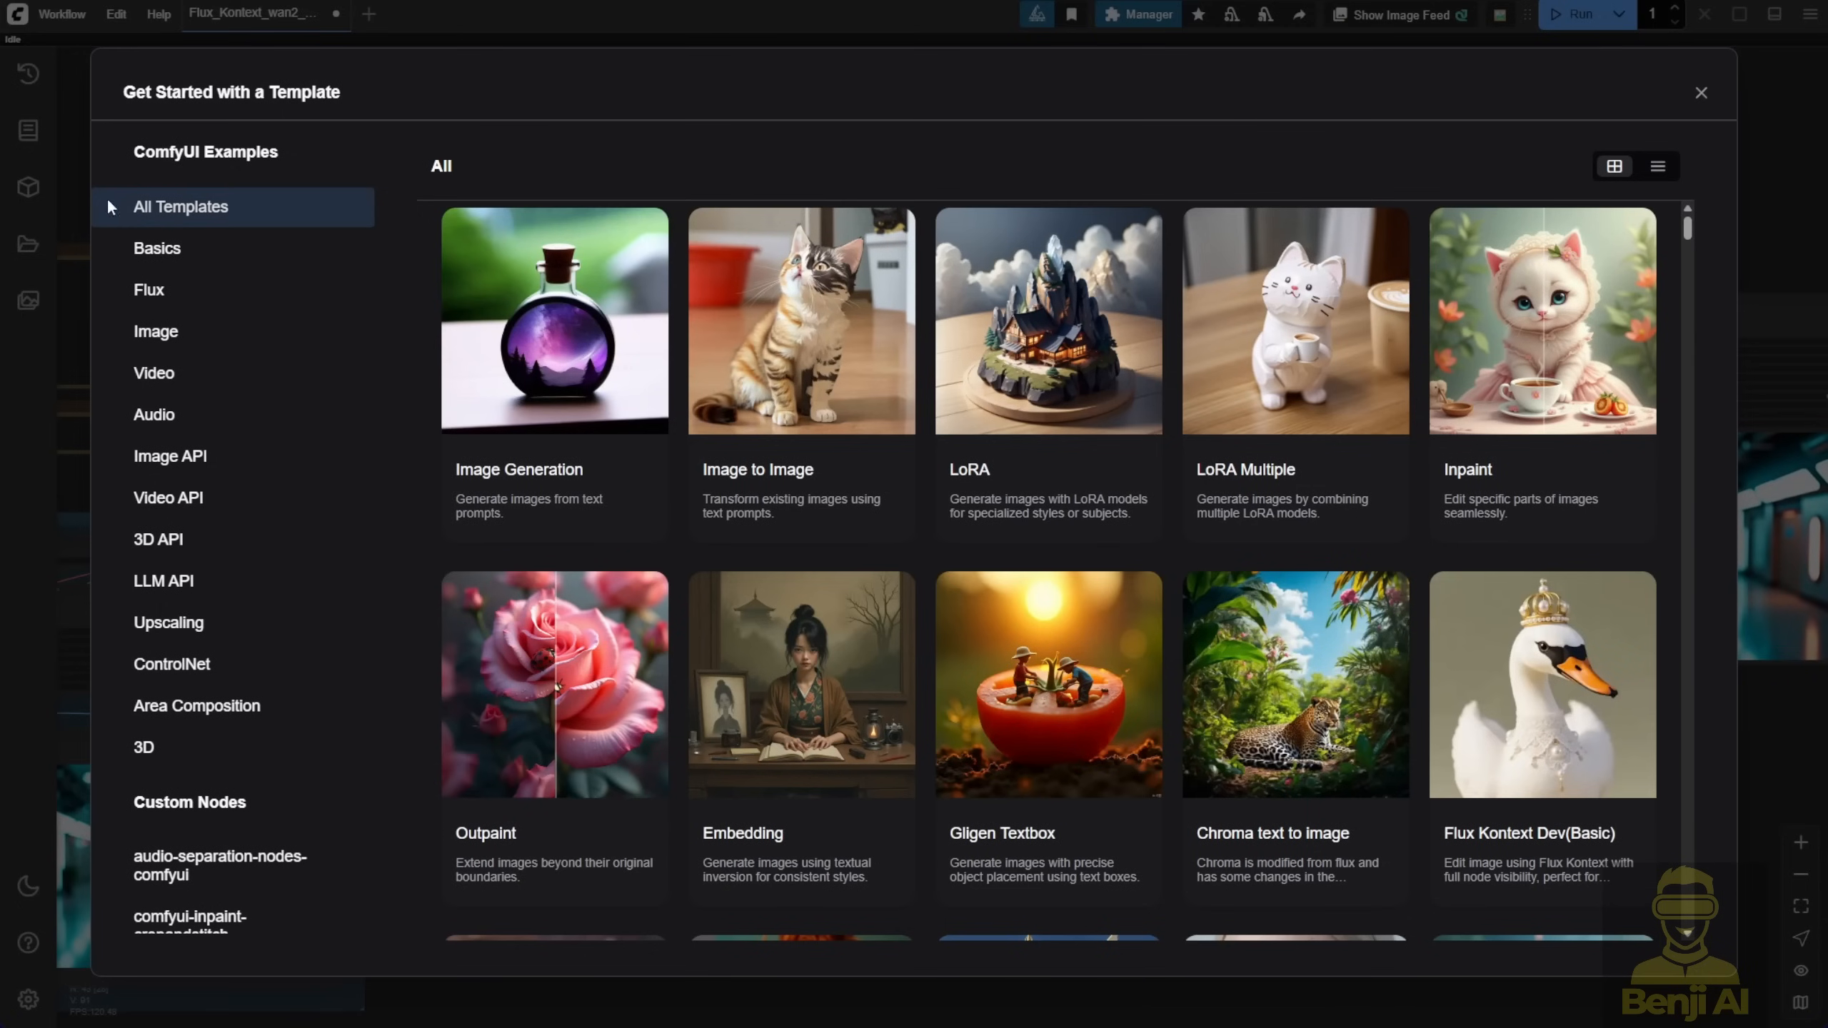
click(153, 373)
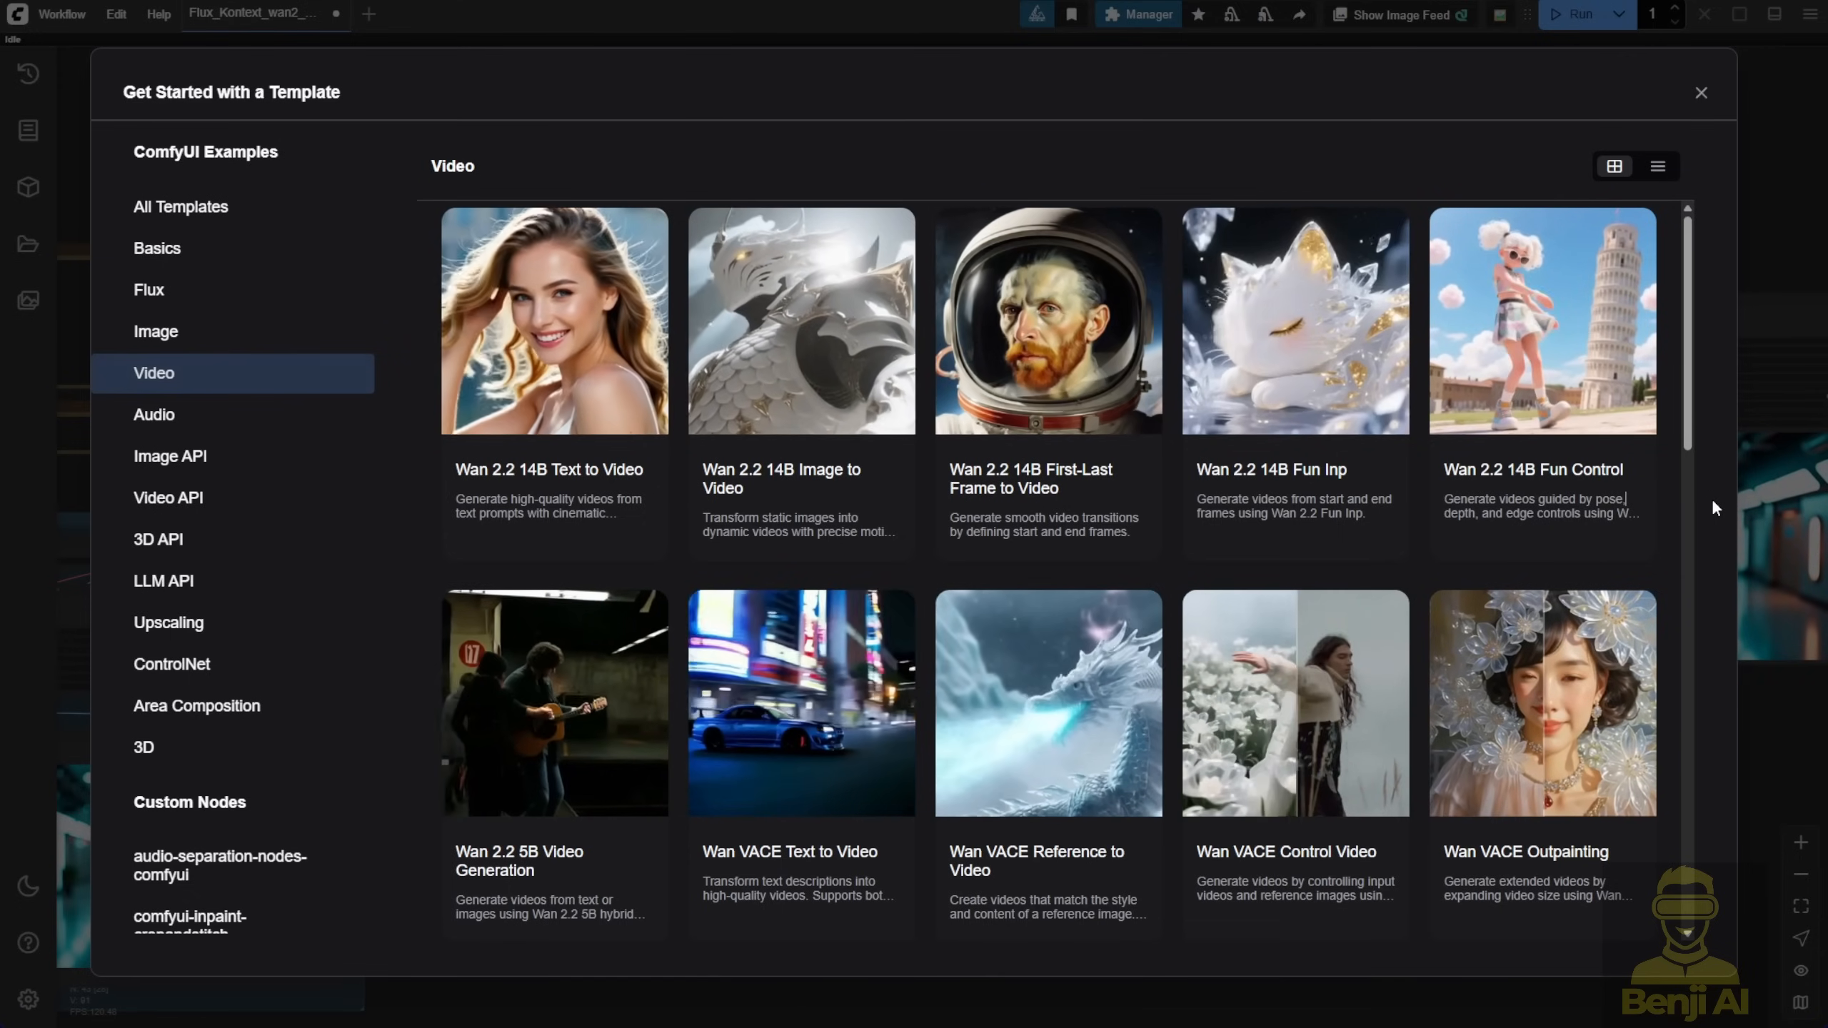
scroll(down, 3)
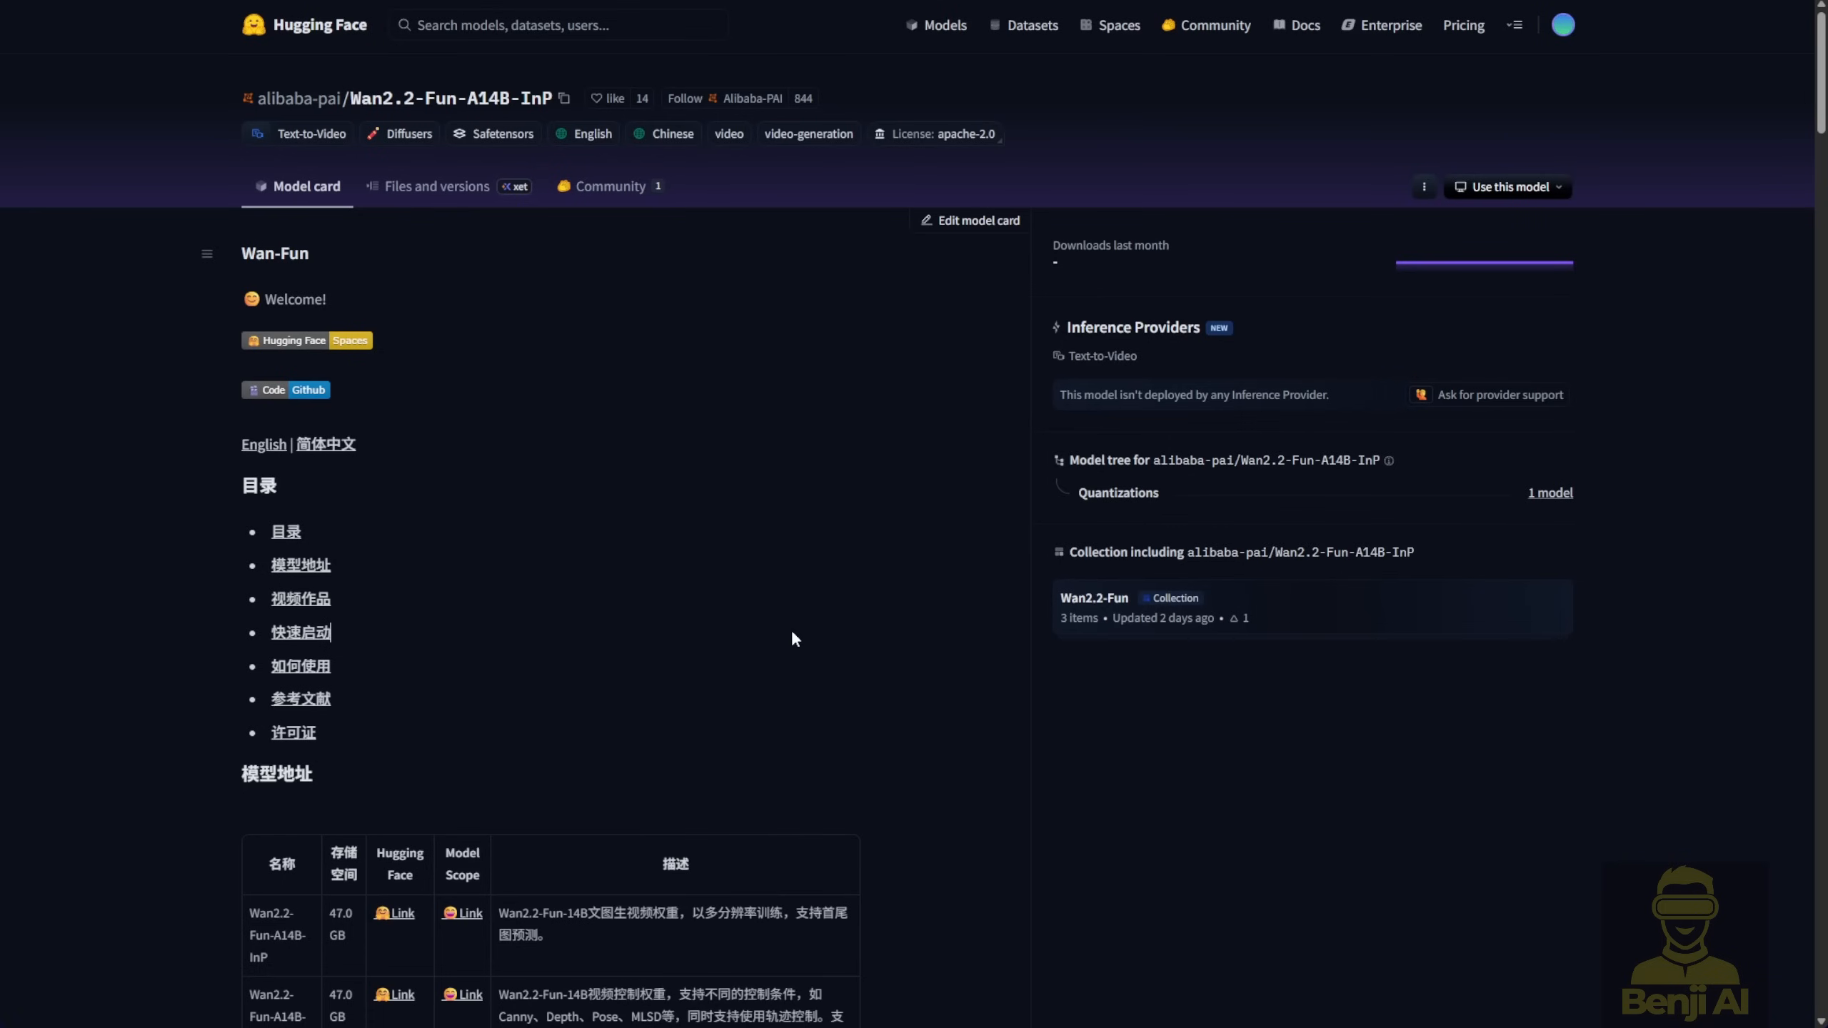
mouse_move(779, 634)
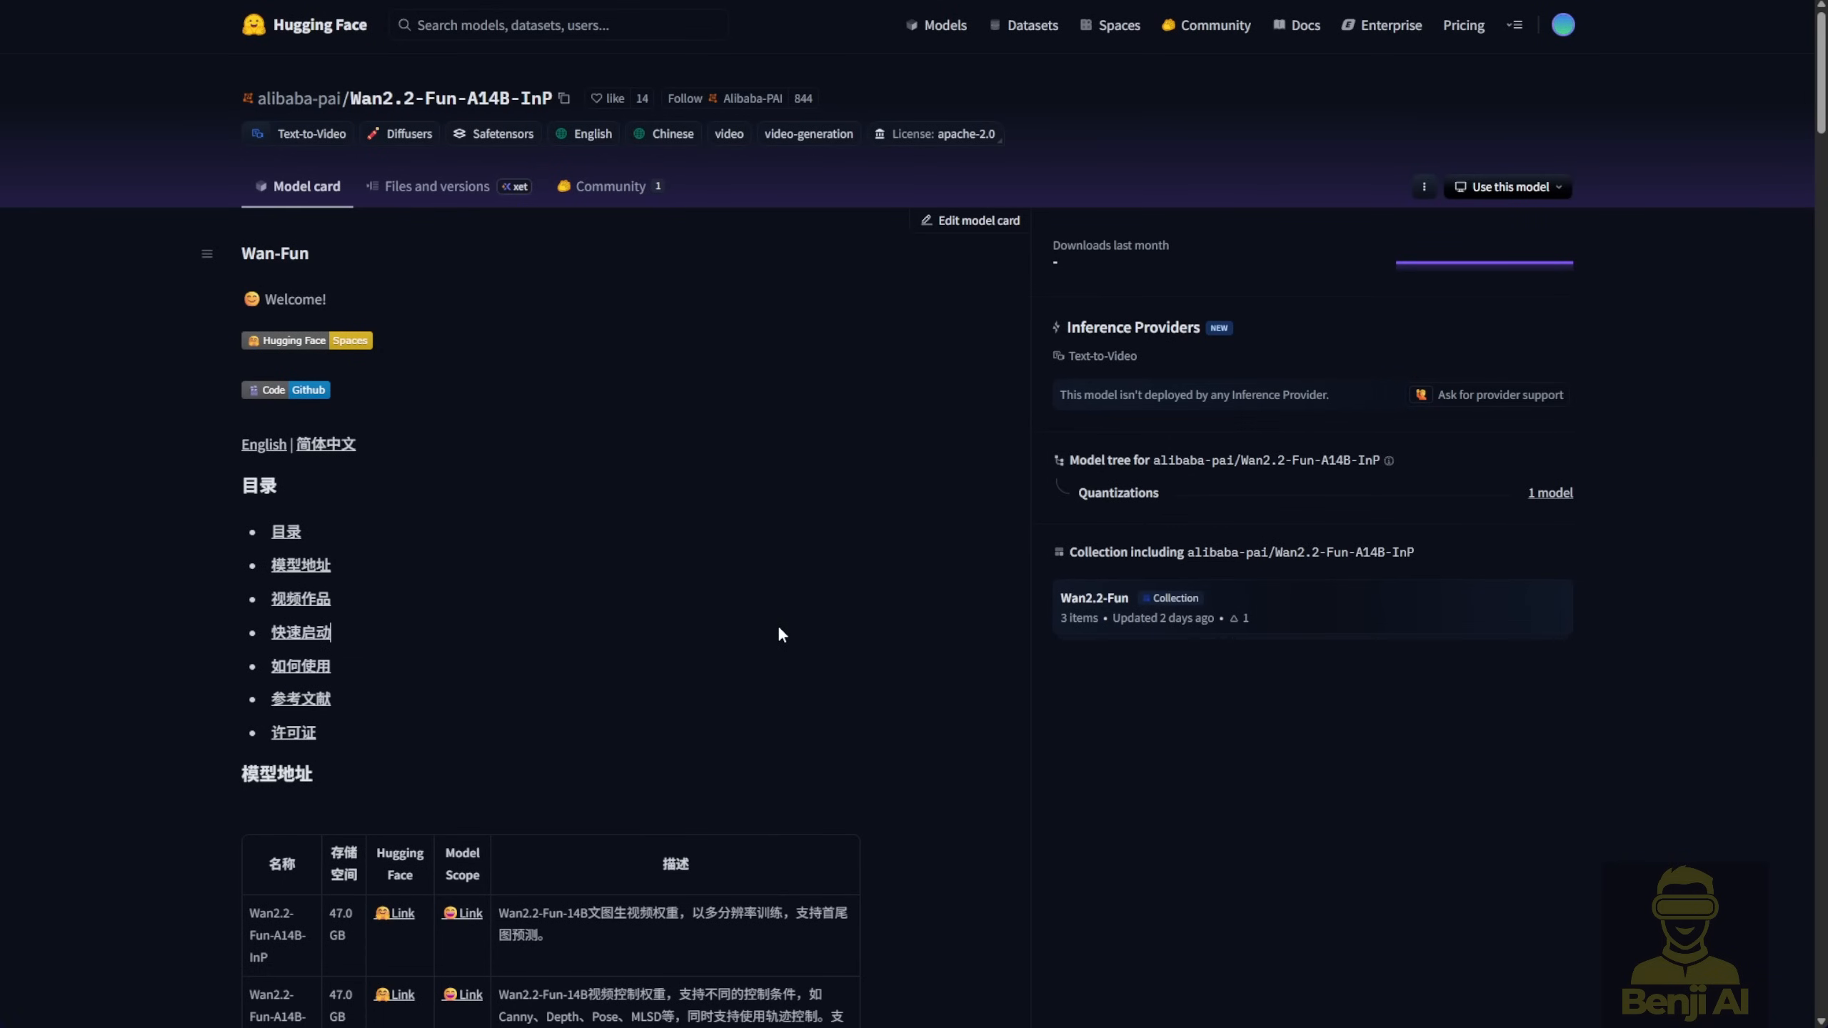
mouse_move(426, 467)
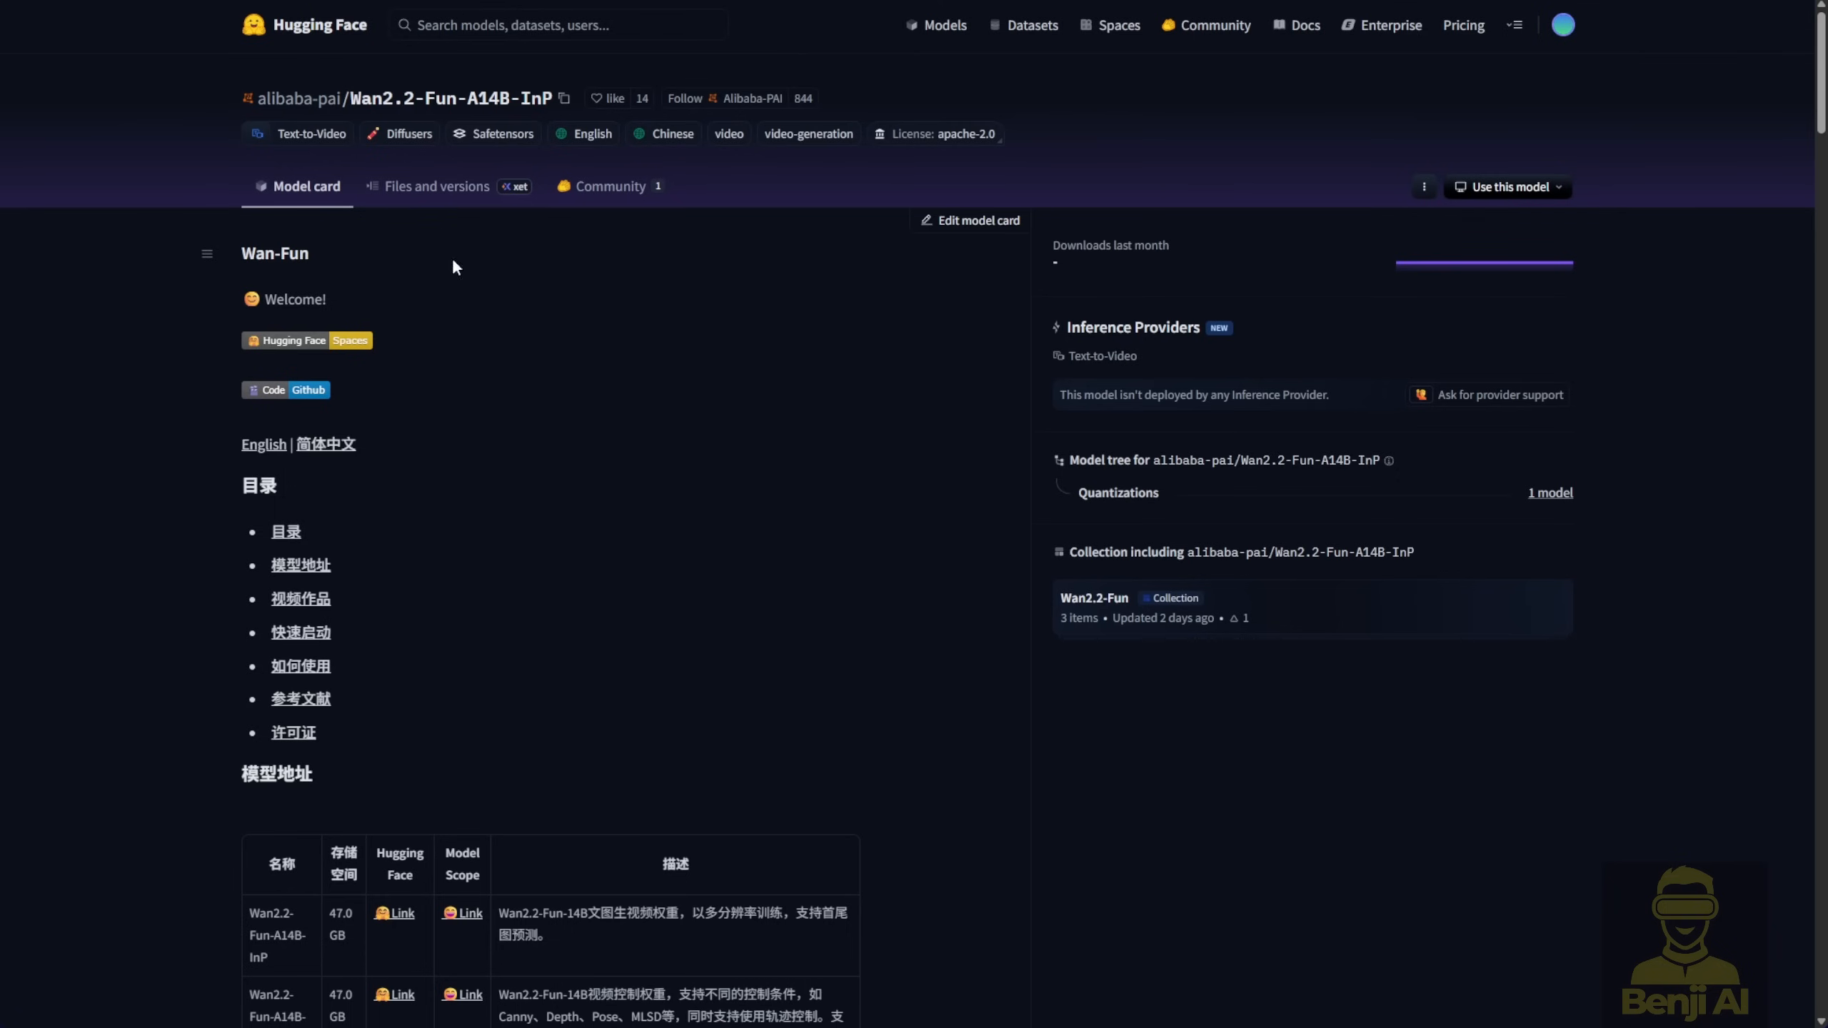
Browse the Wan2.2-Fun-A14B-InP files into high_noise_model, showing its 28.6 GB safetensors file
click(437, 187)
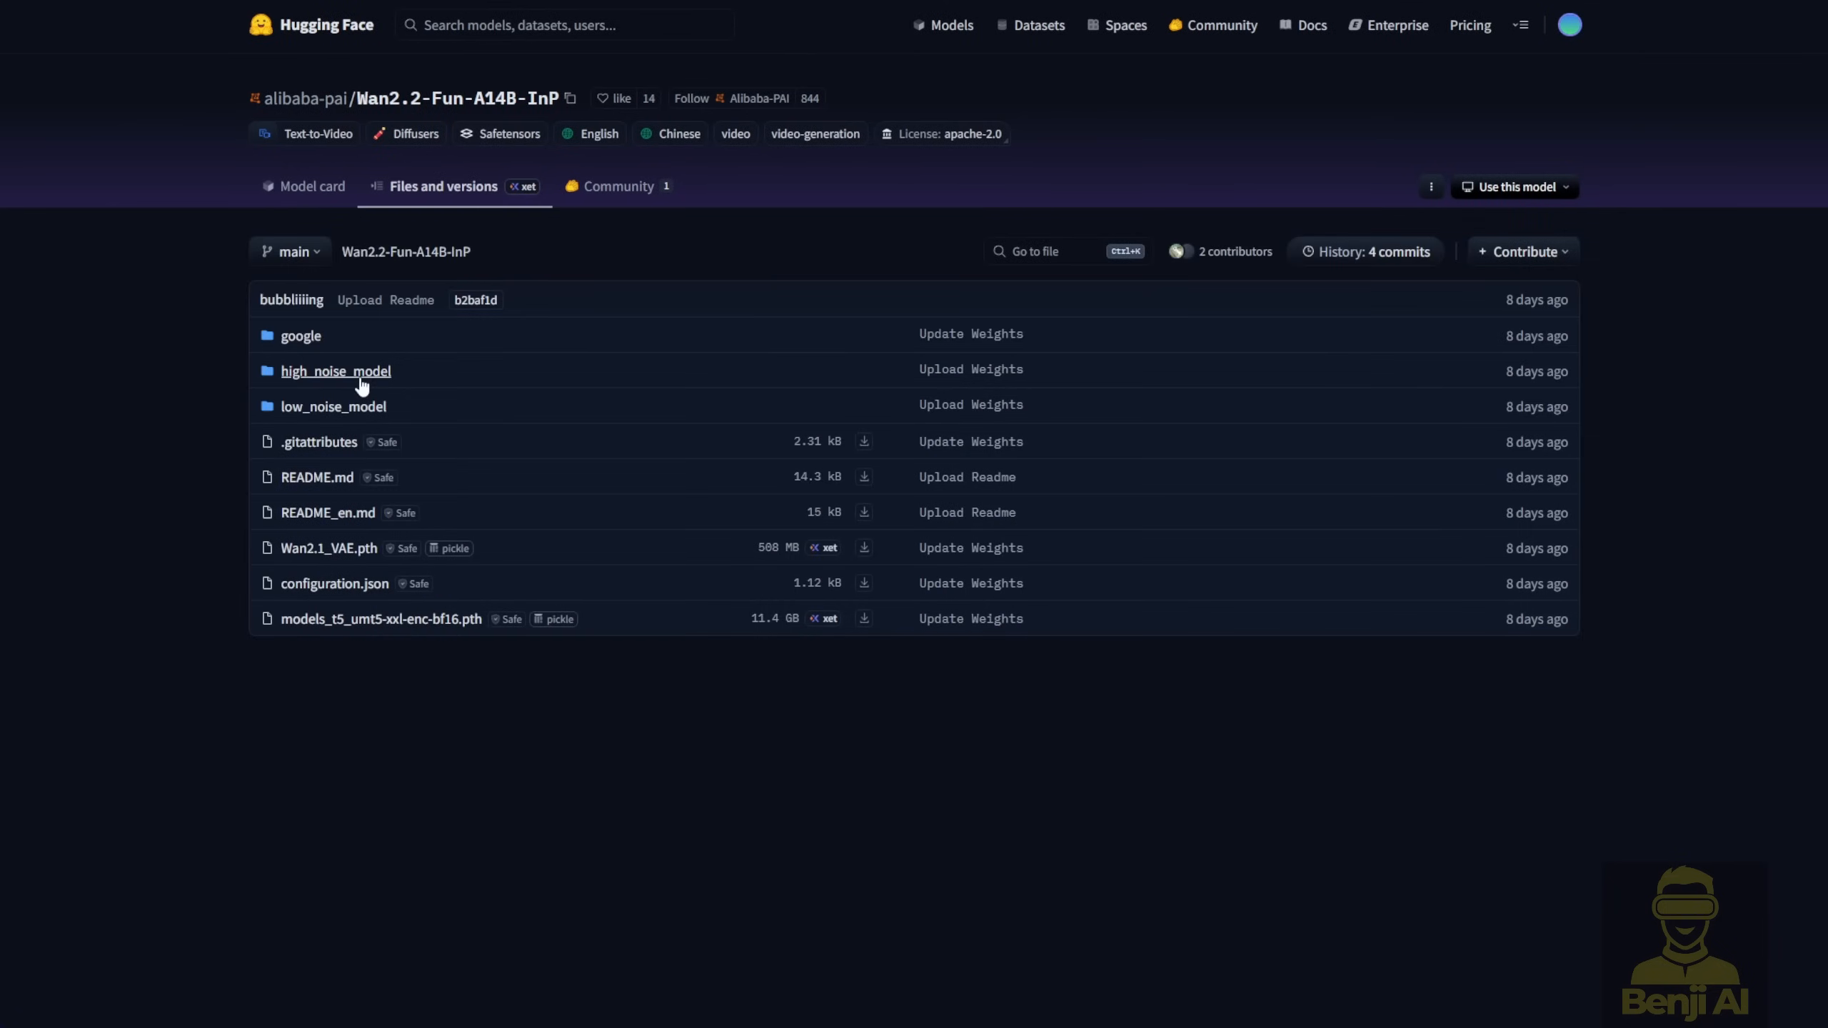
mouse_move(345, 426)
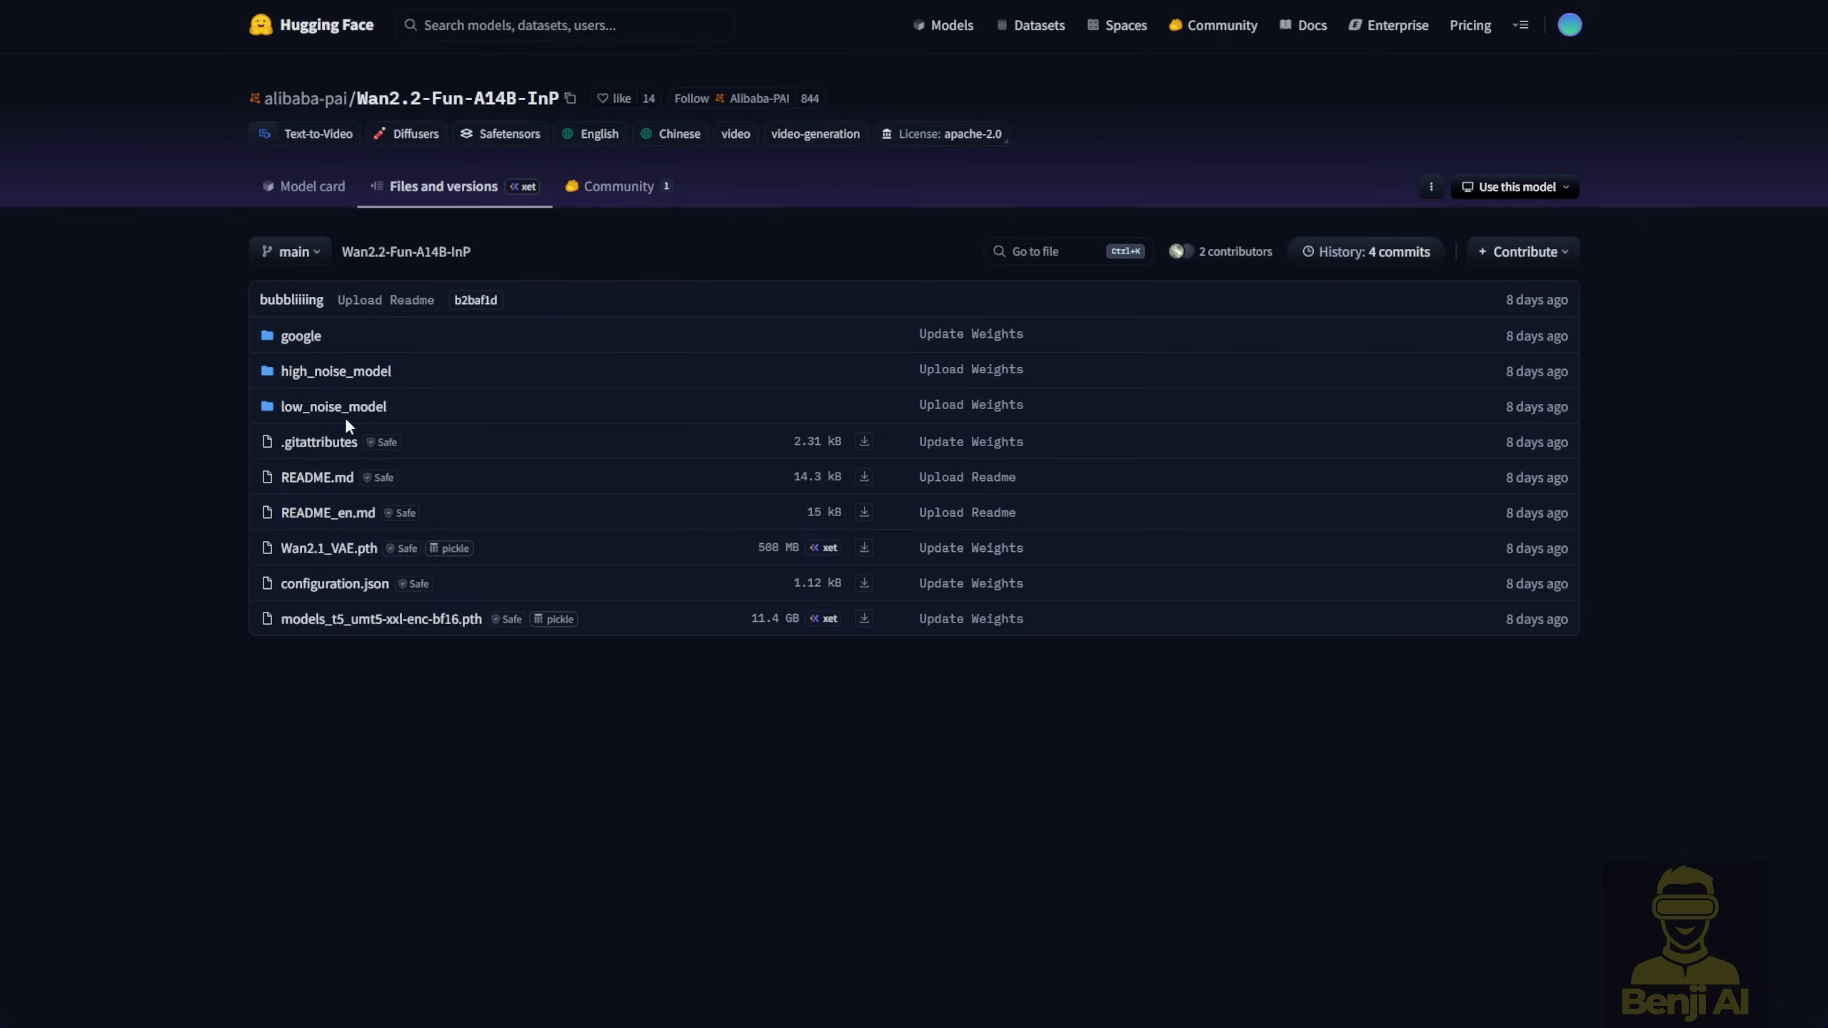
click(335, 369)
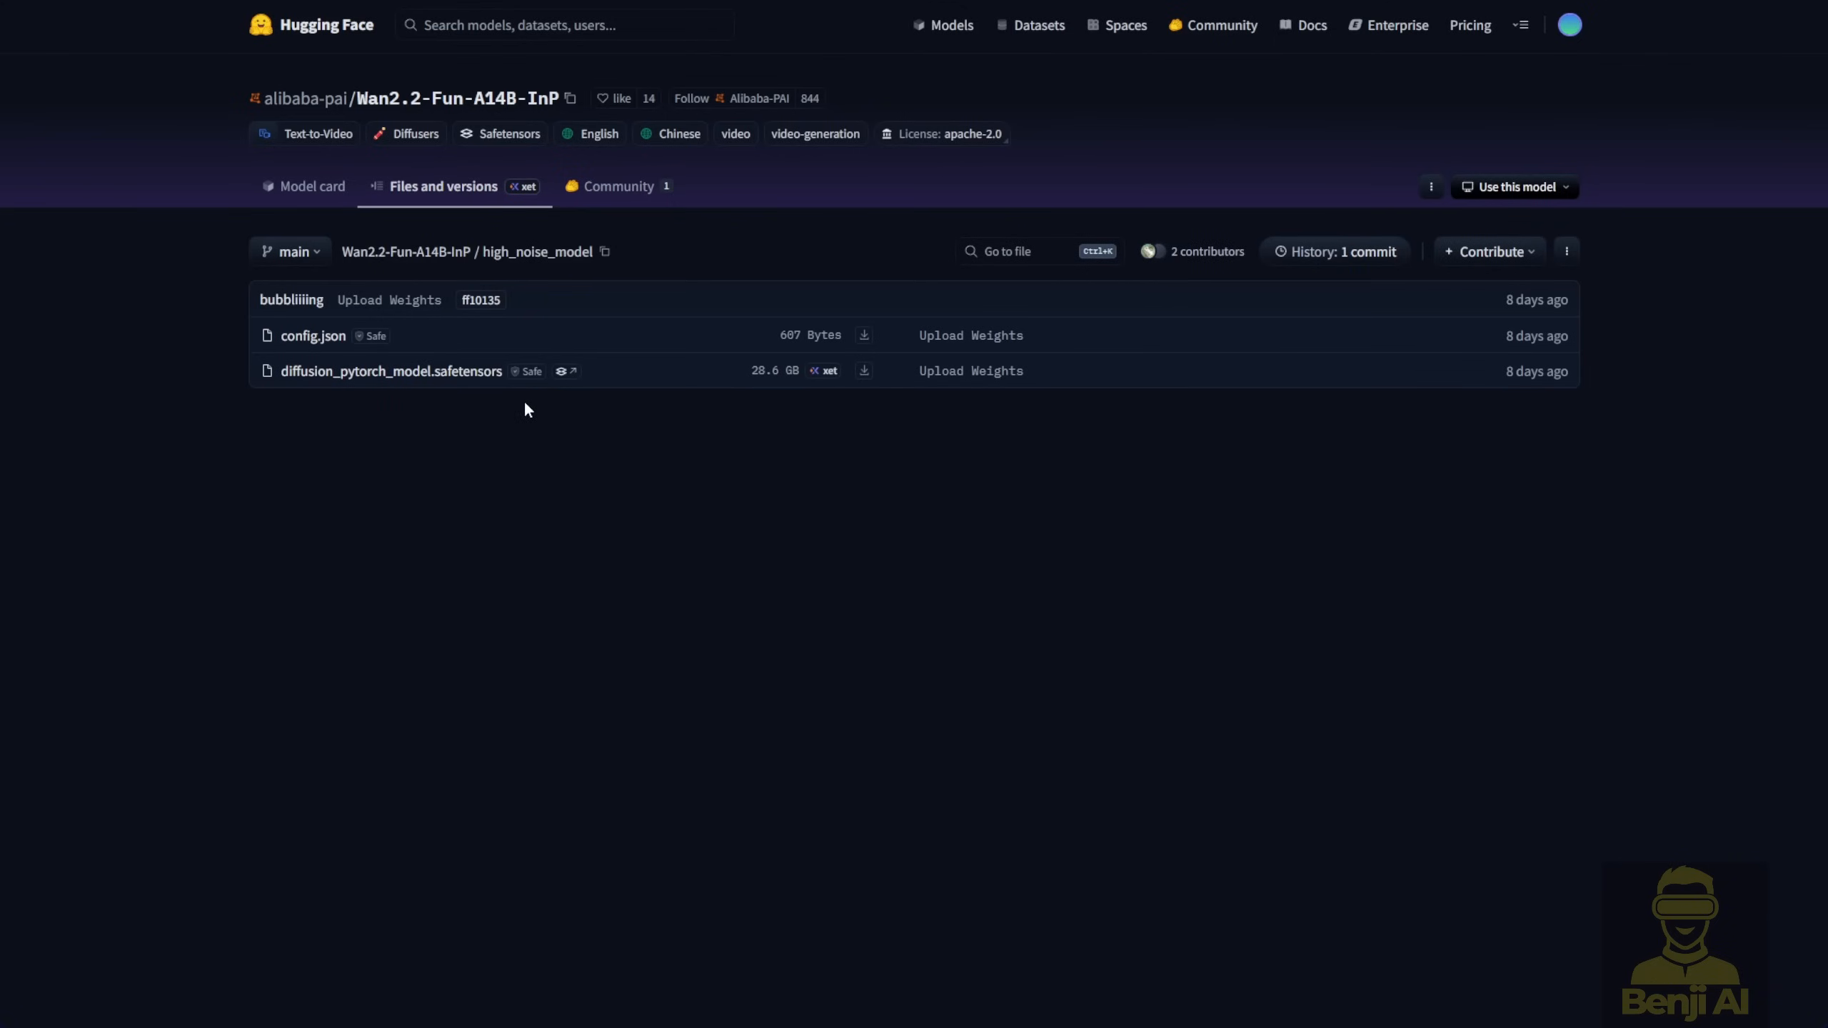
mouse_move(674, 214)
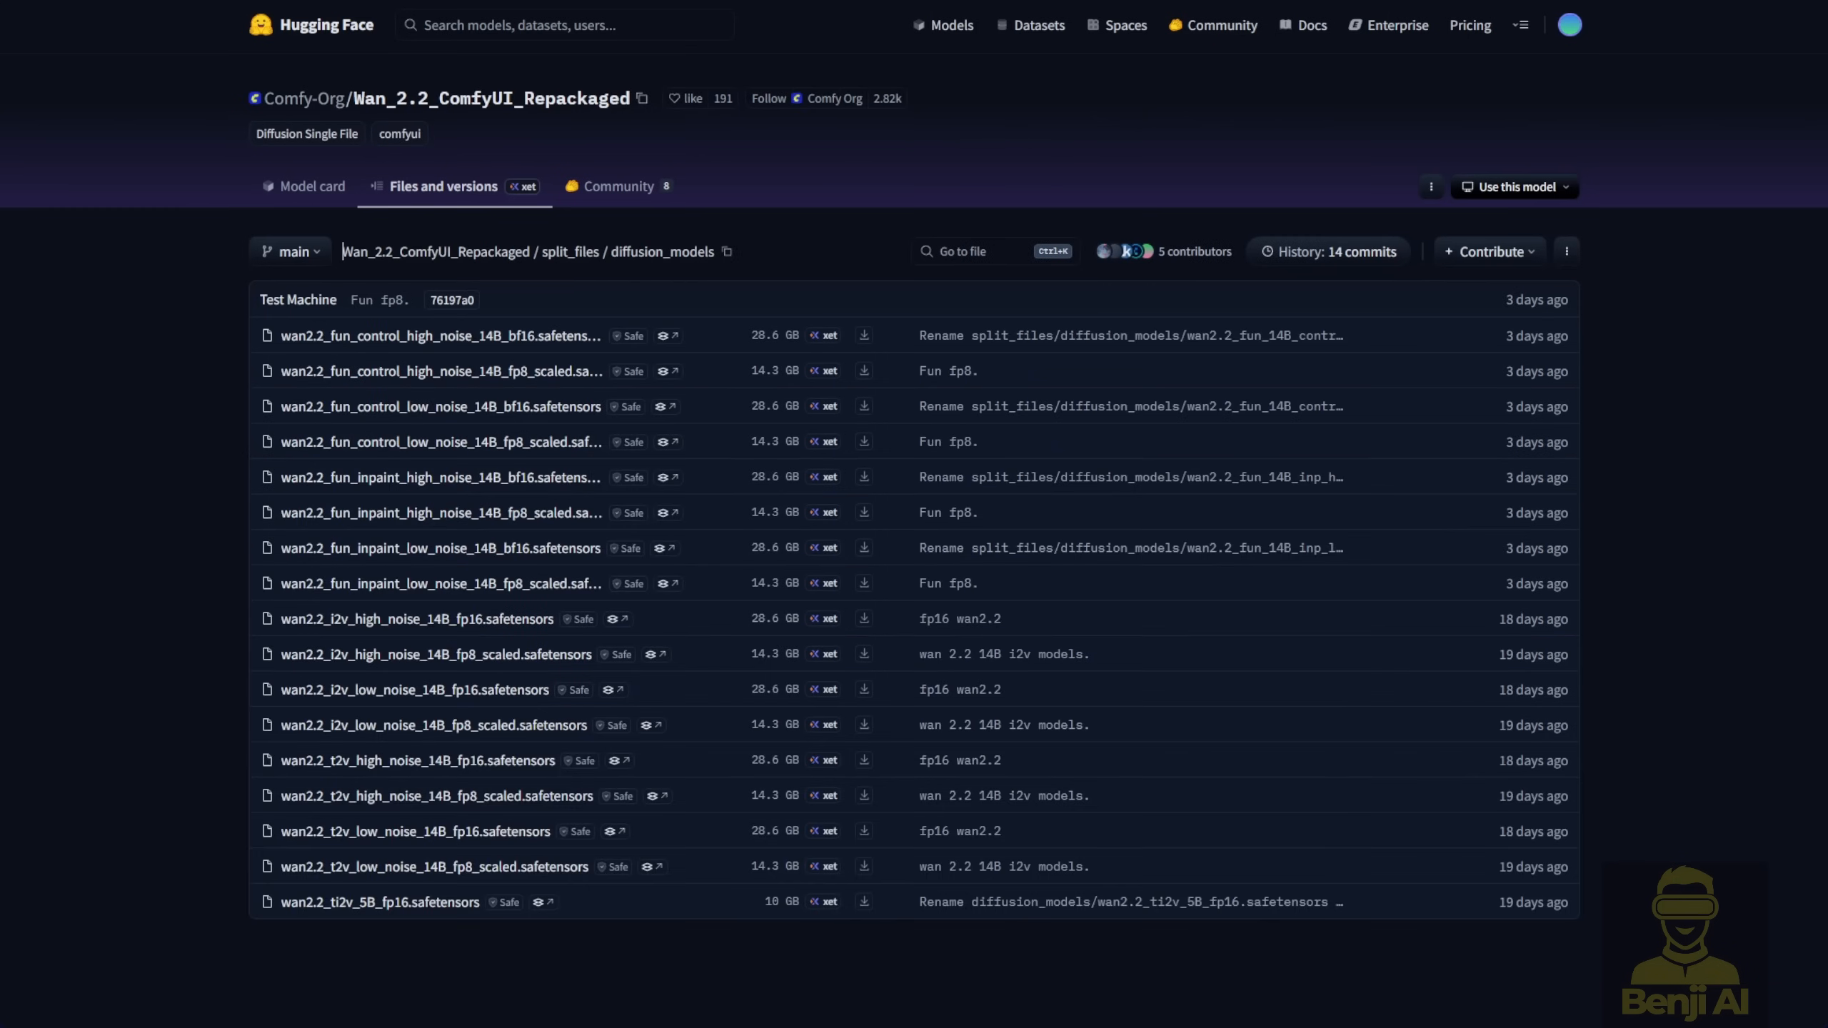
mouse_move(112, 145)
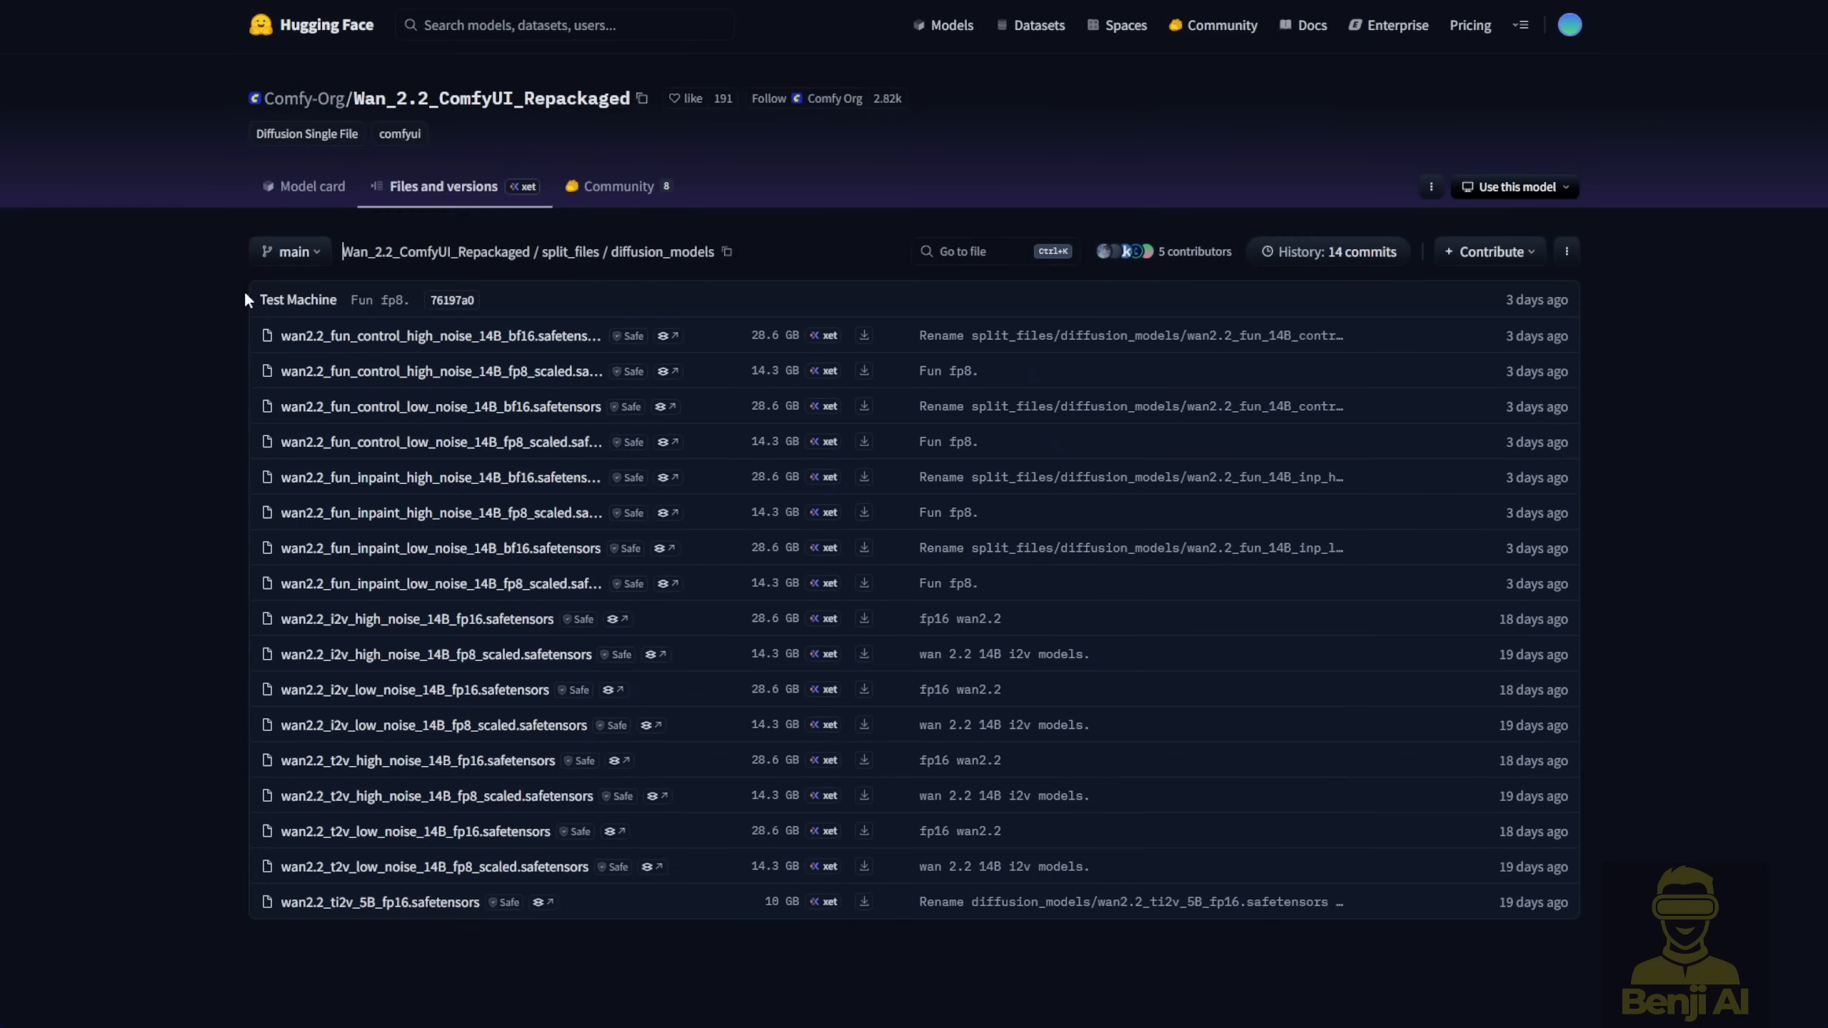
mouse_move(195, 335)
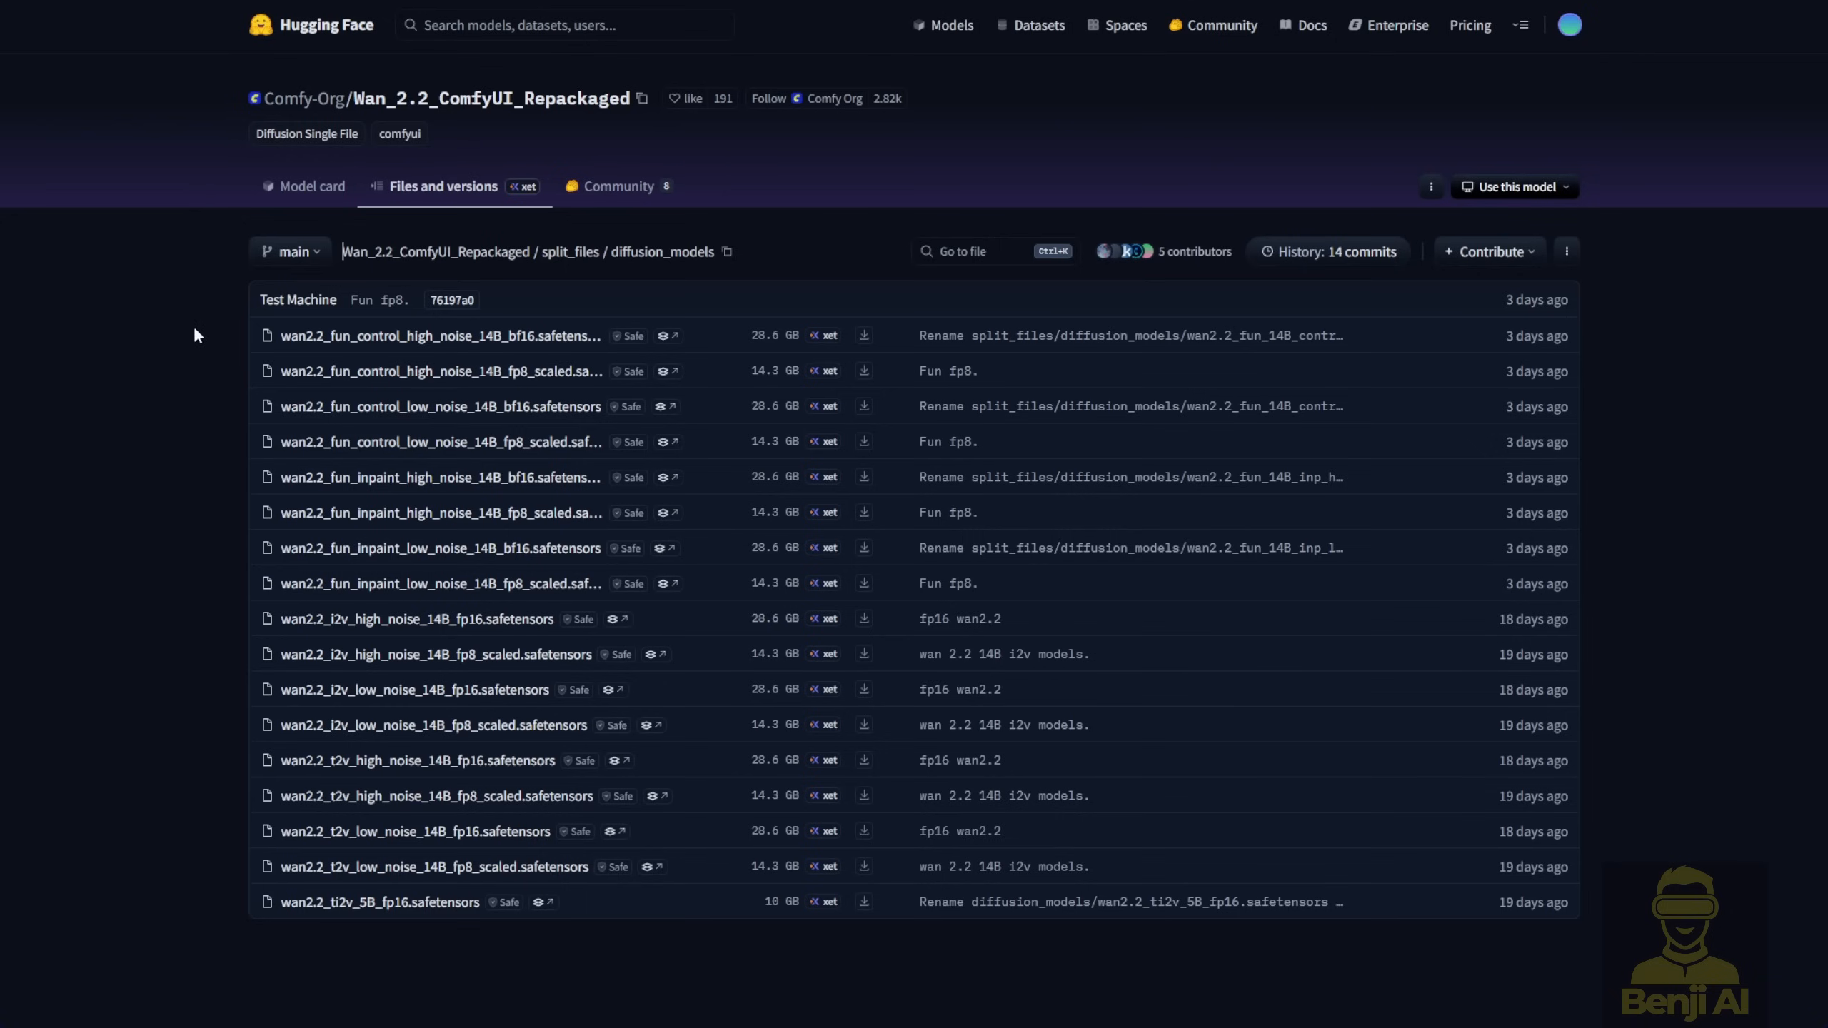
mouse_move(319, 486)
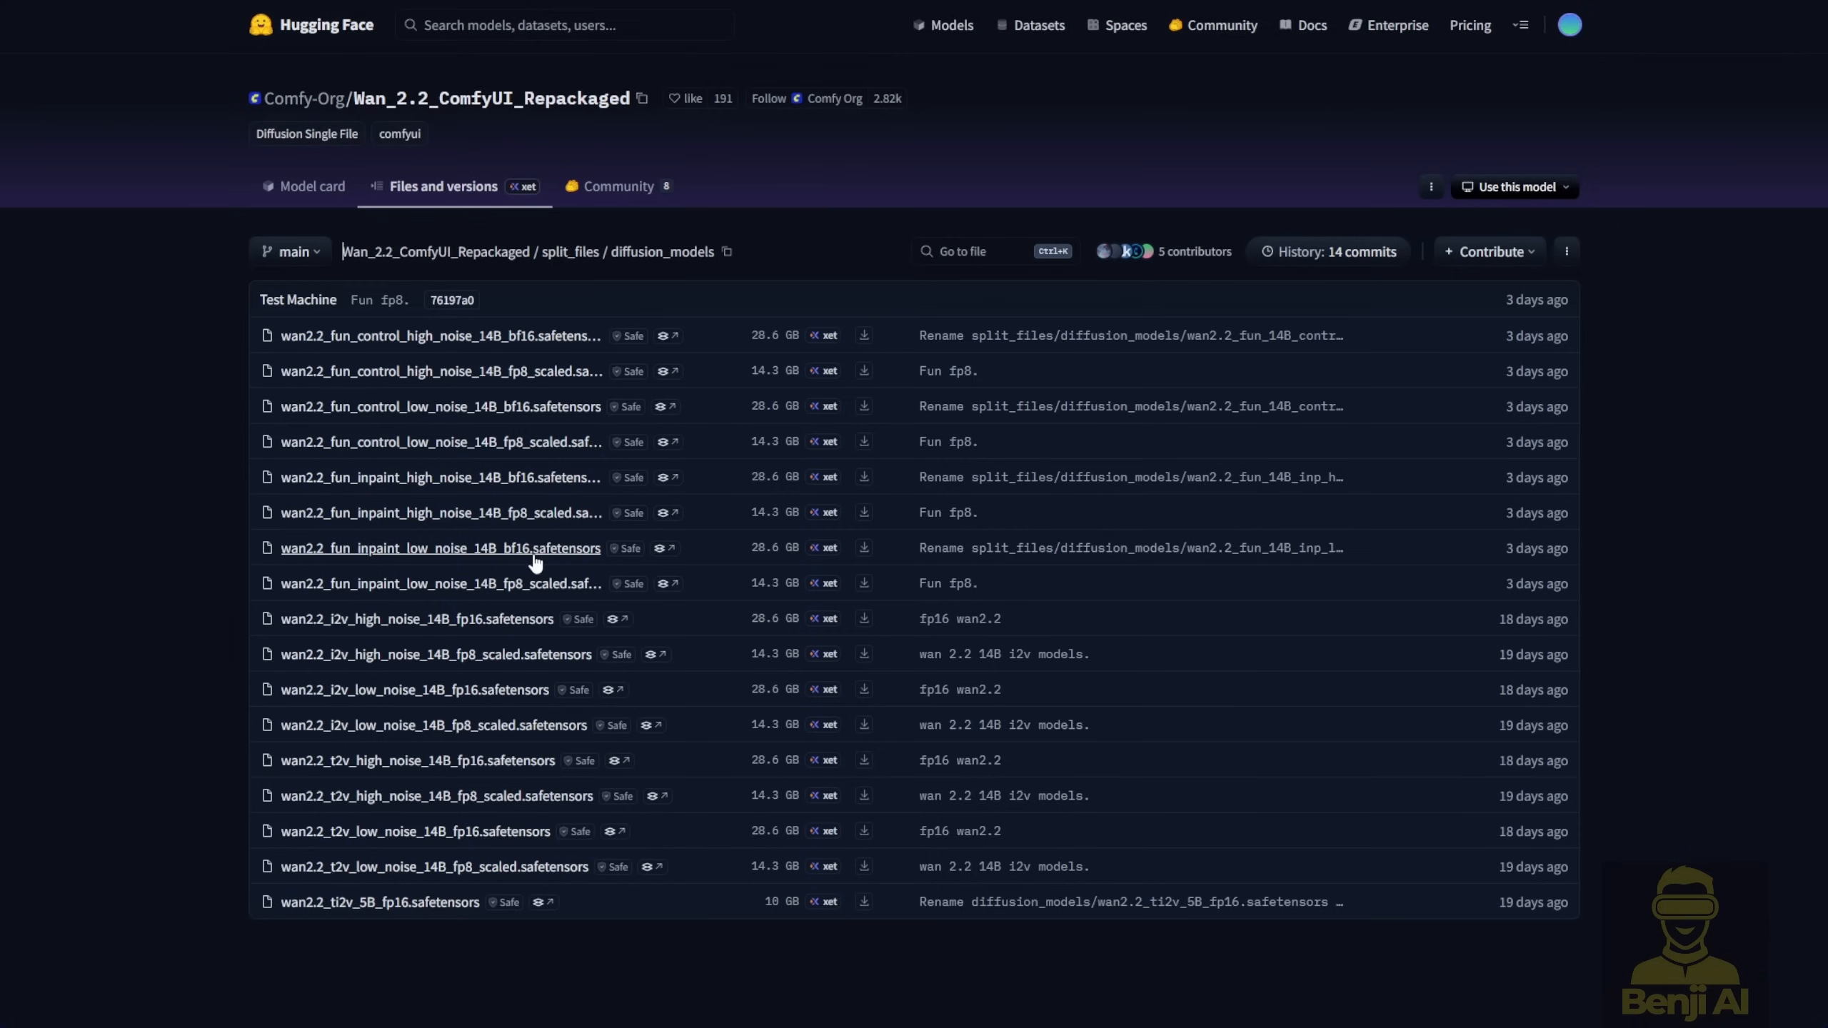
mouse_move(262, 579)
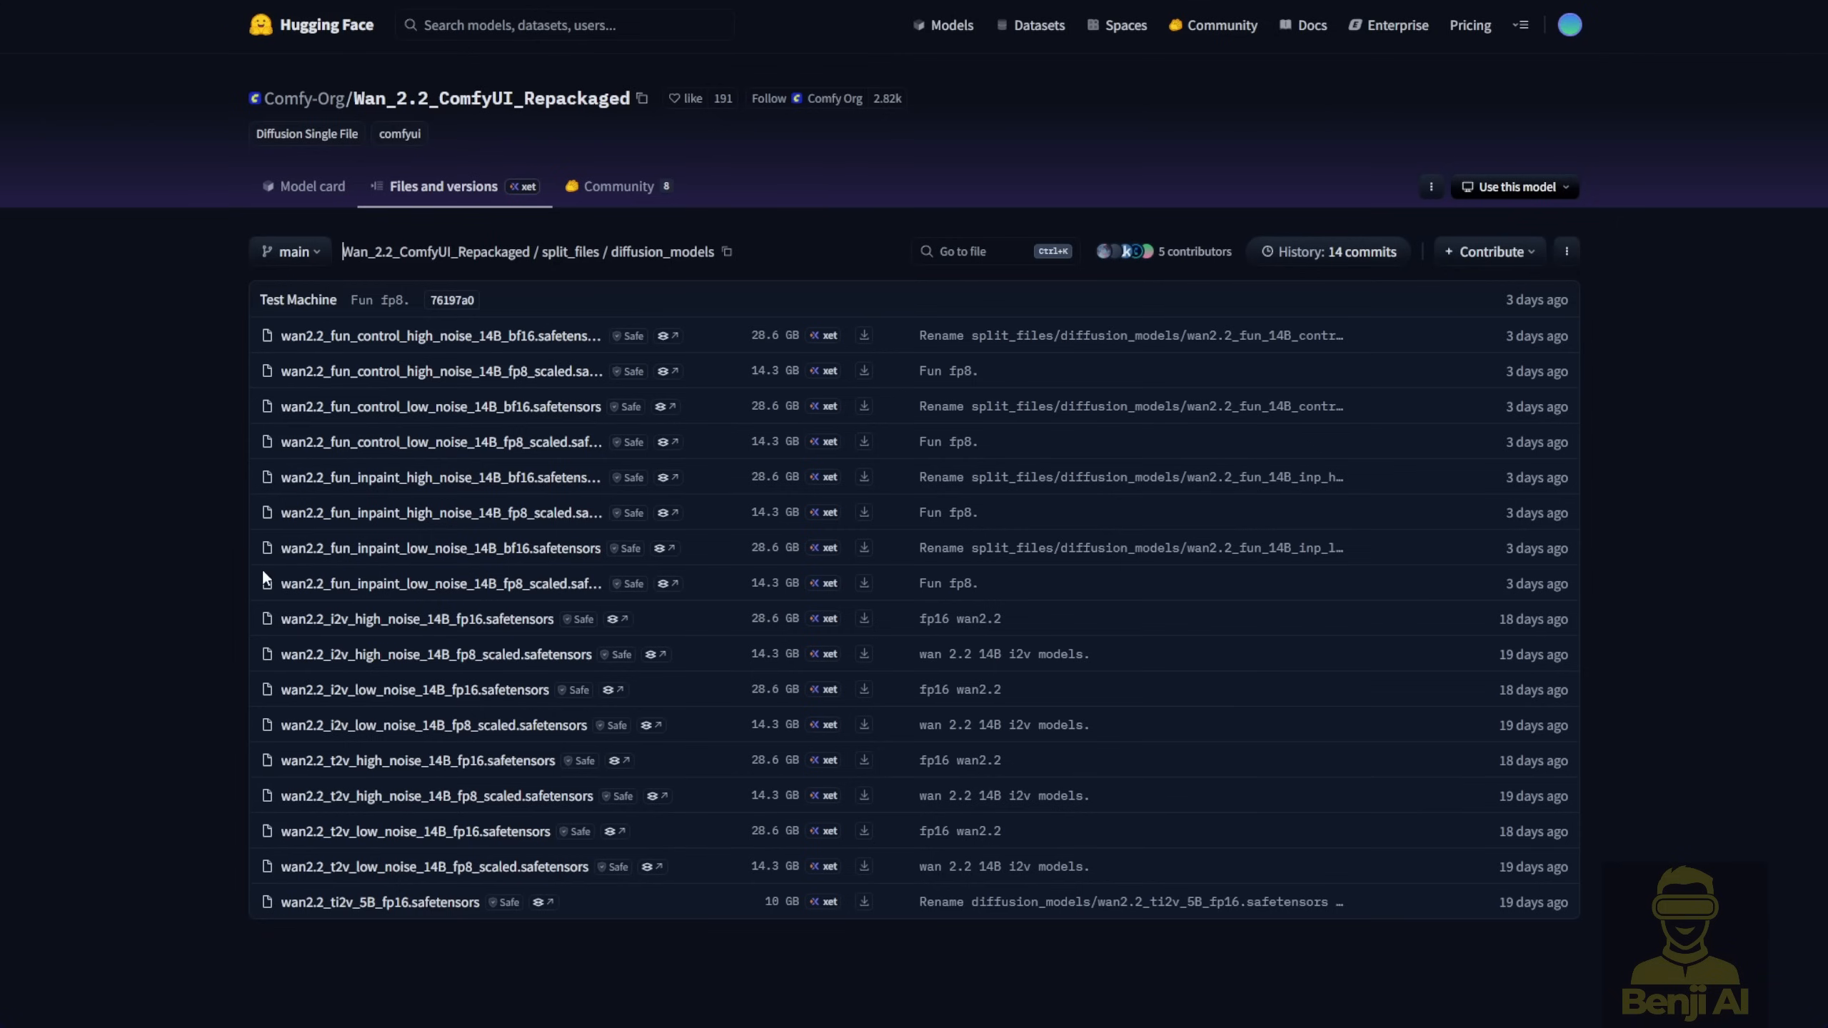
mouse_move(443, 674)
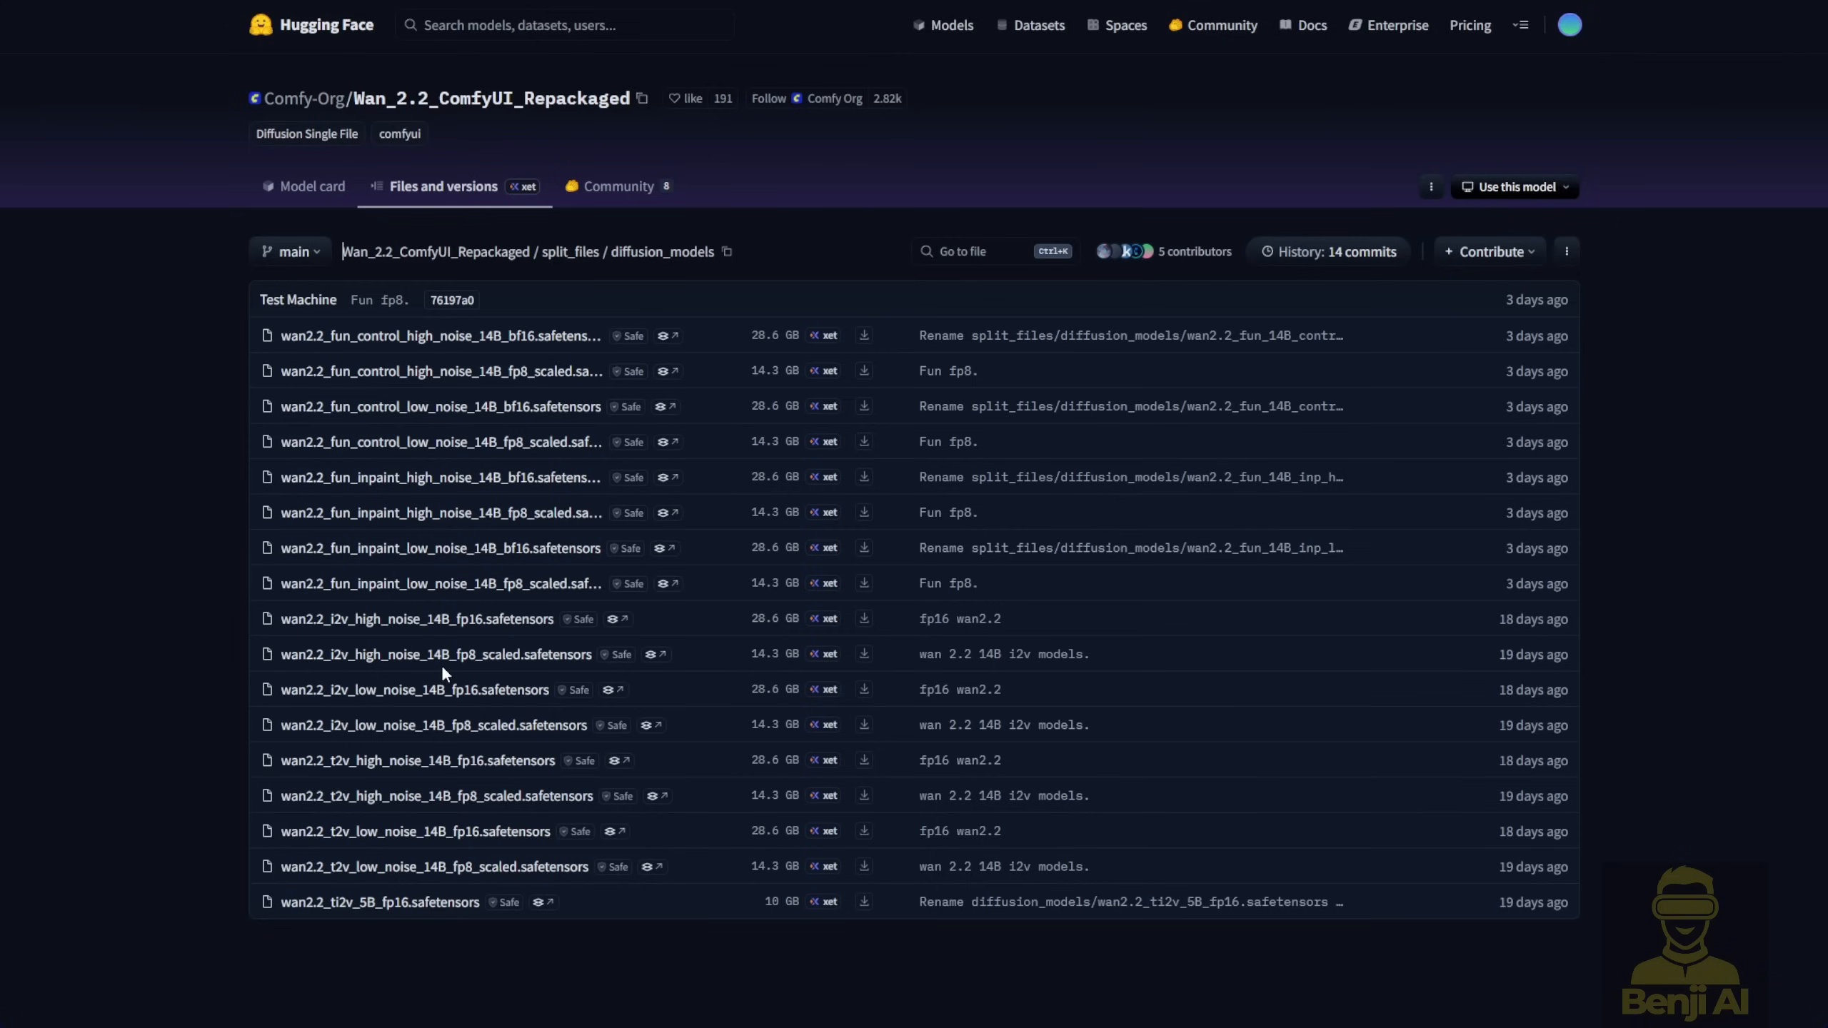
mouse_move(280, 315)
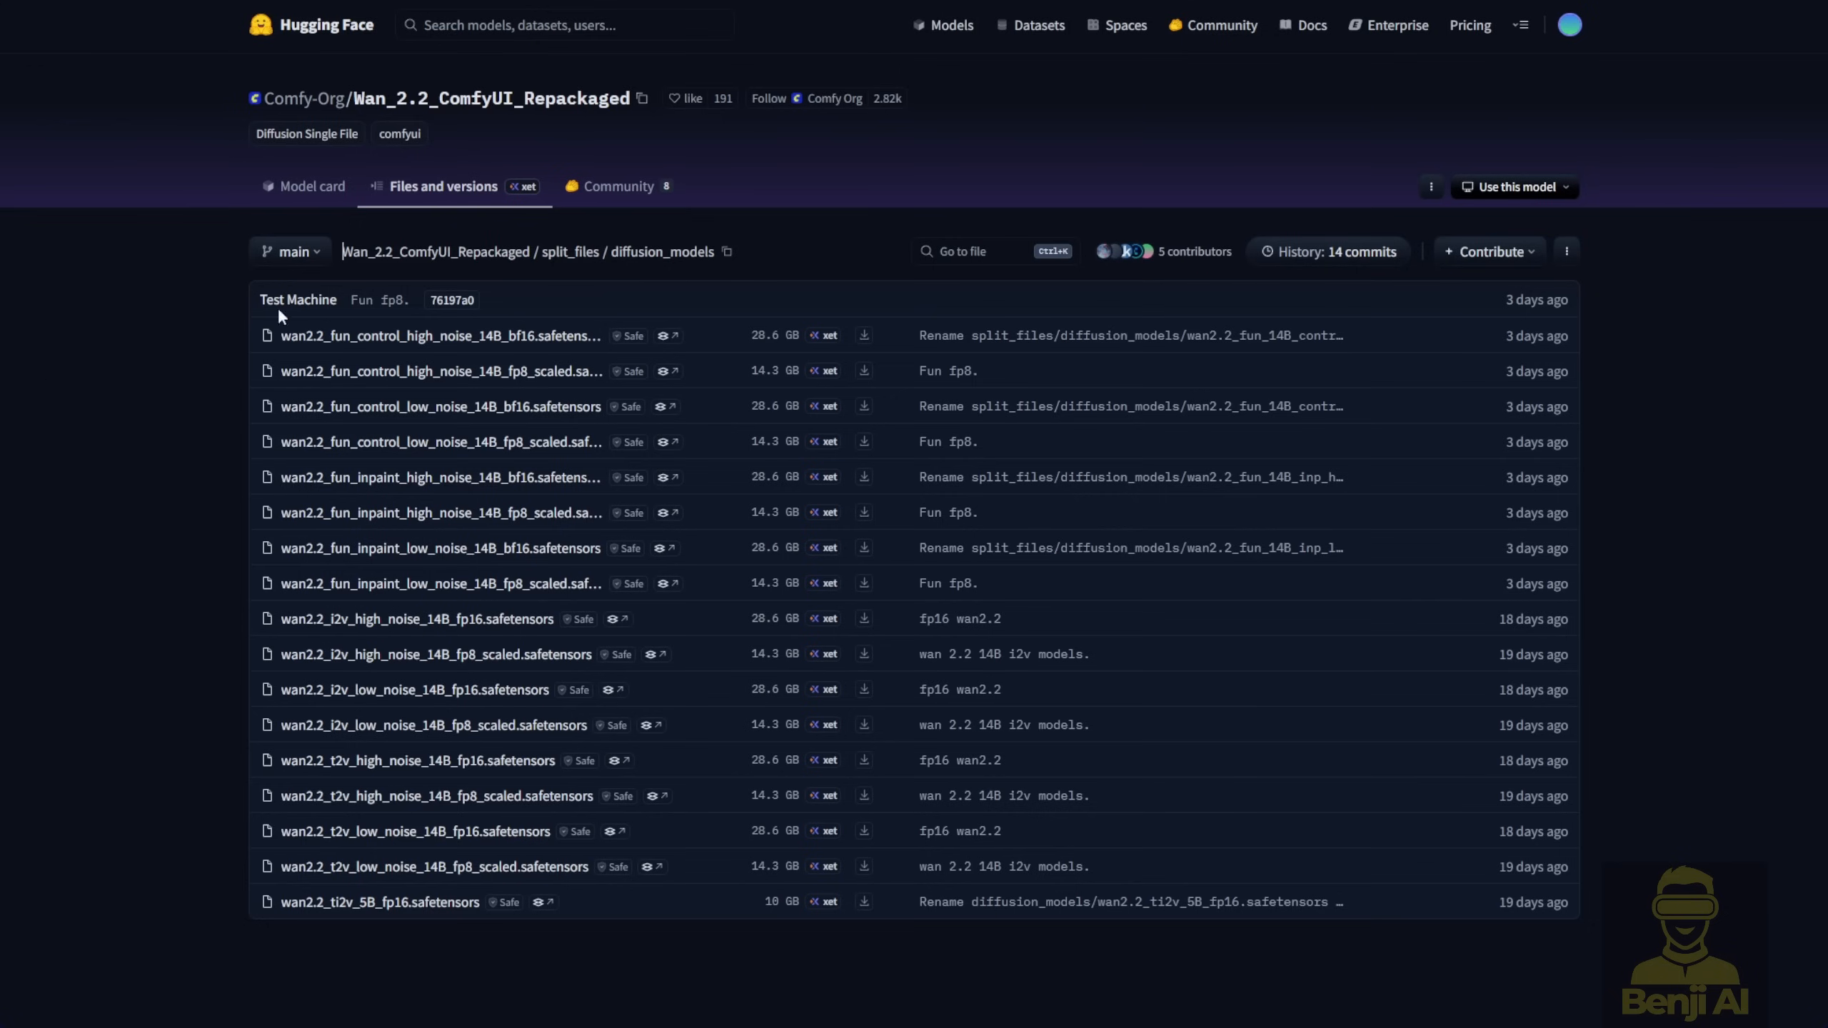
mouse_move(221, 245)
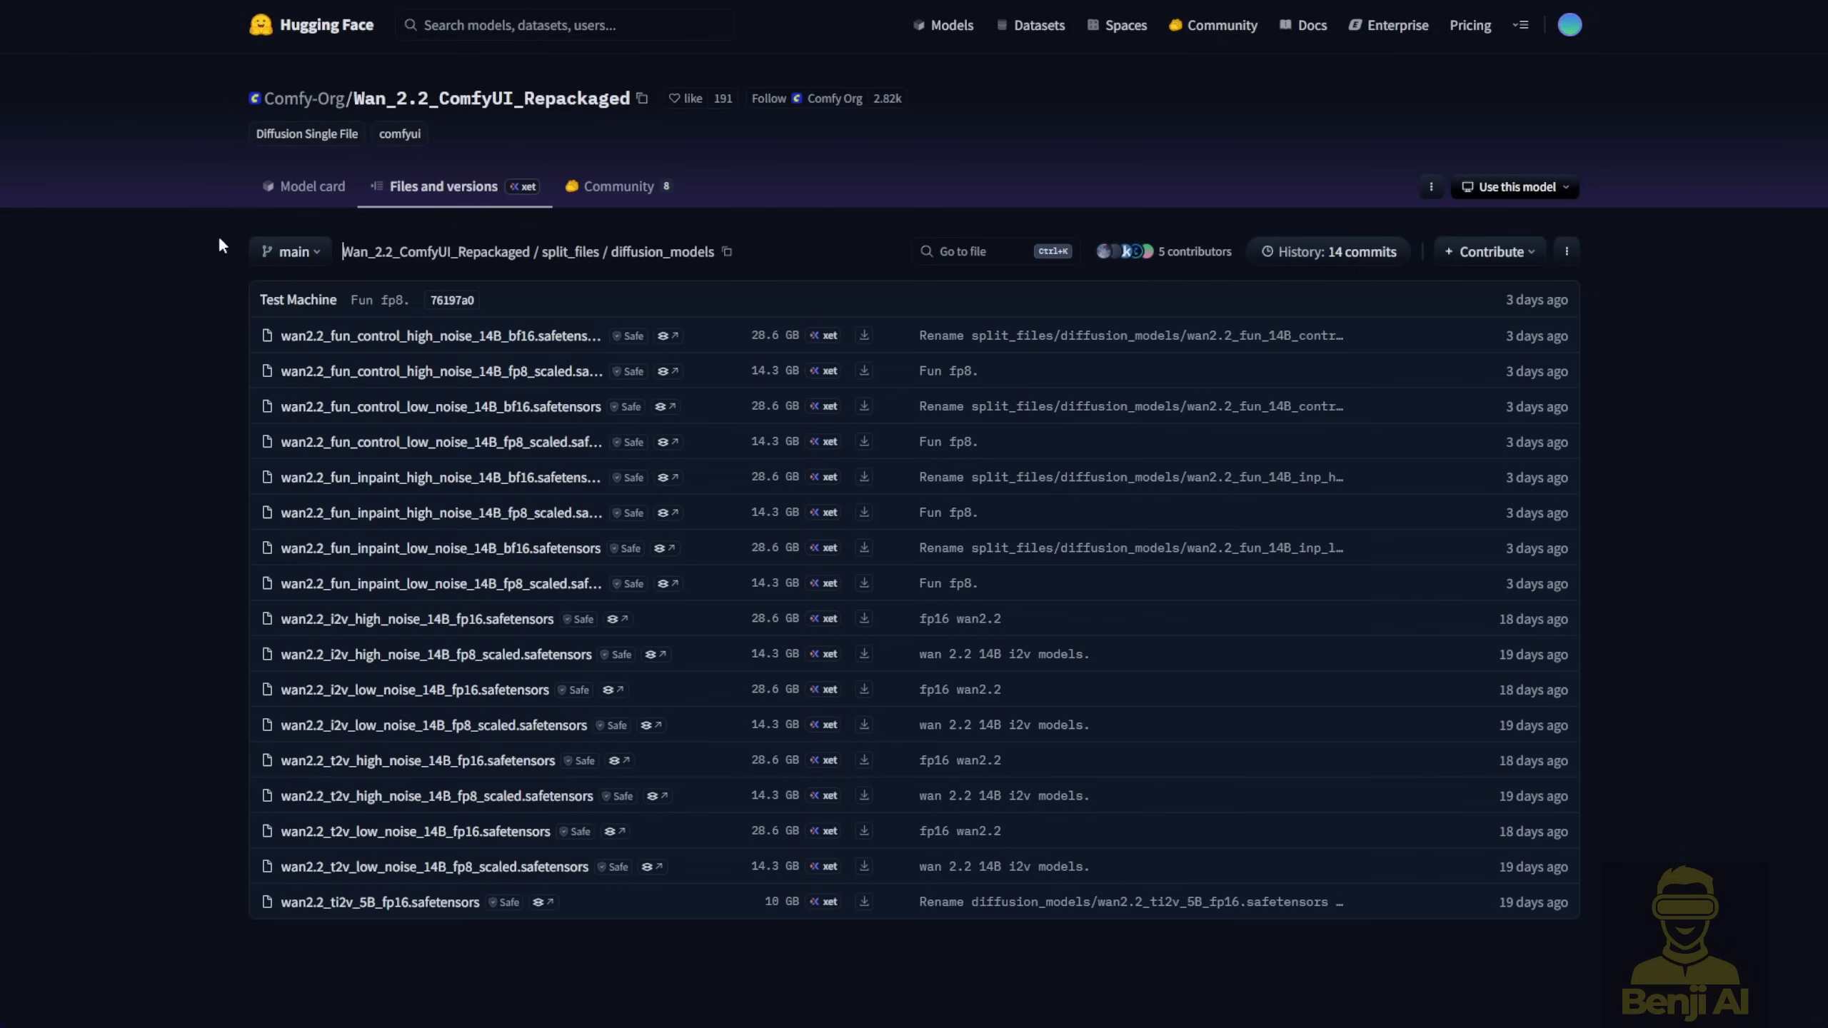
mouse_move(224, 578)
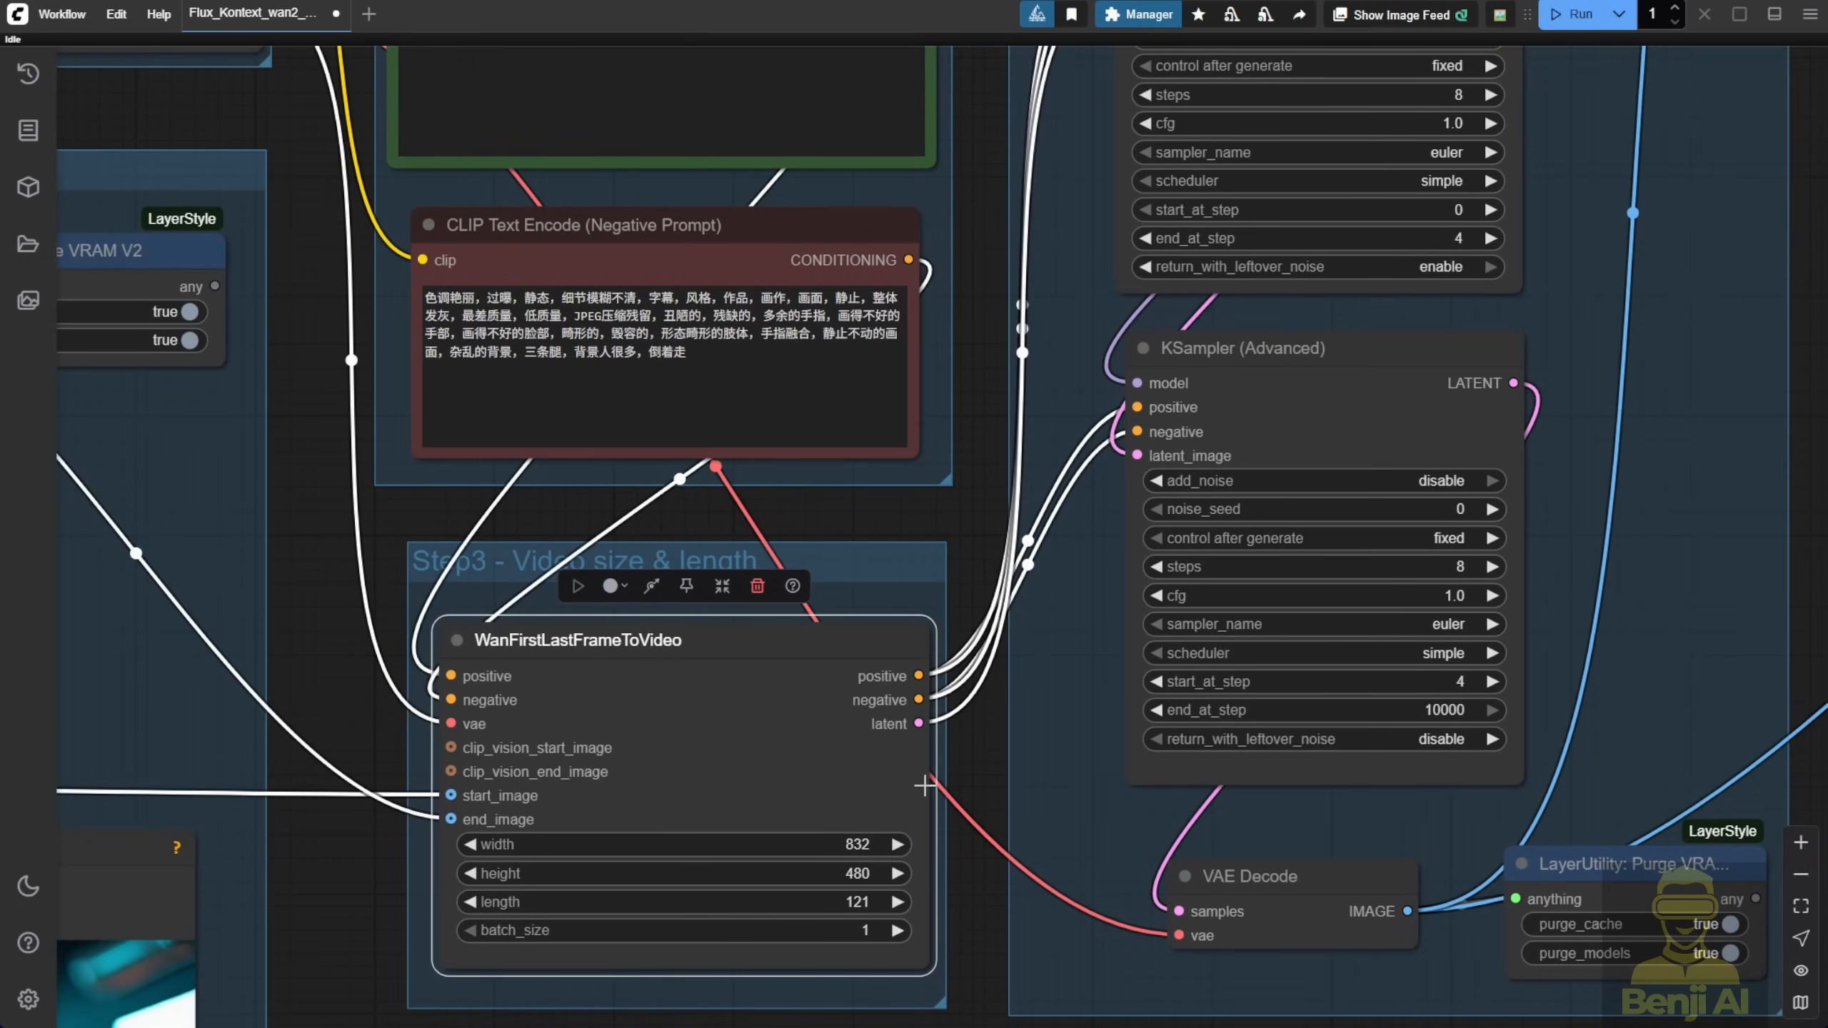
mouse_move(969, 757)
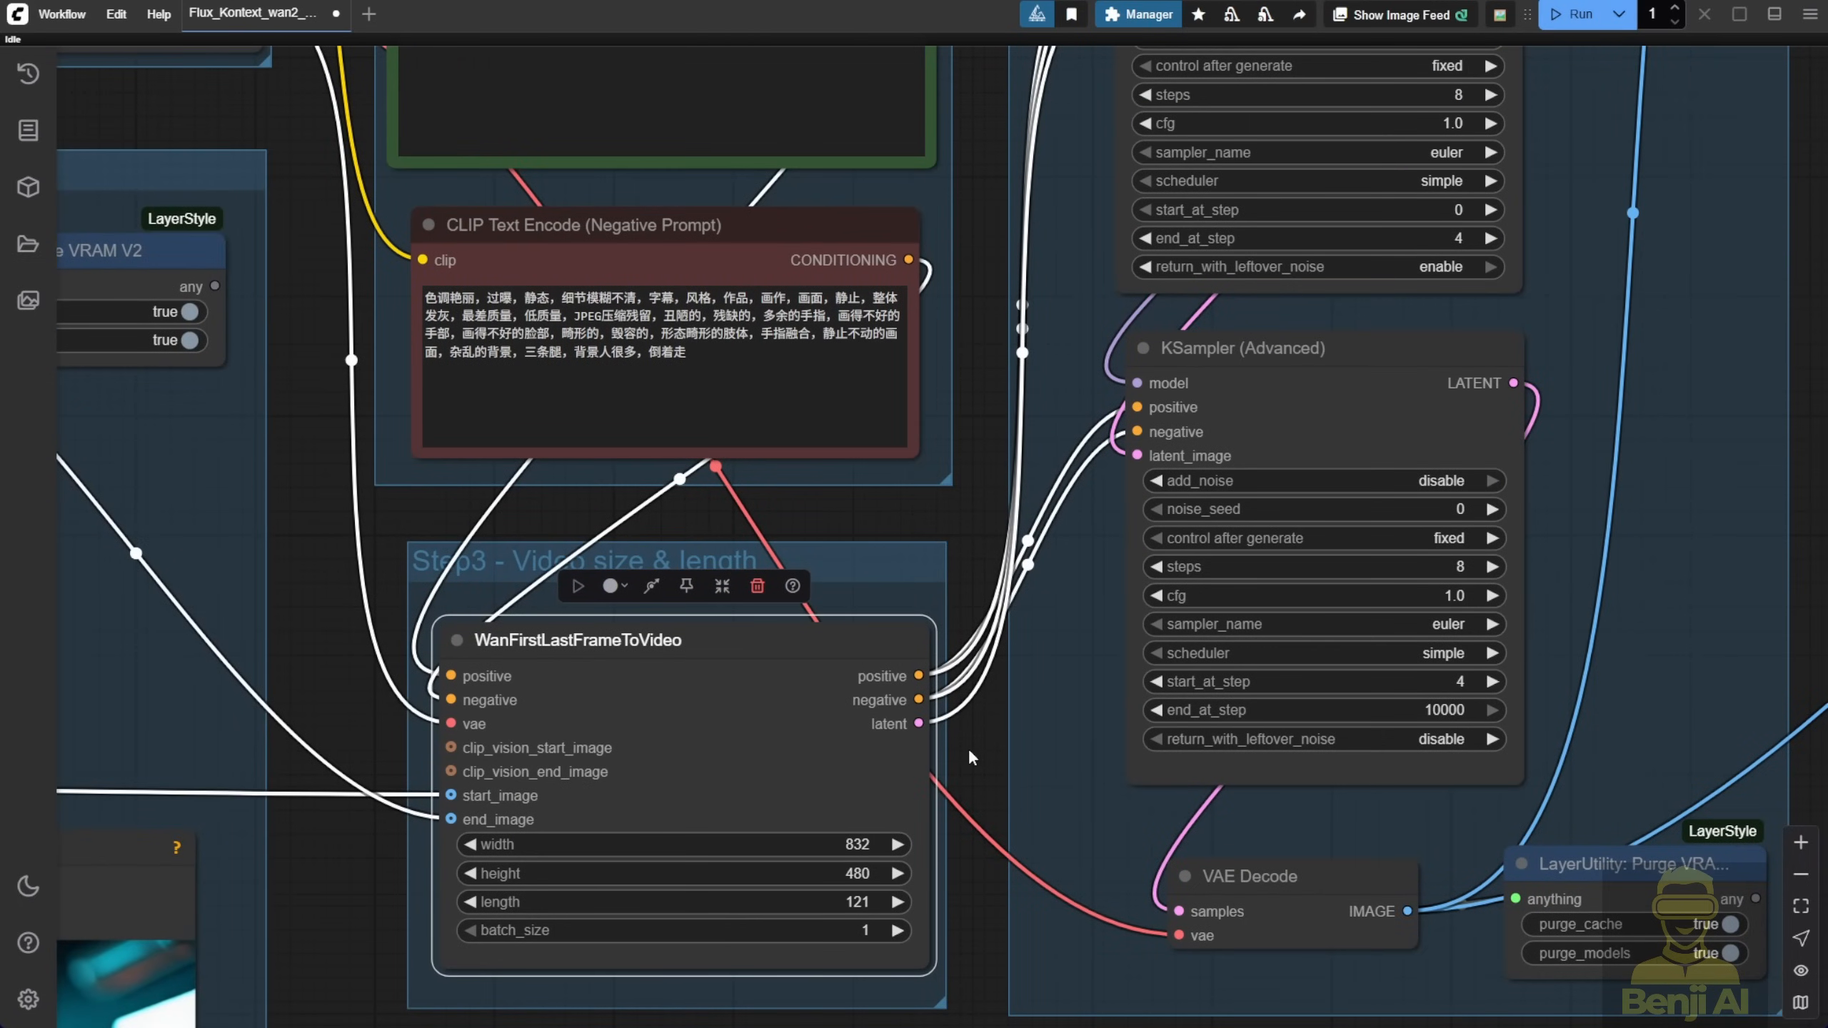
mouse_move(953, 756)
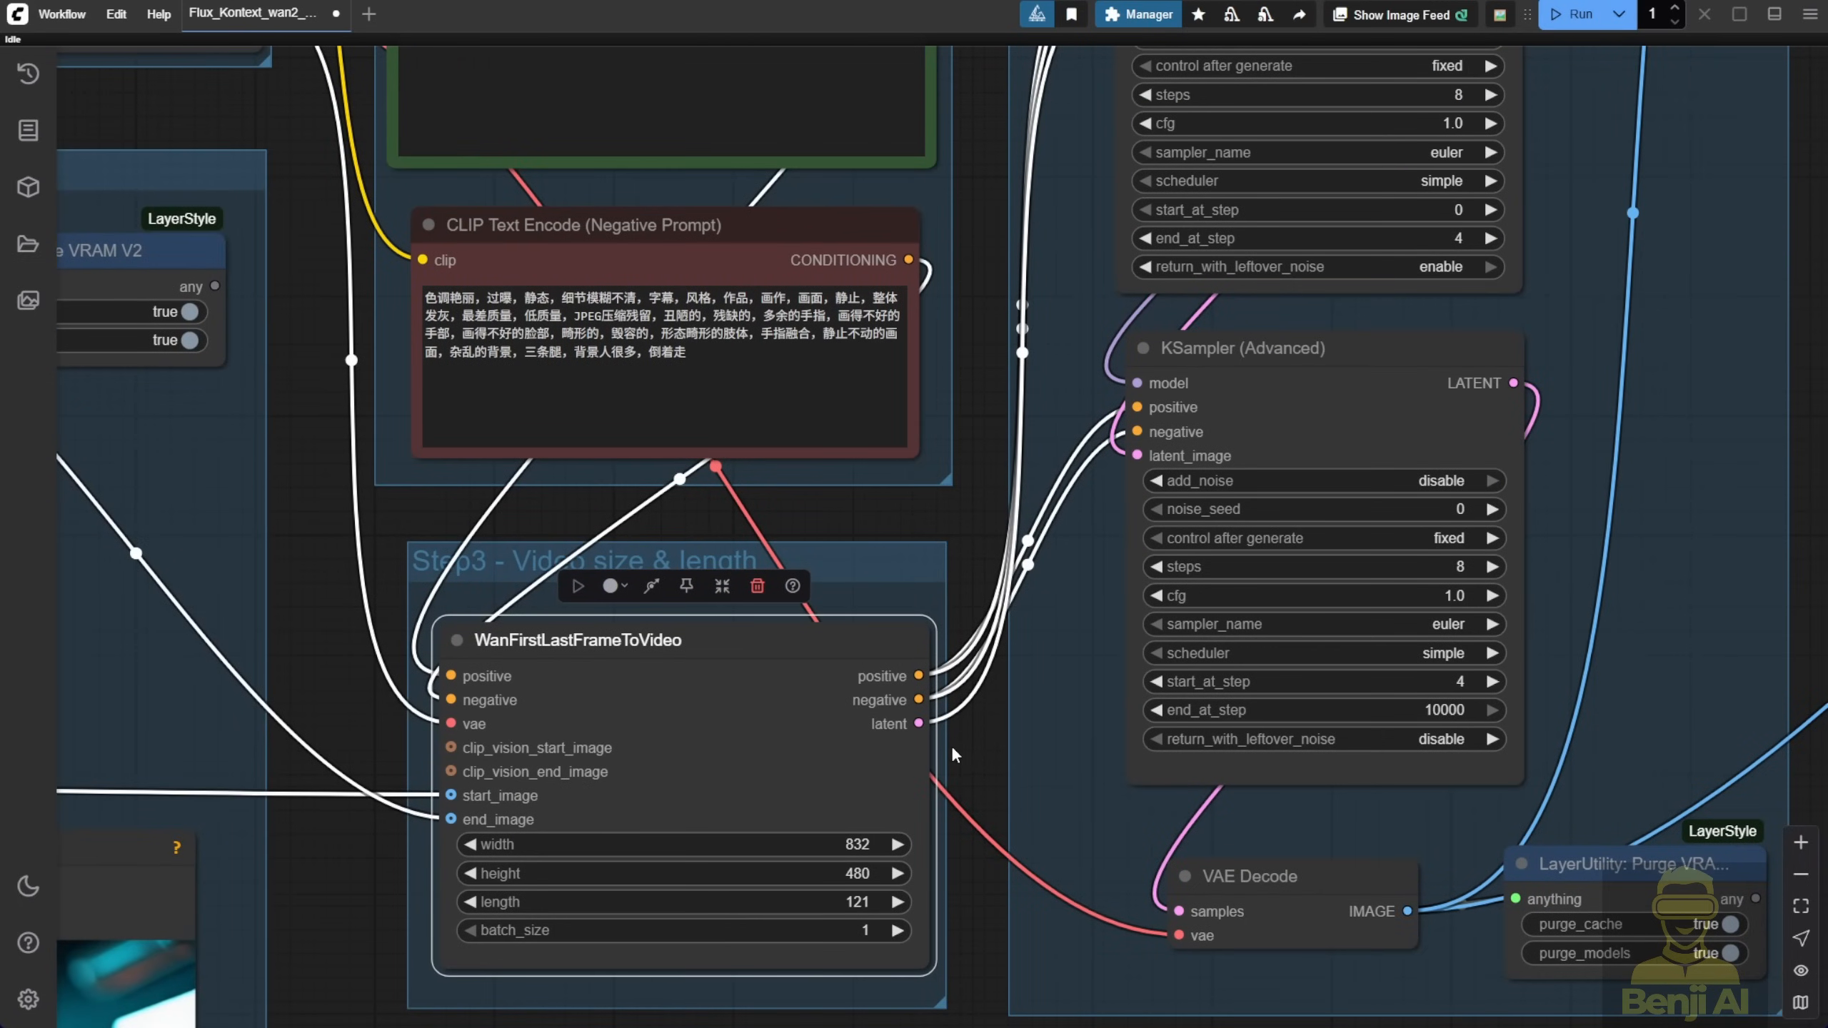
mouse_move(953, 756)
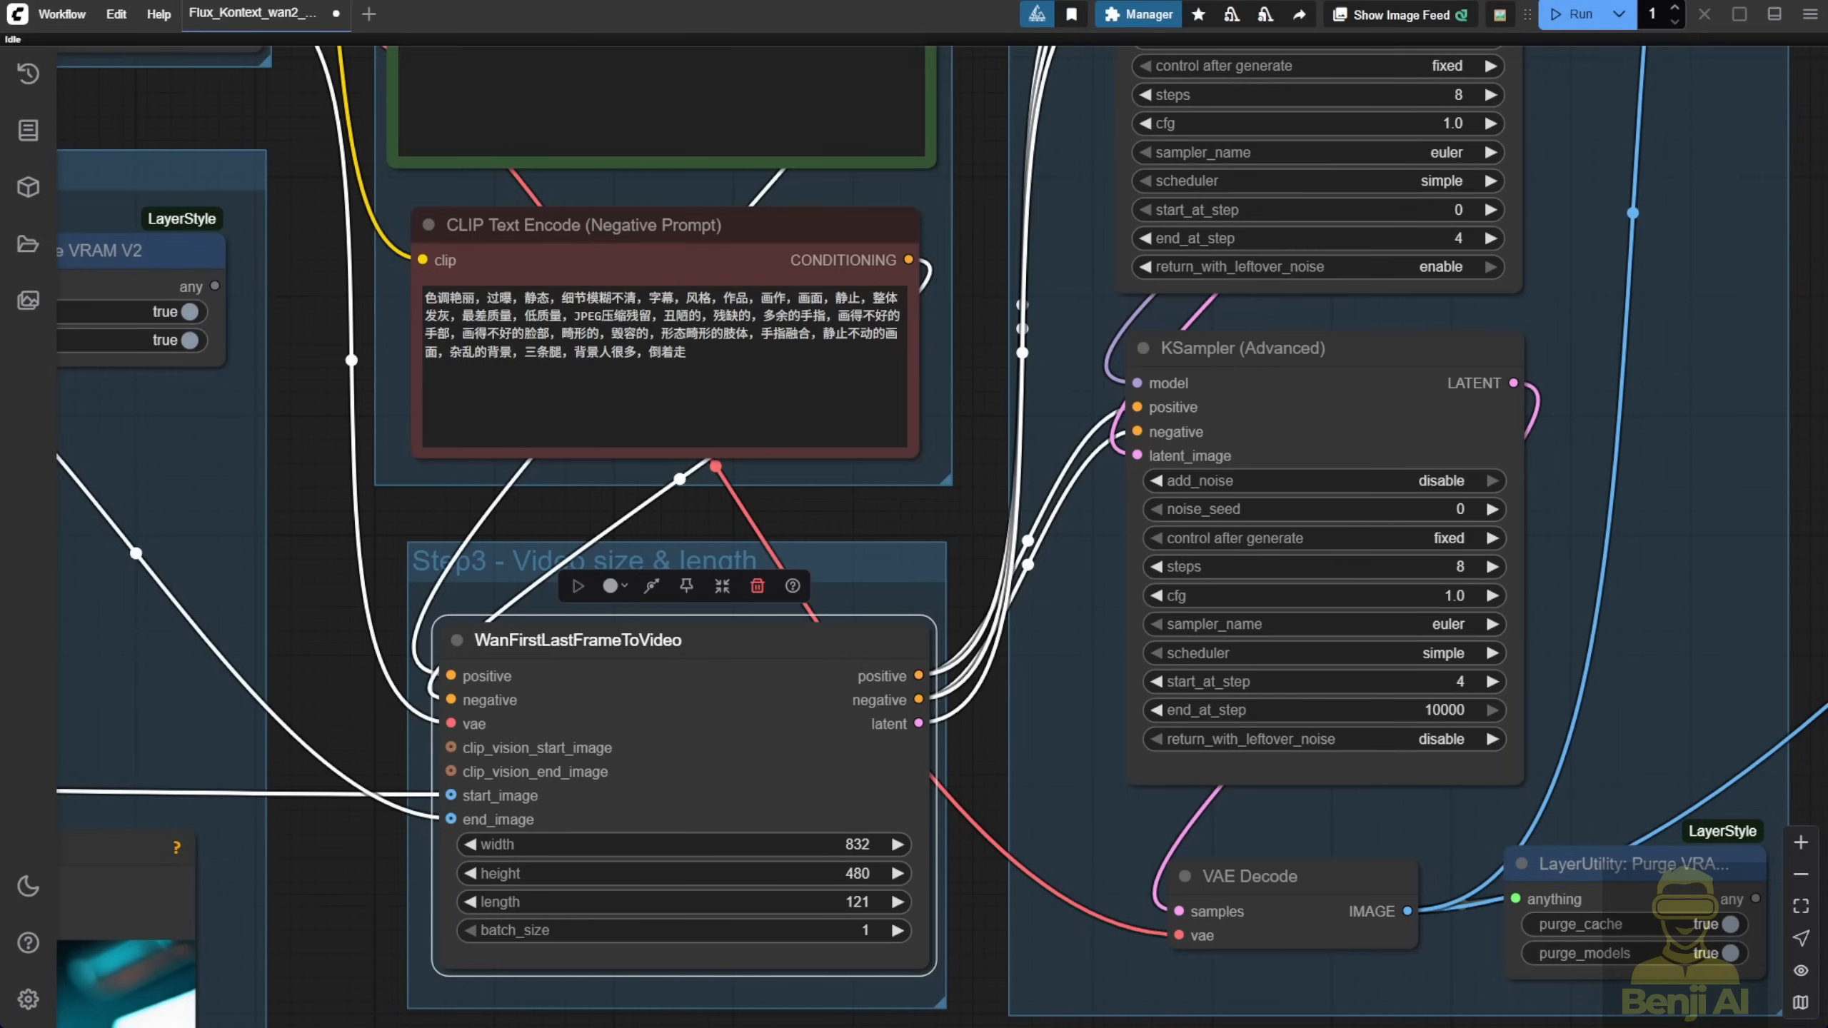
Switch to the video_wan2_2_14B Fun Inp workflow tab with its Model Links note
click(597, 13)
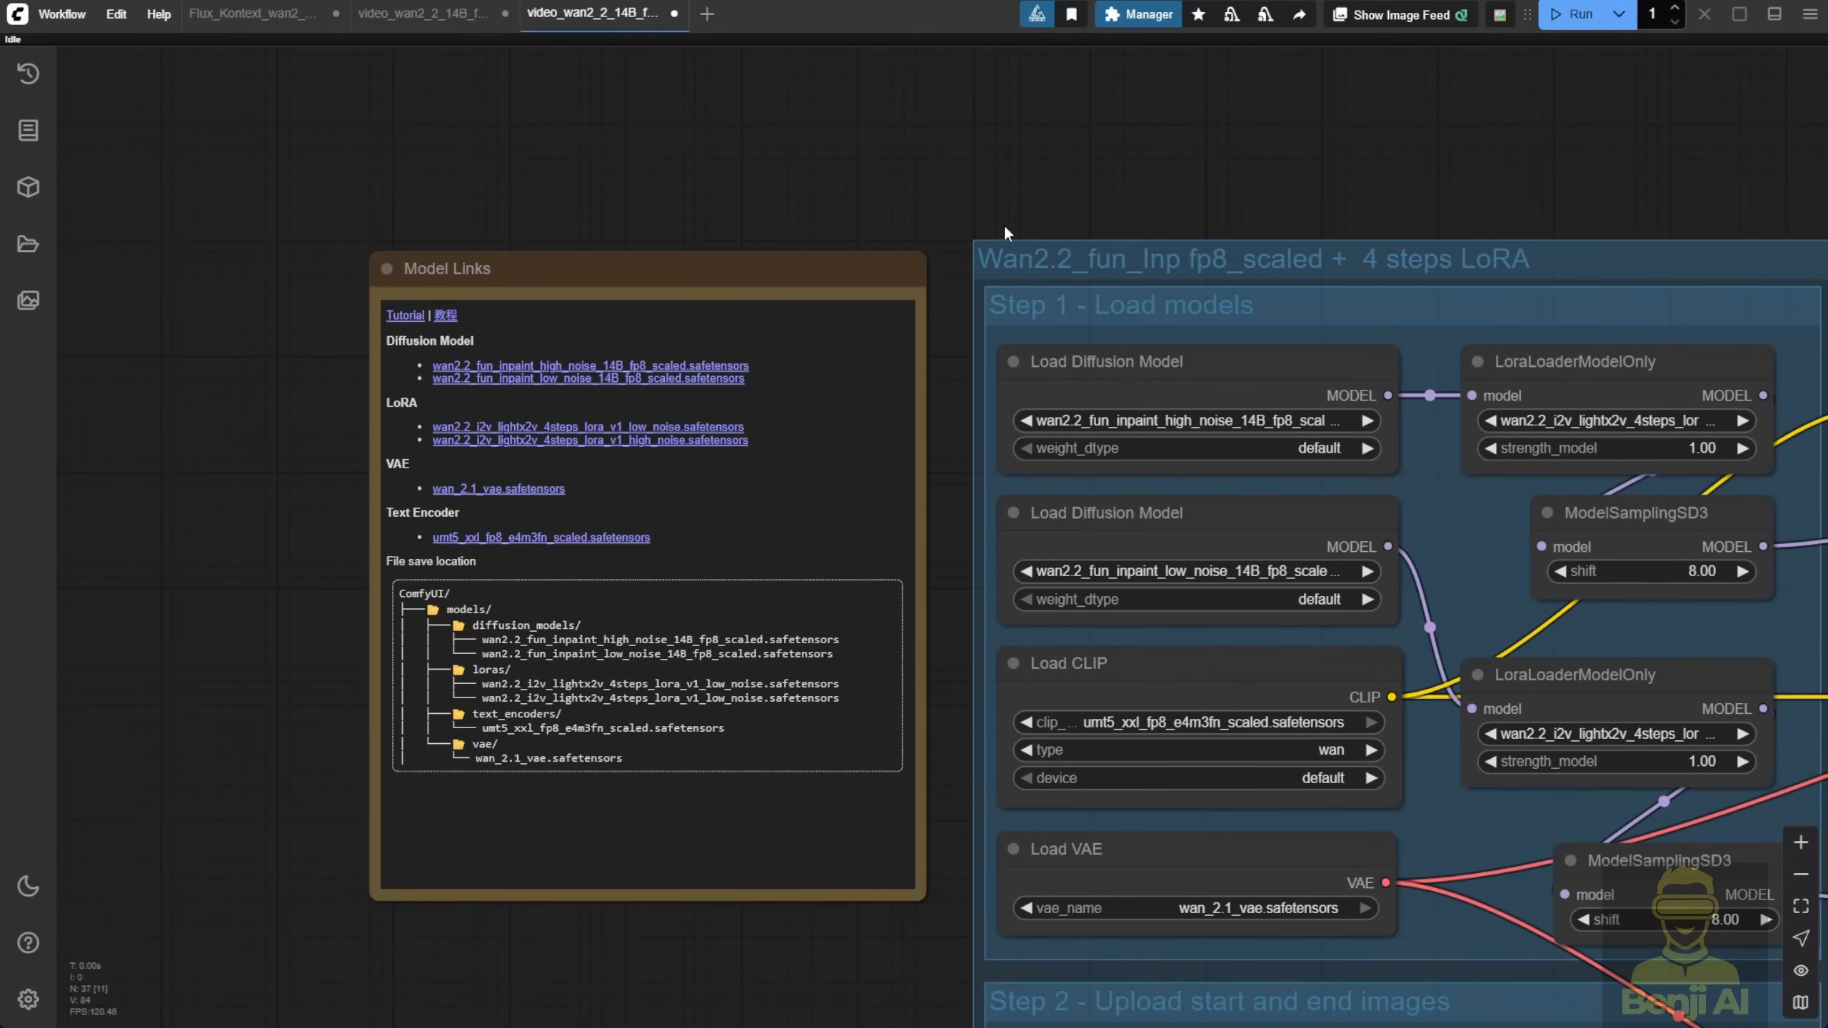
scroll(down, 3)
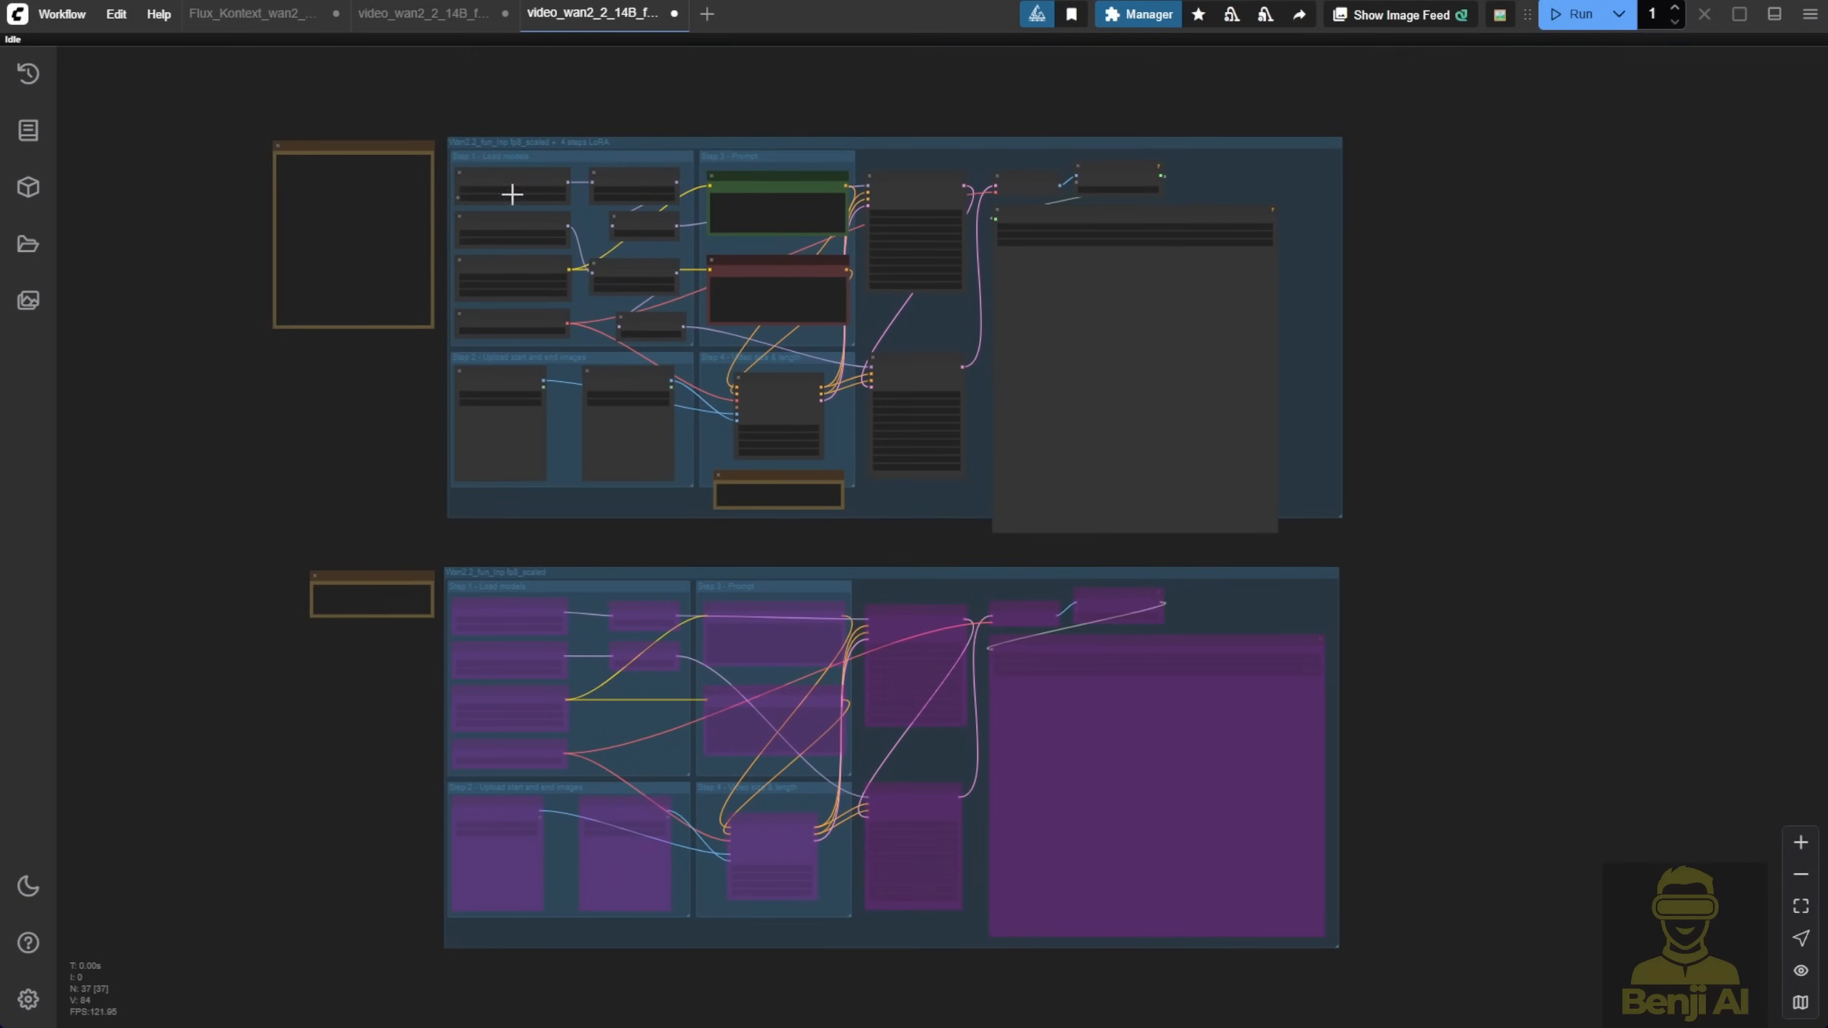
mouse_move(533, 601)
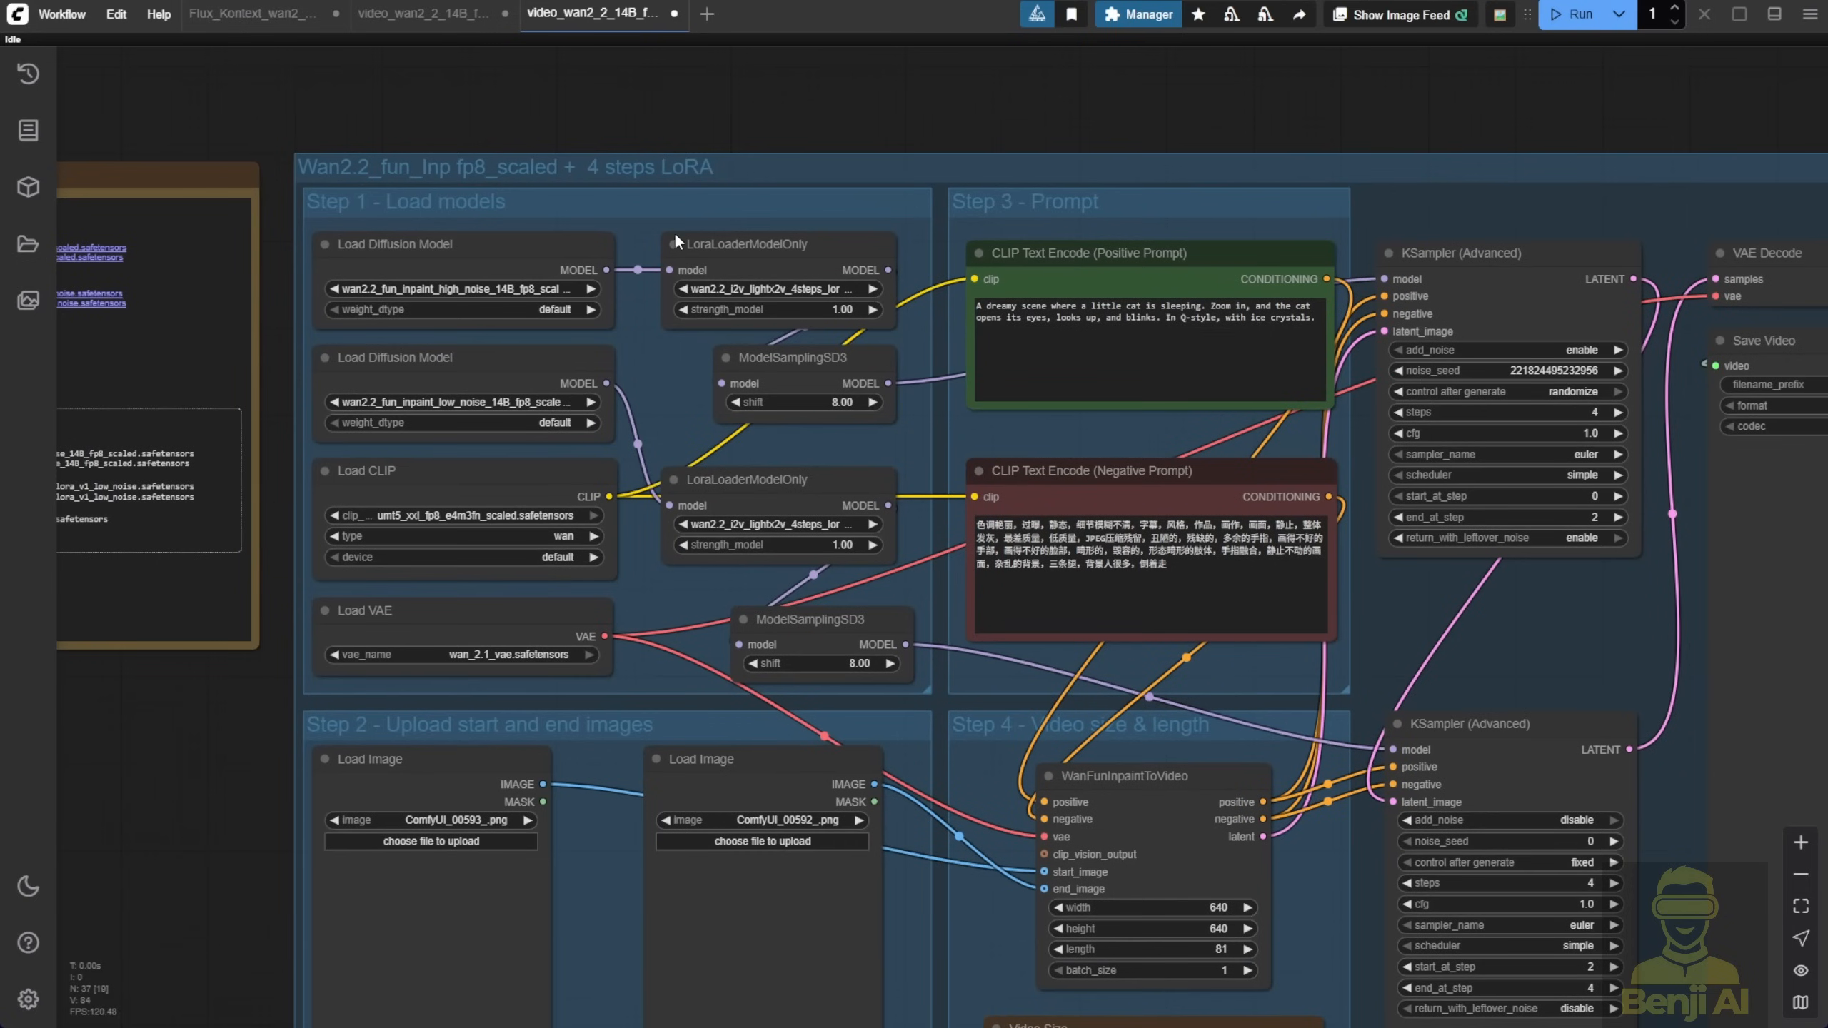
mouse_move(597, 179)
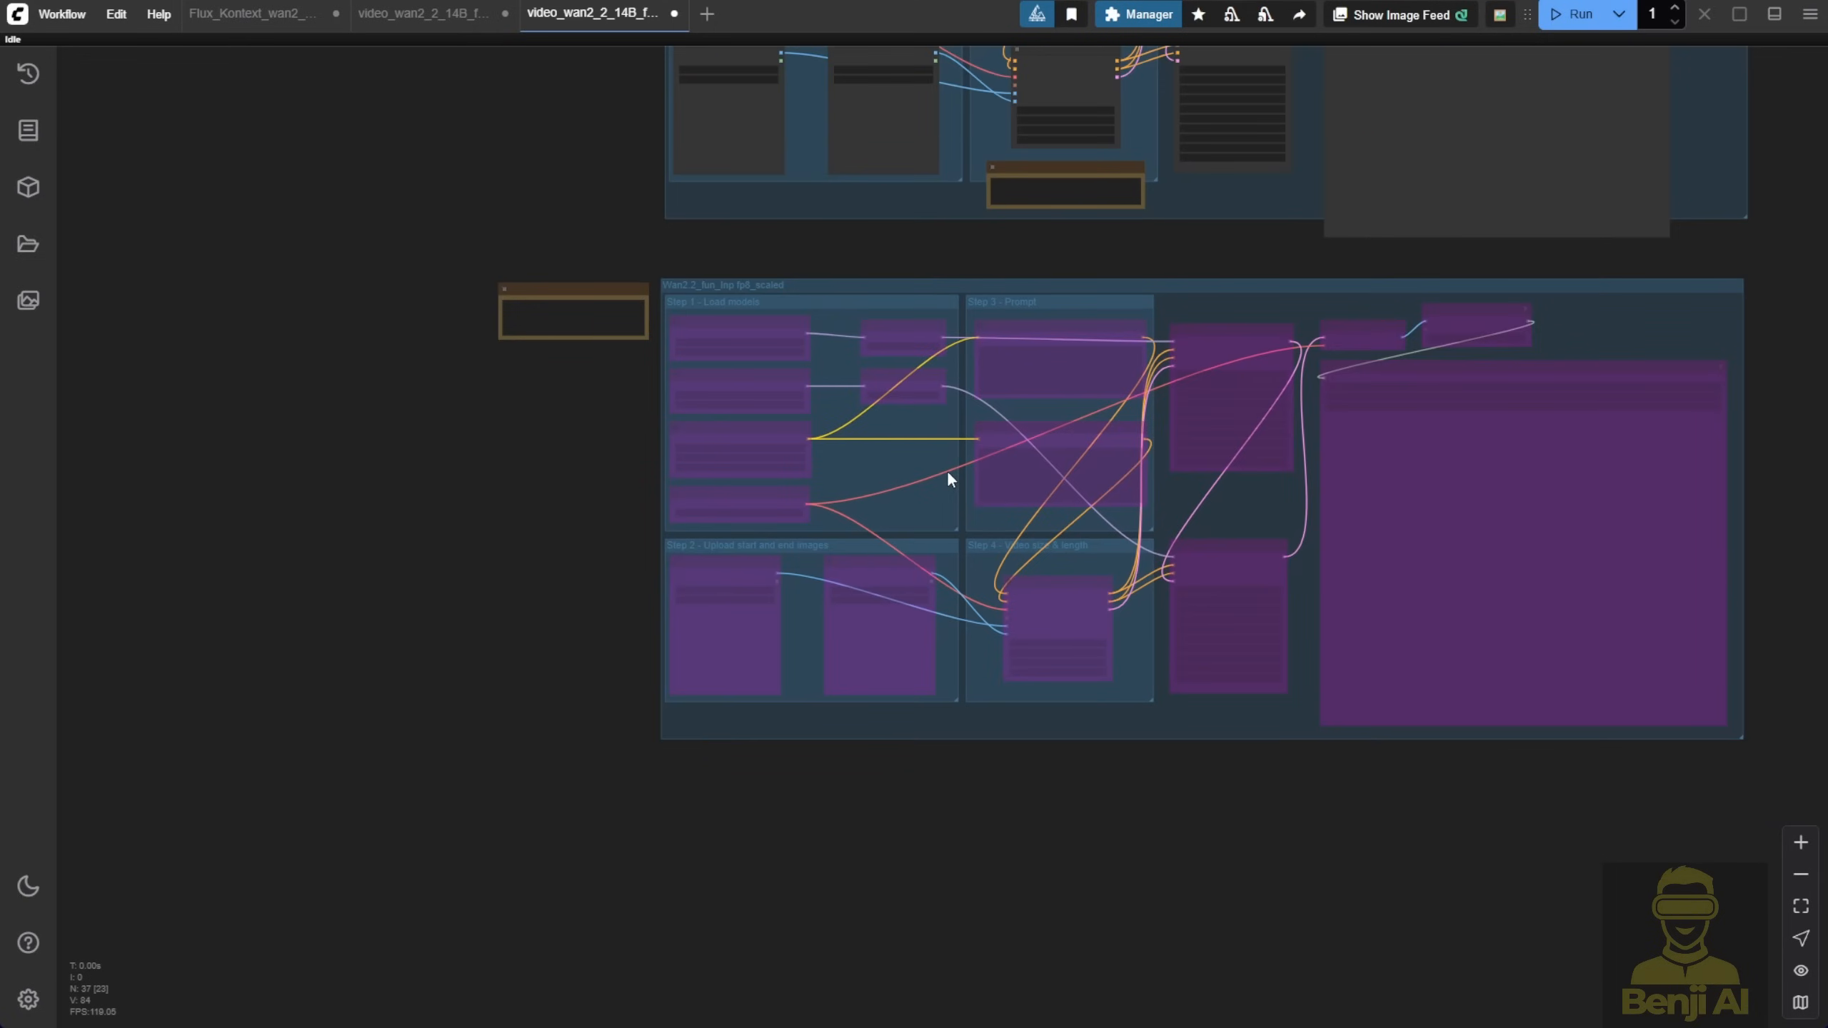
mouse_move(868, 420)
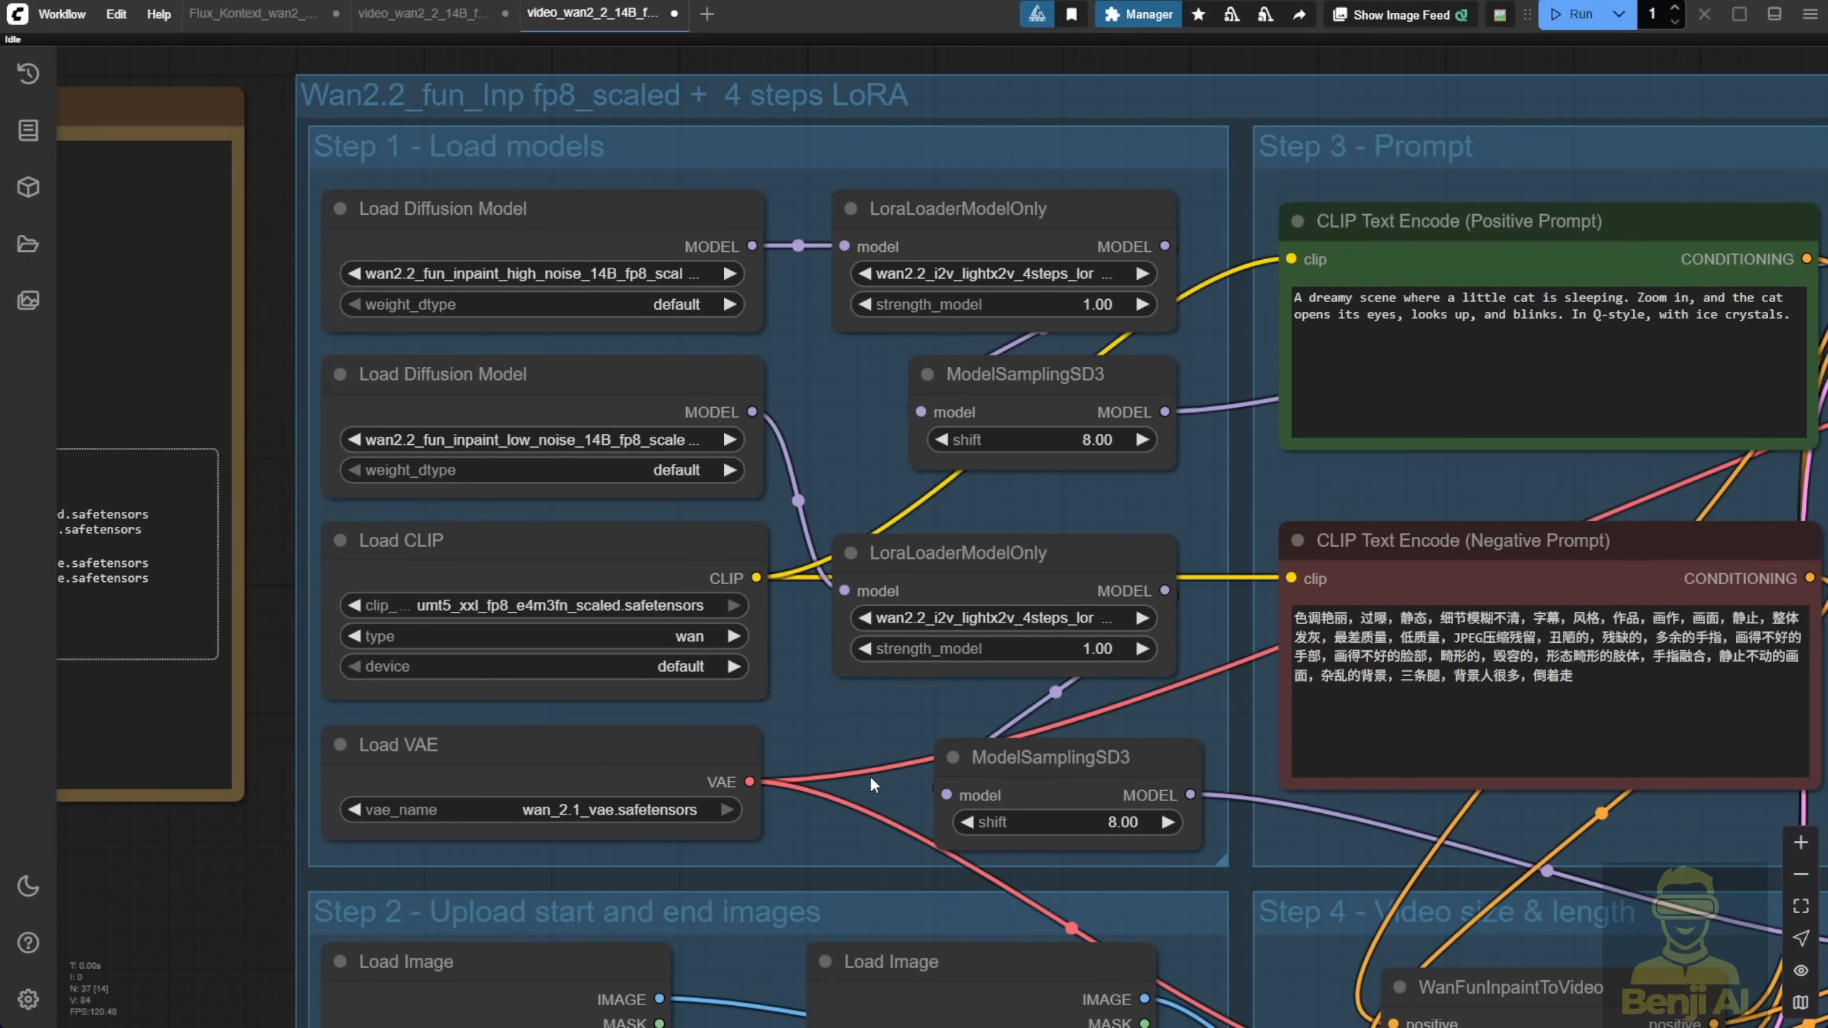
mouse_move(494, 358)
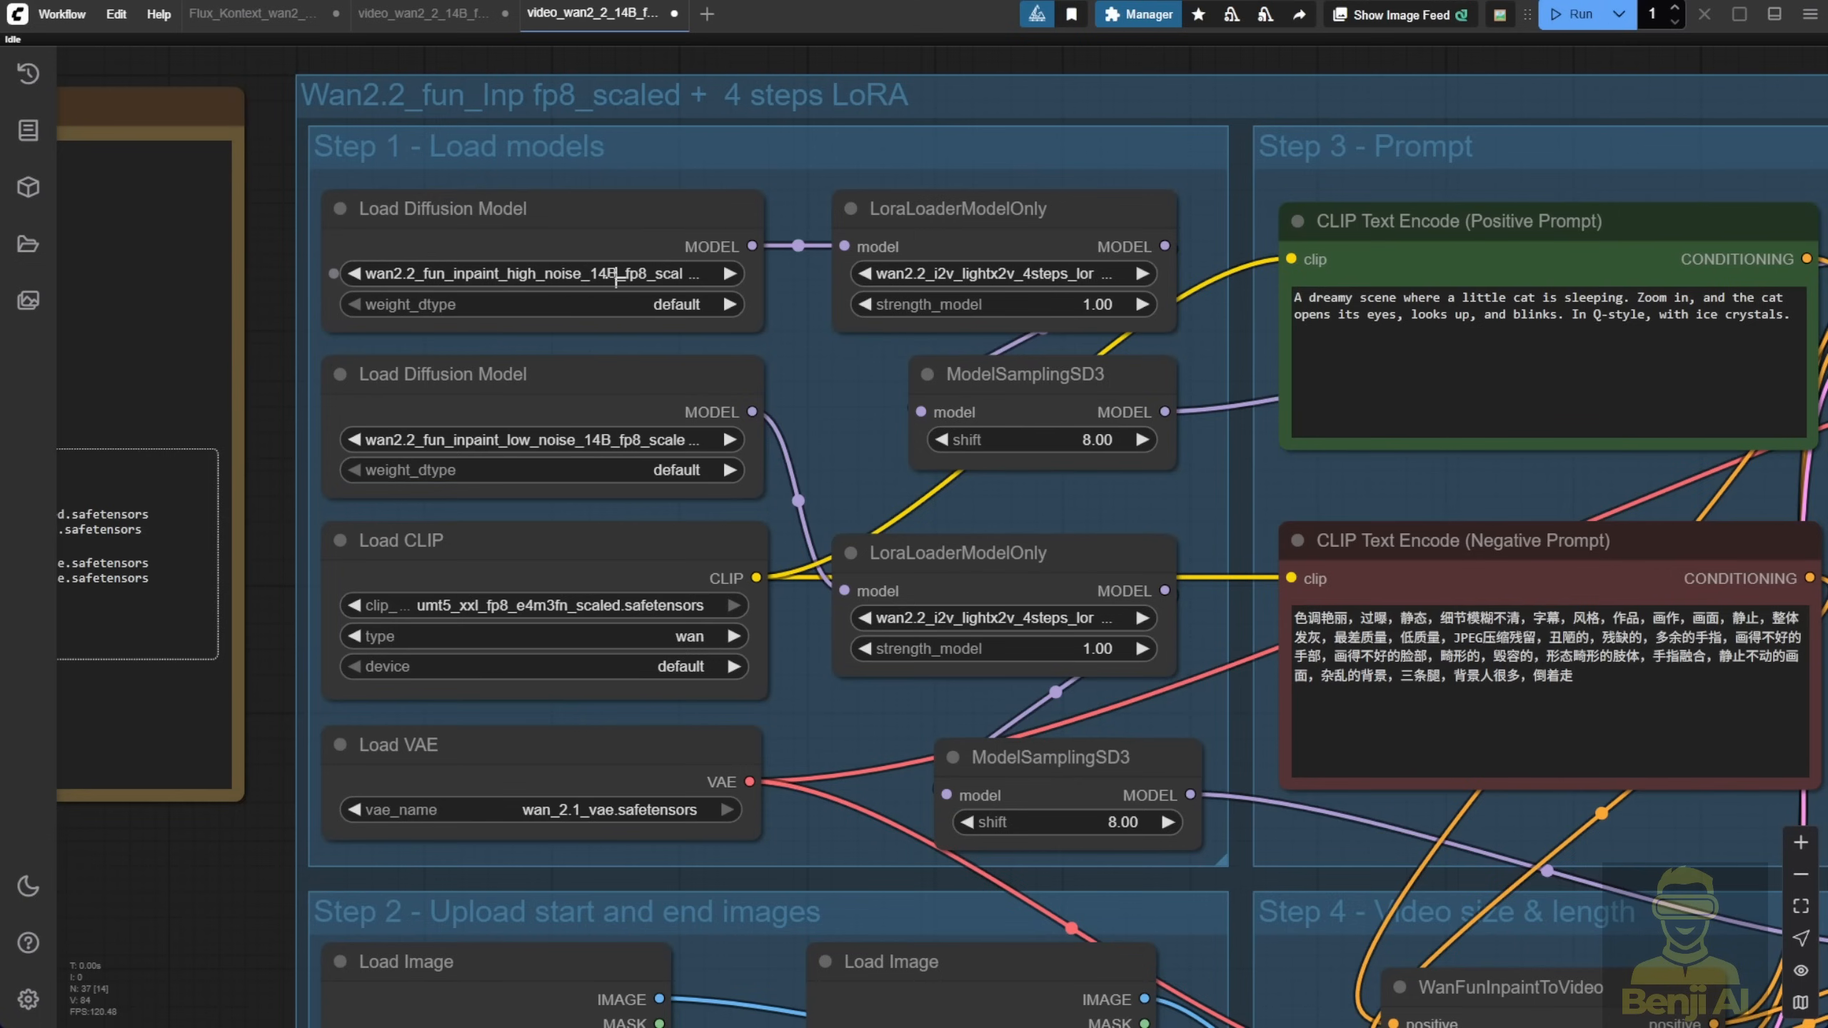
Select the local high-noise Fun InP fp8 model and the umt5_xxl_fp8_e4m3fn_scaled text encoder
click(536, 272)
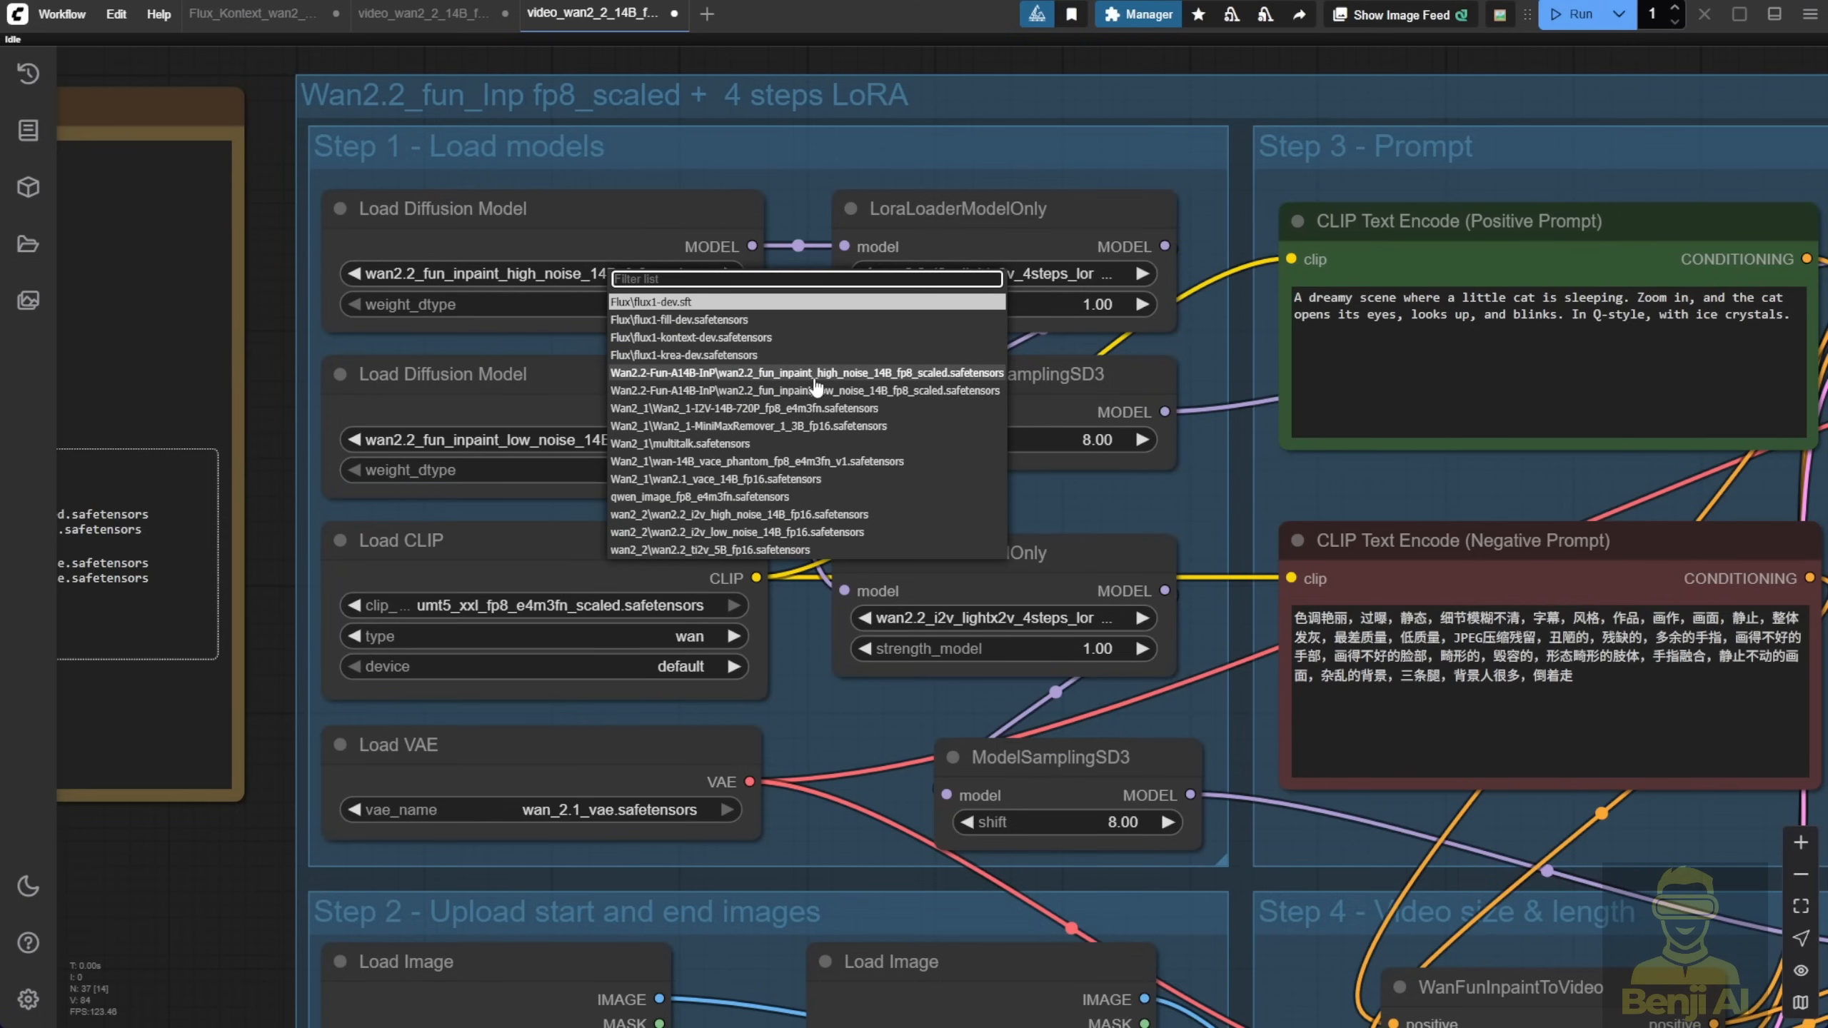
click(805, 372)
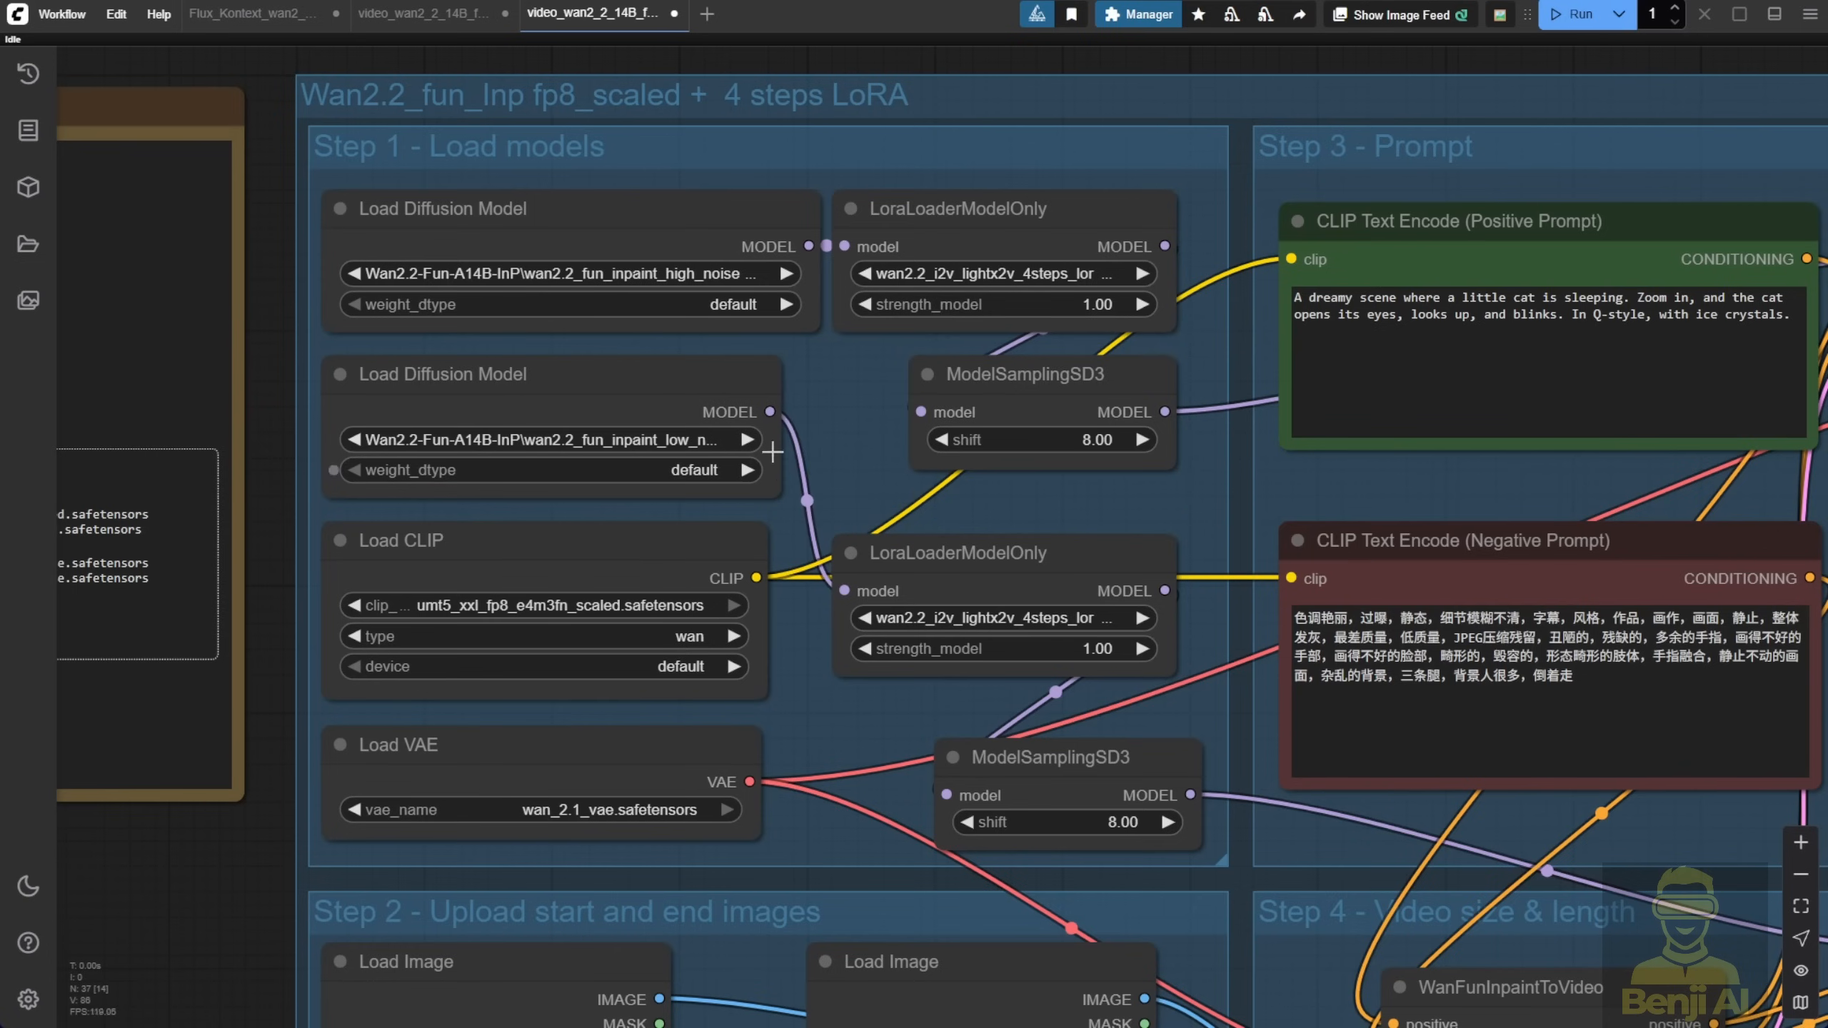
click(548, 605)
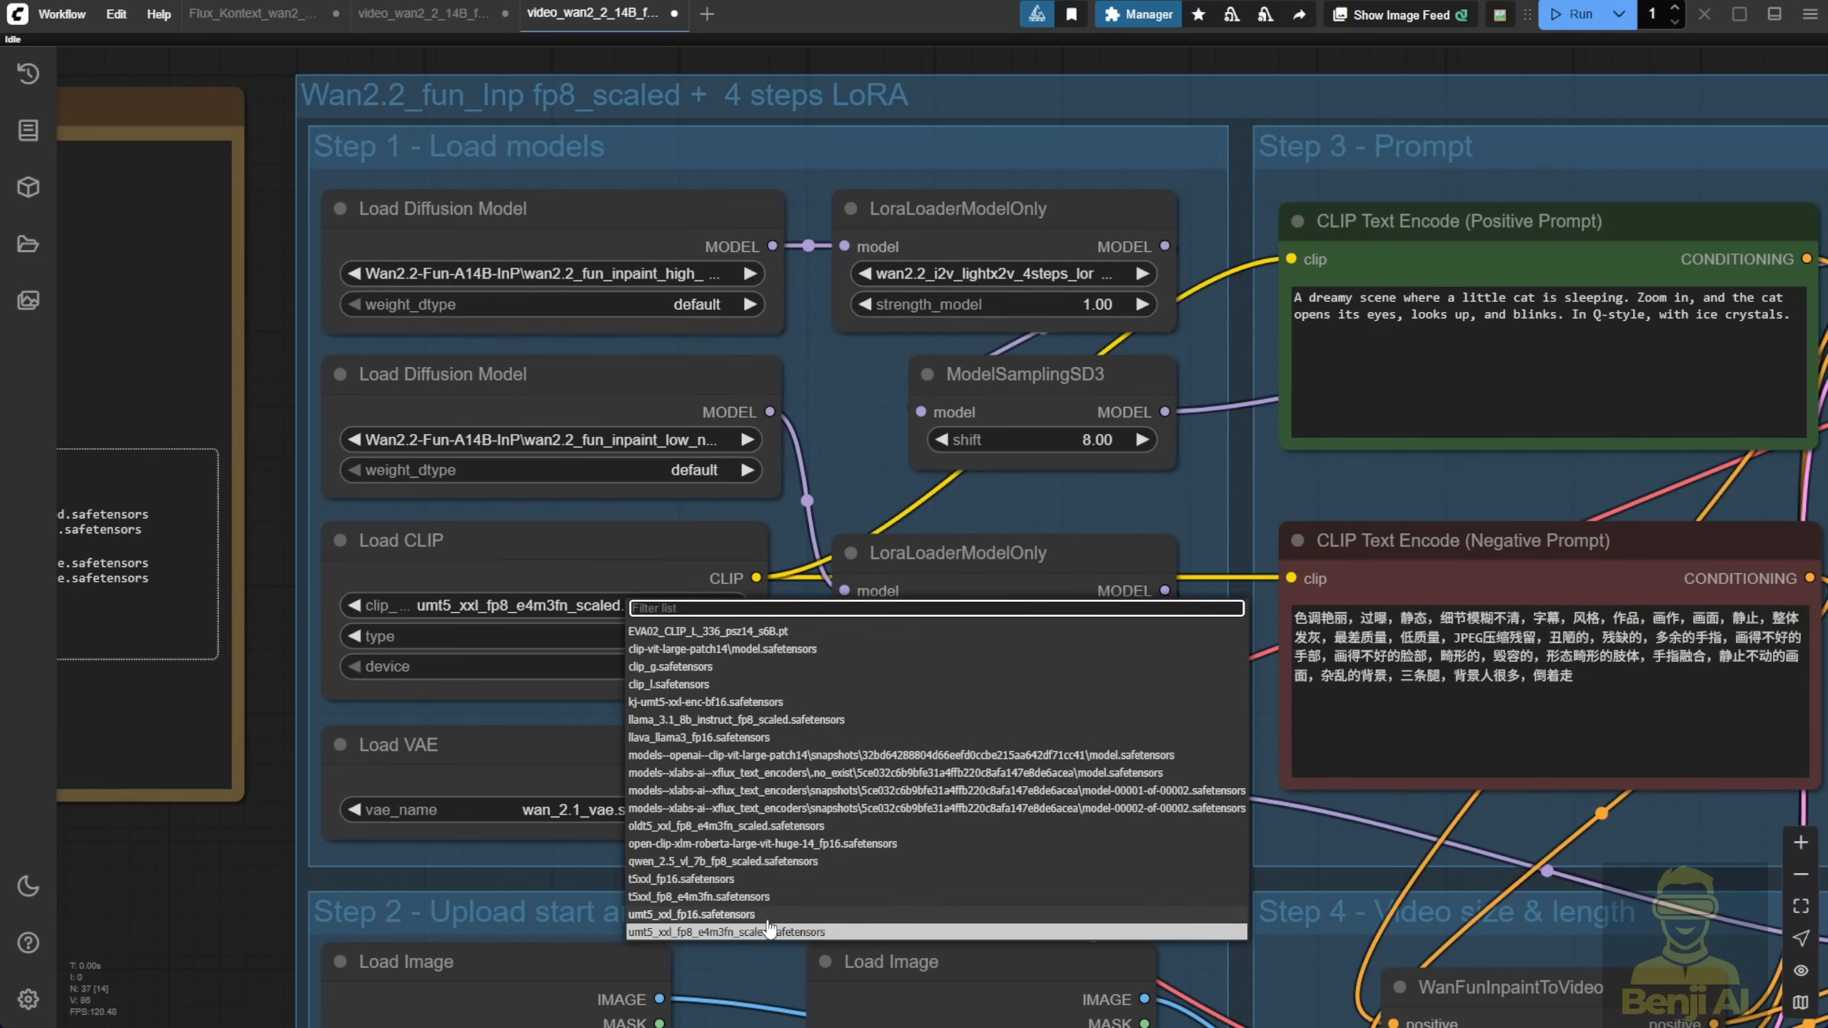
click(685, 914)
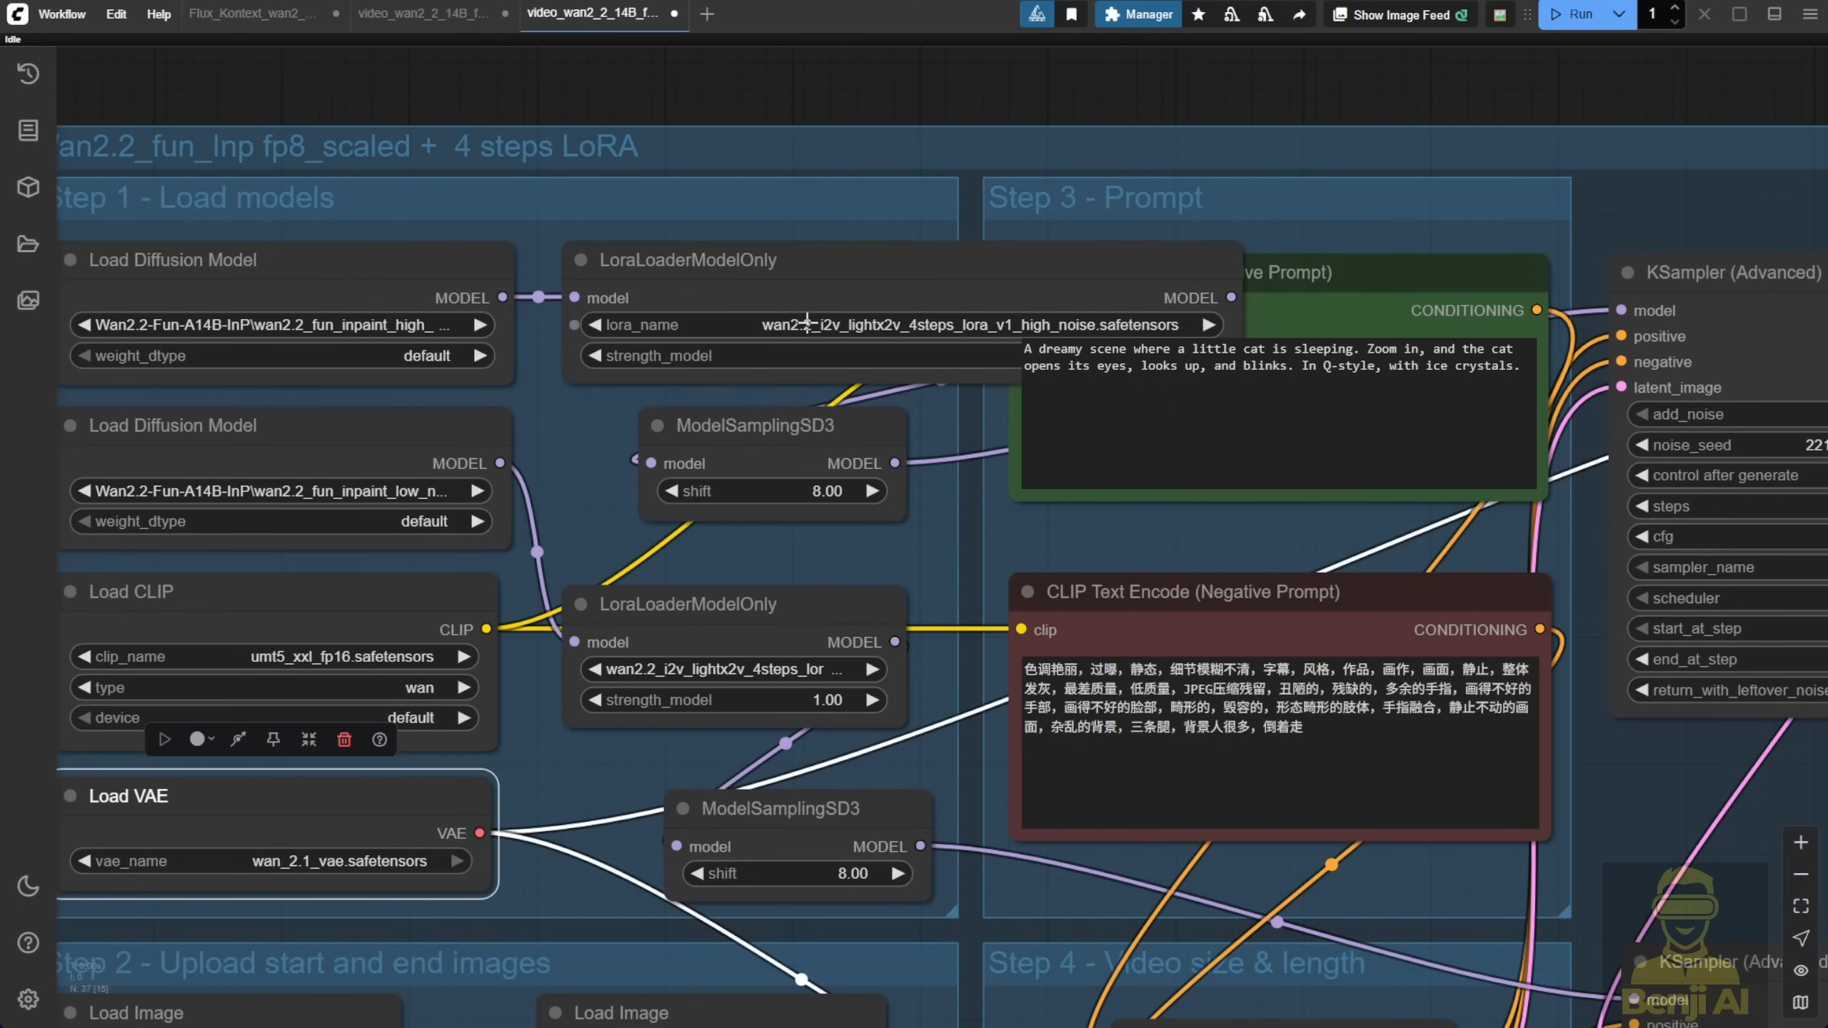
mouse_move(802, 357)
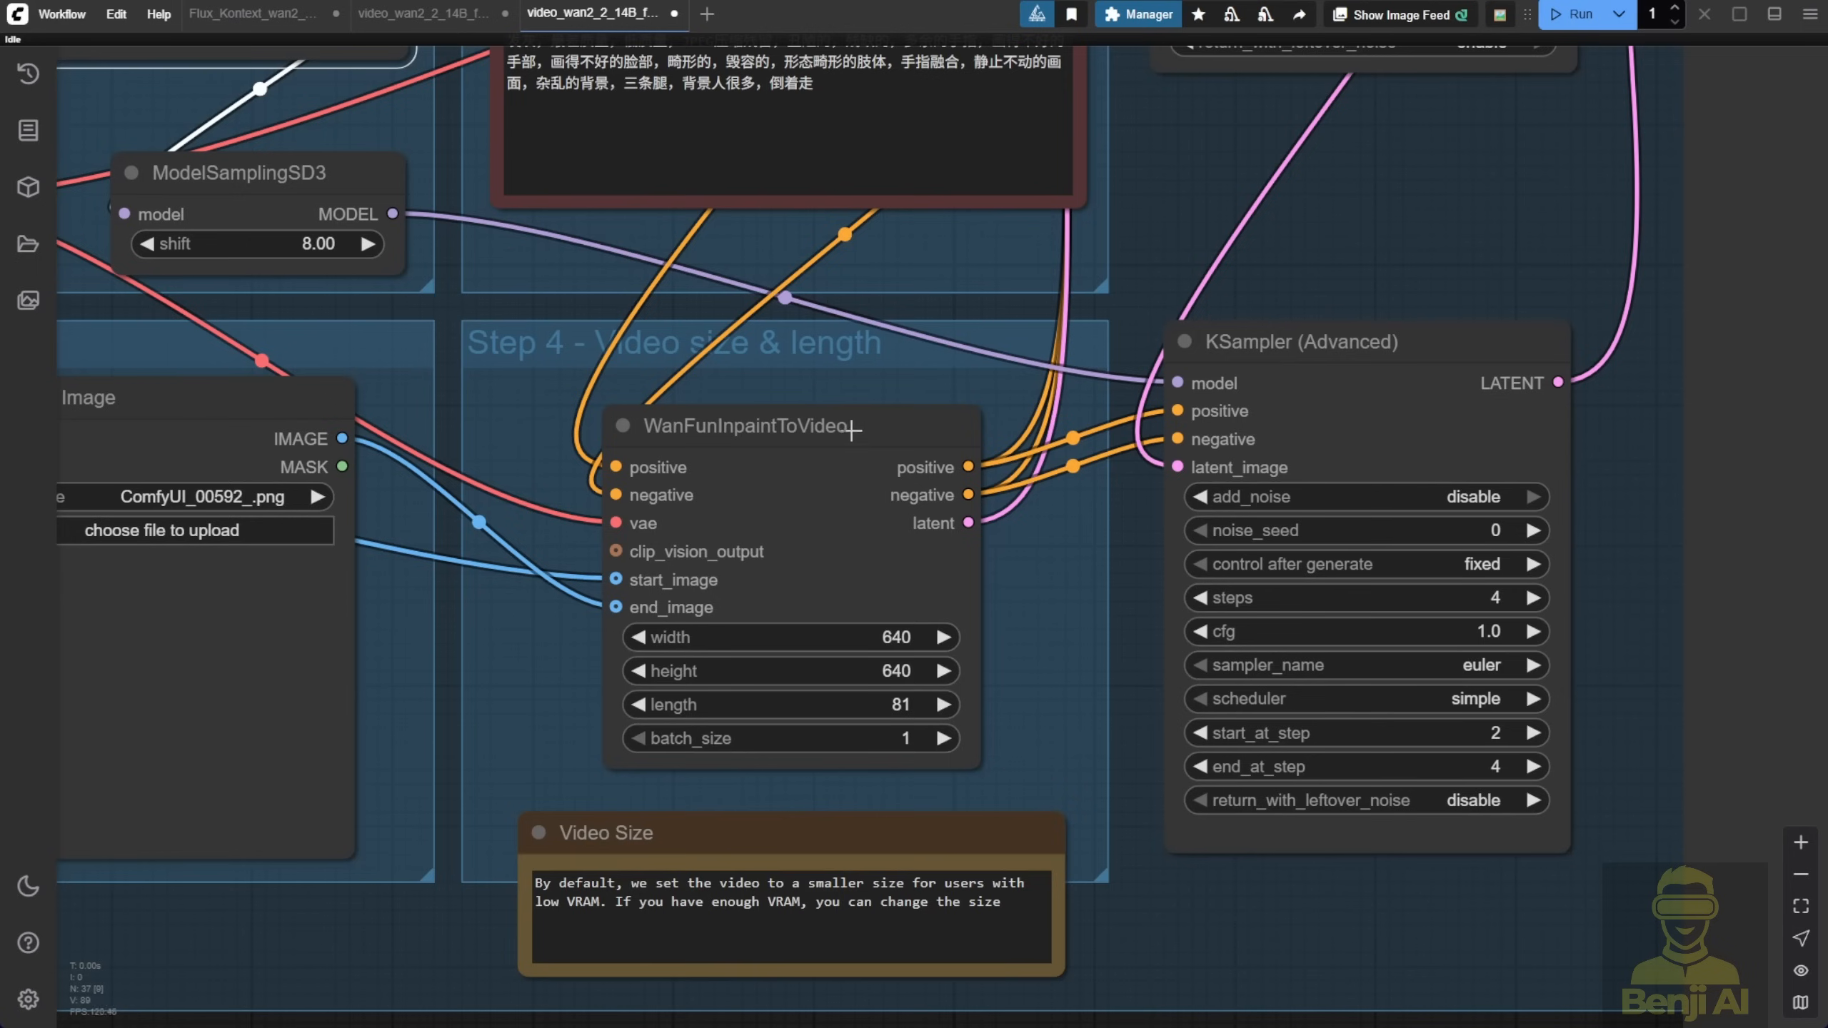
Compare WanFunInpaintToVideo with the Flux_Kontext_wan2 tab's WanFirstLastFrameToVideo node
click(742, 425)
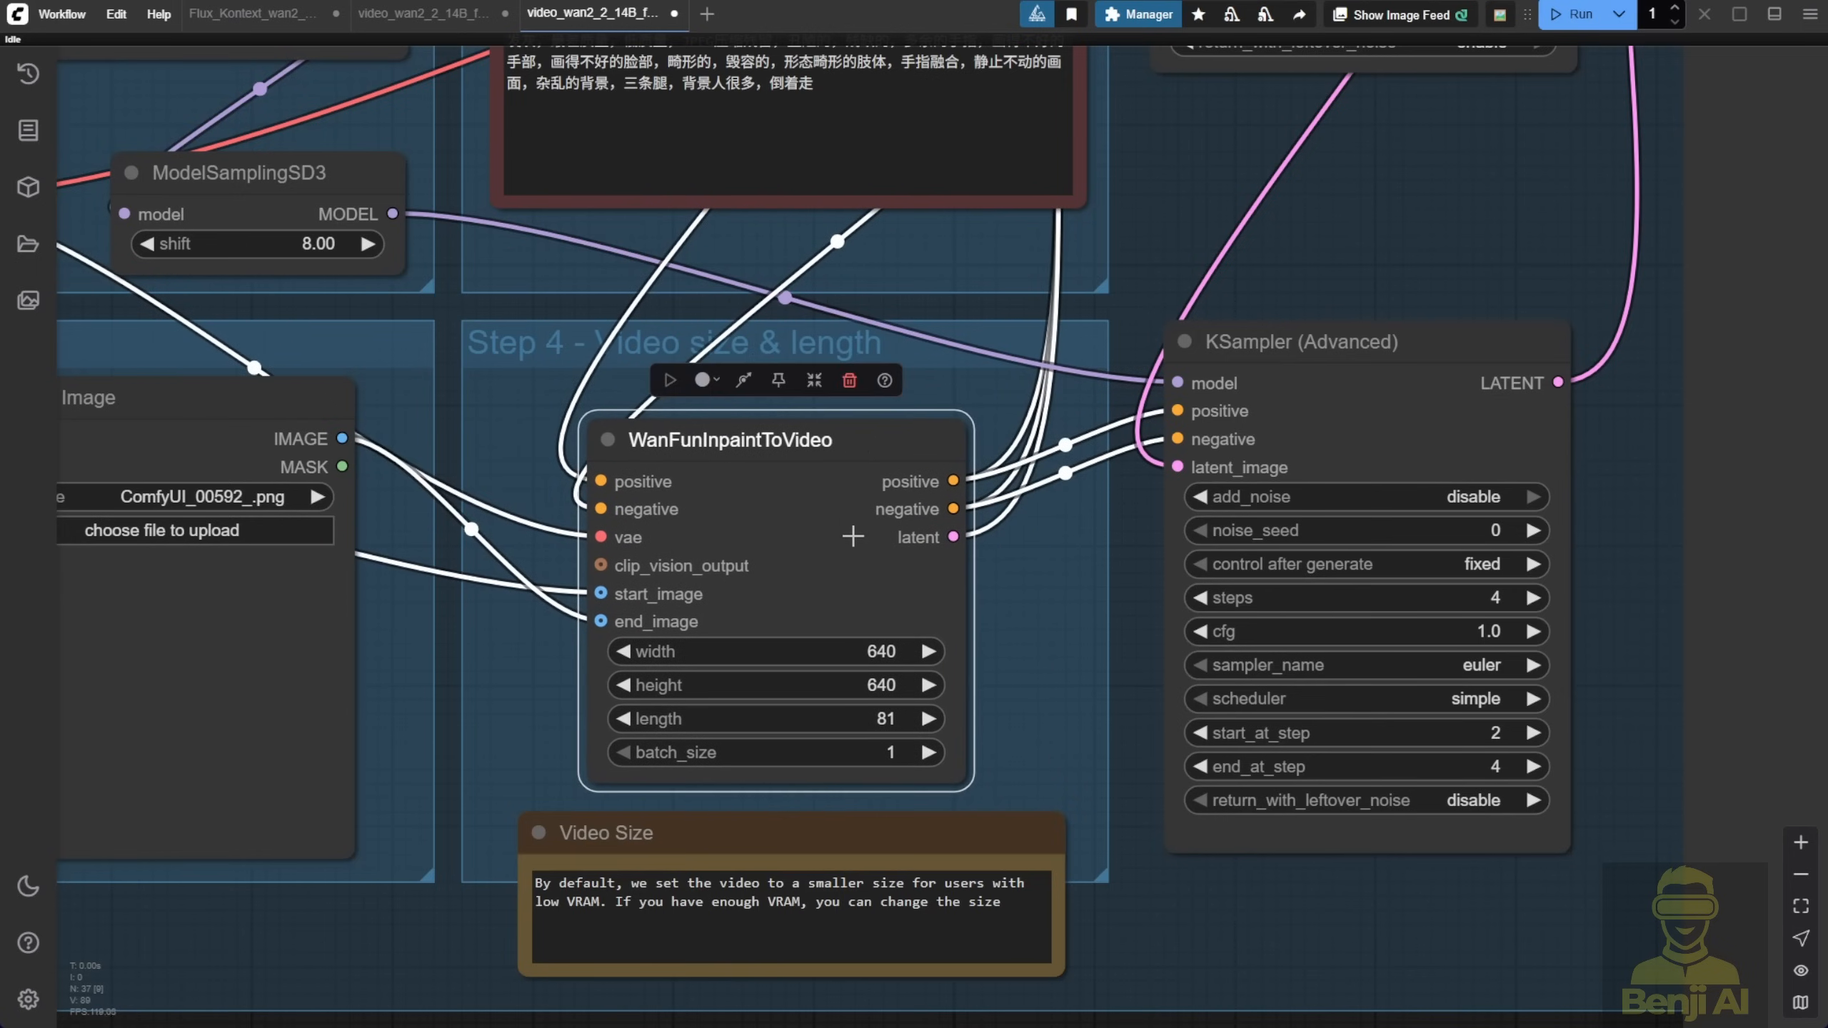
click(251, 13)
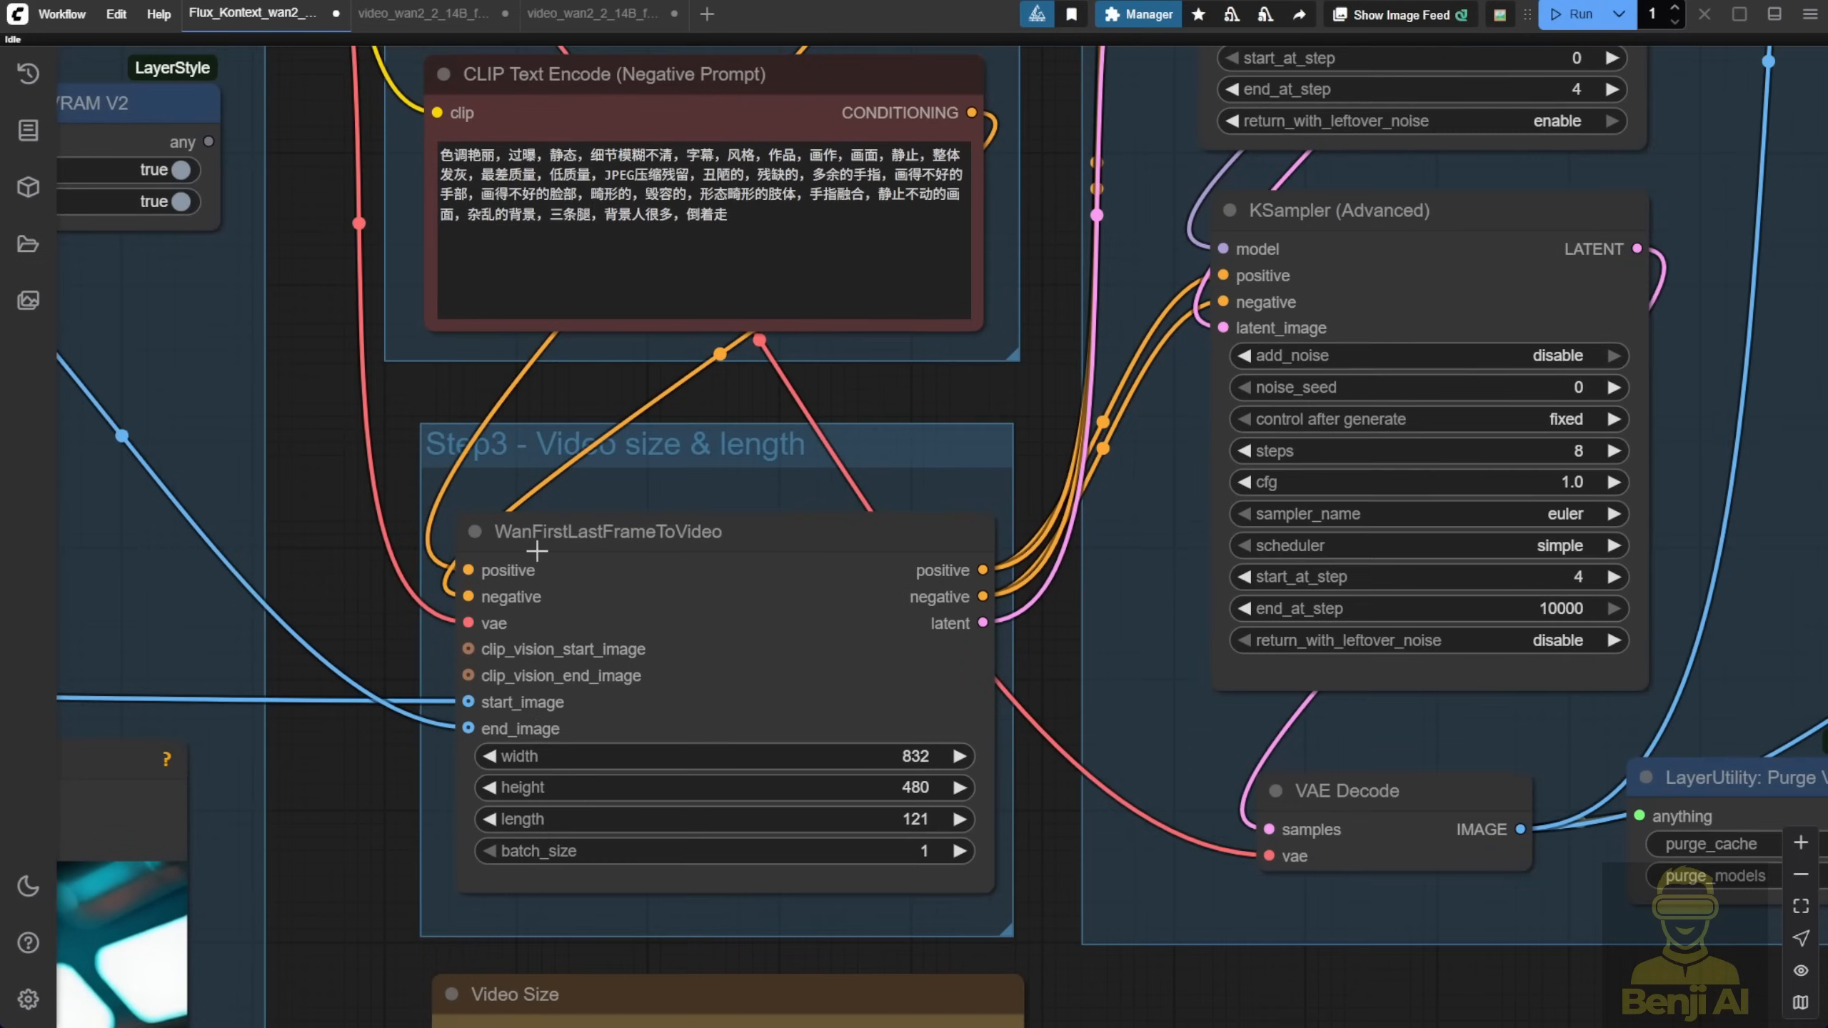
click(606, 531)
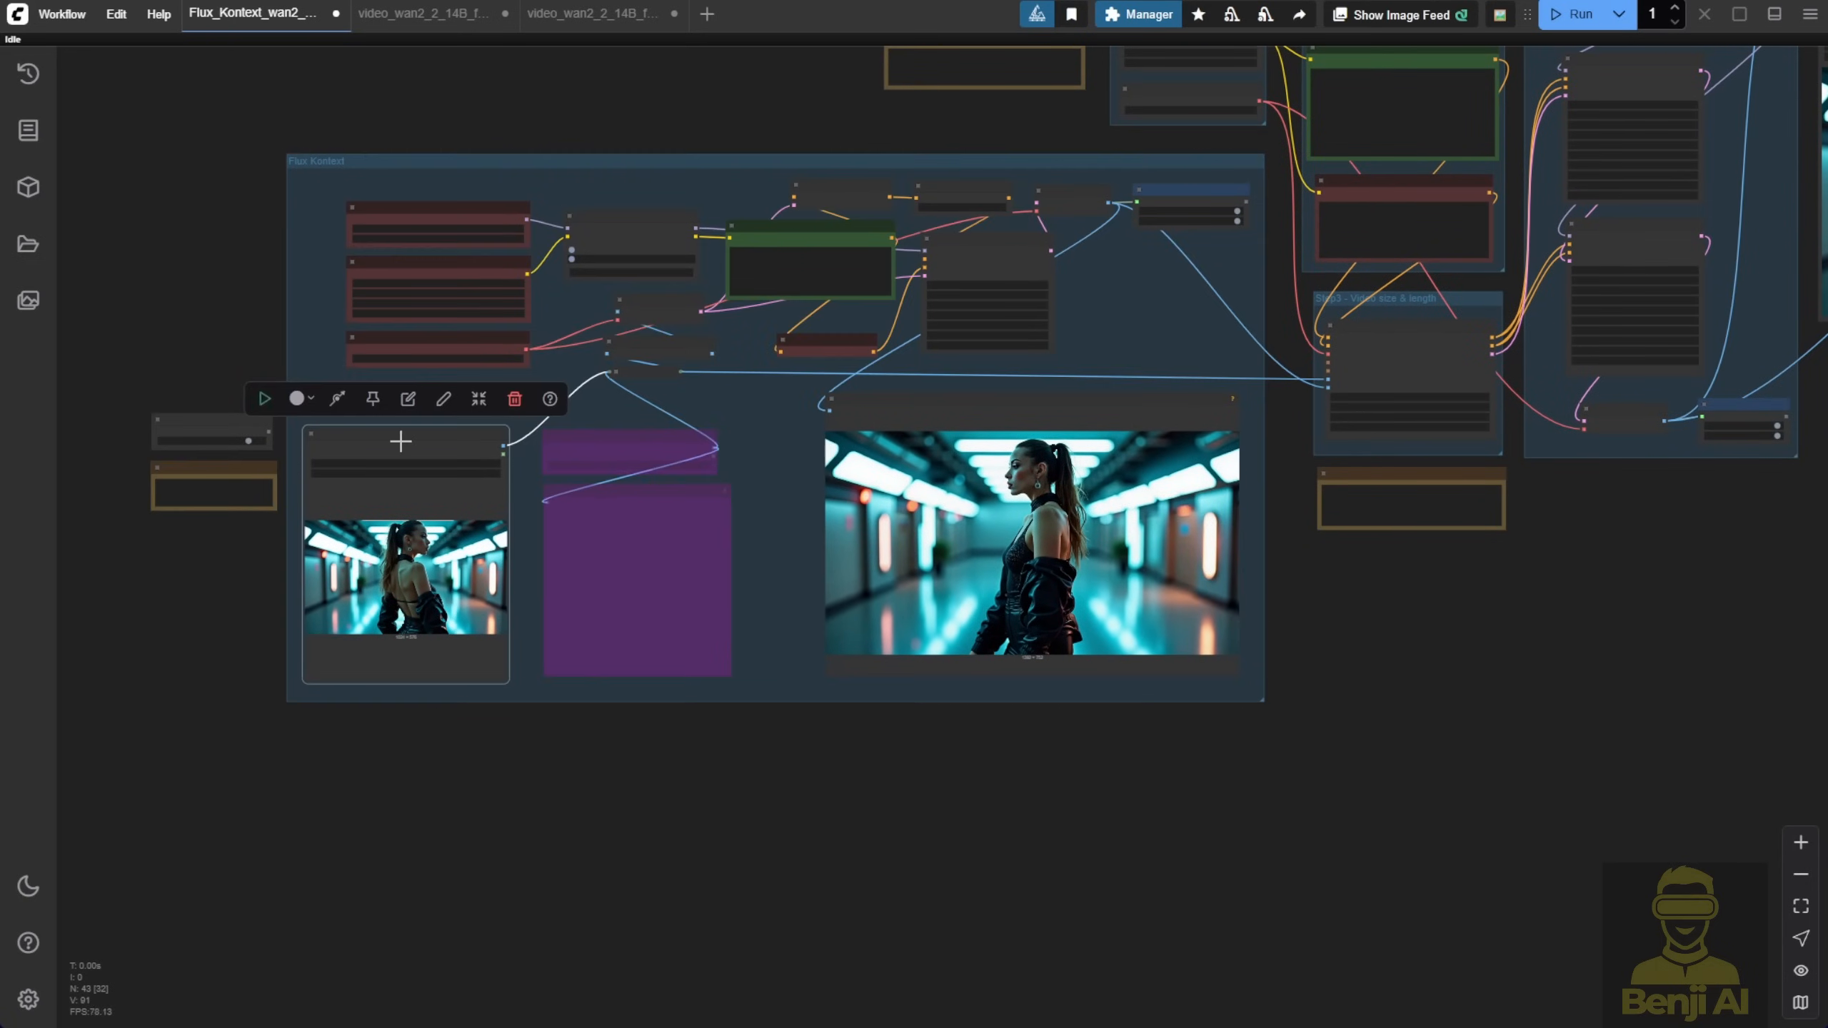
Select the Flux Kontext group in the Flux_Kontext_wan2 tab for copying
click(595, 14)
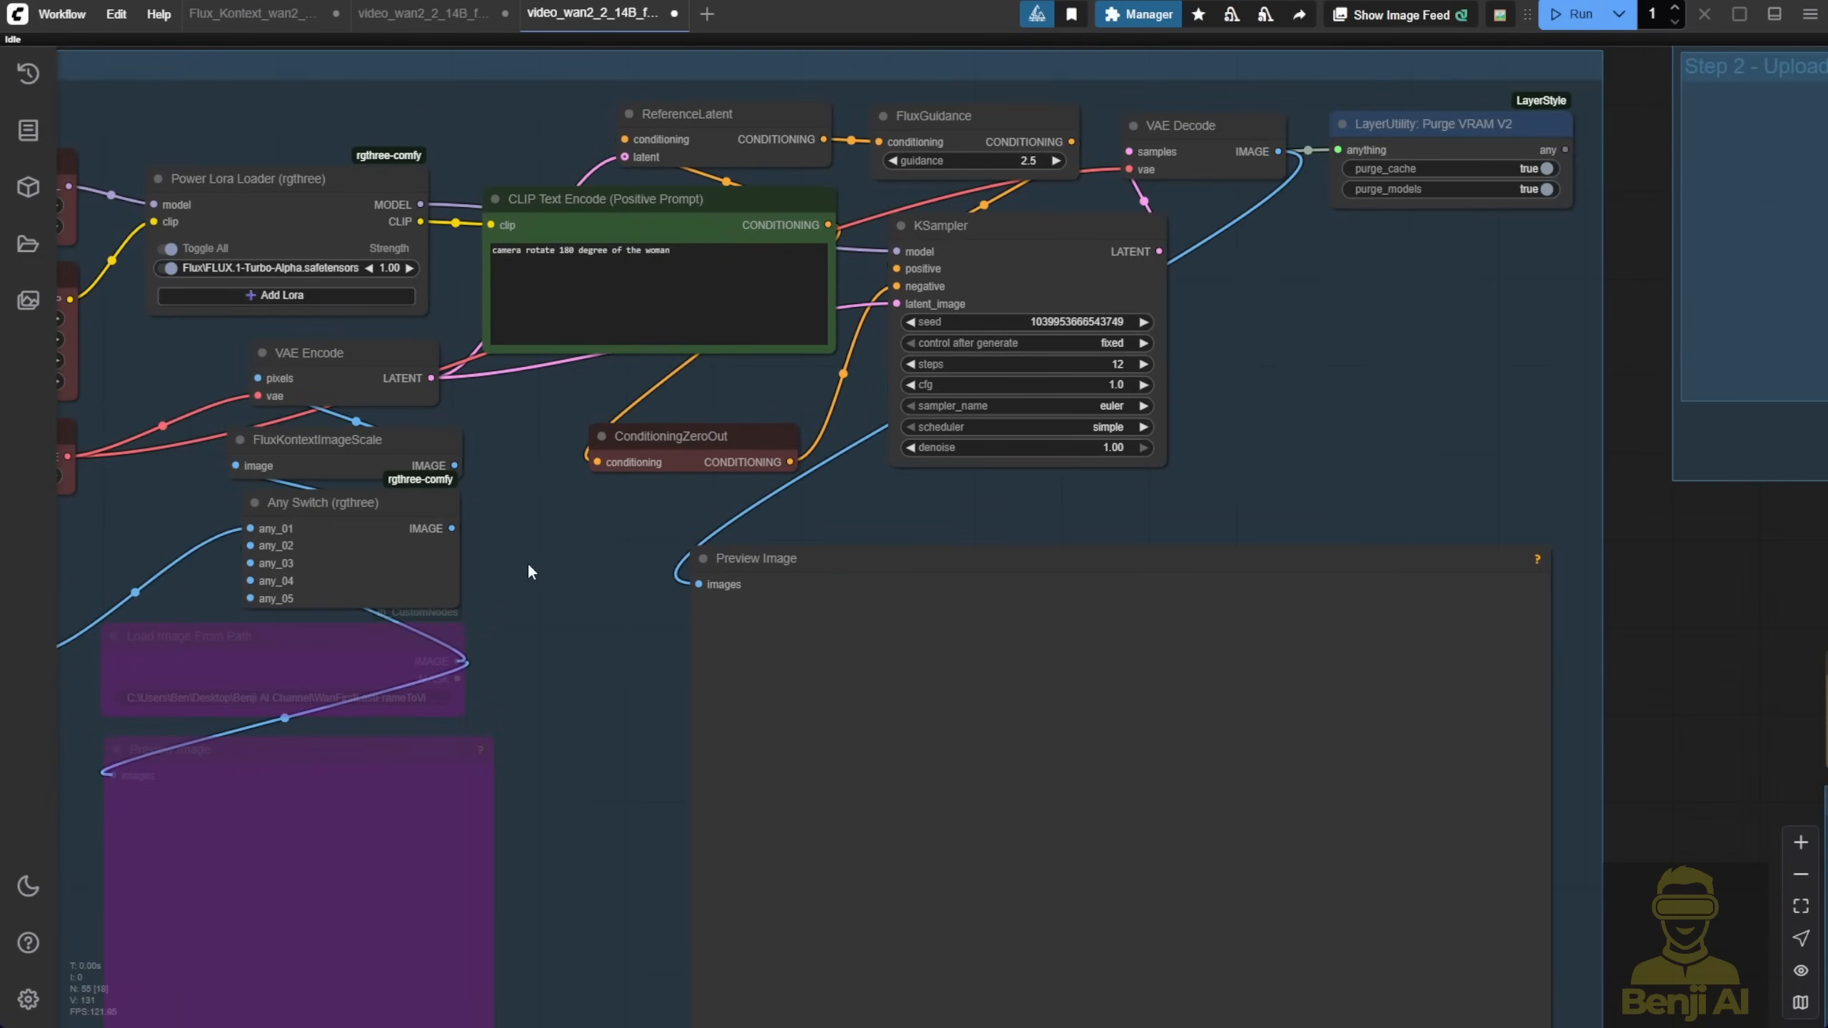
mouse_move(577, 554)
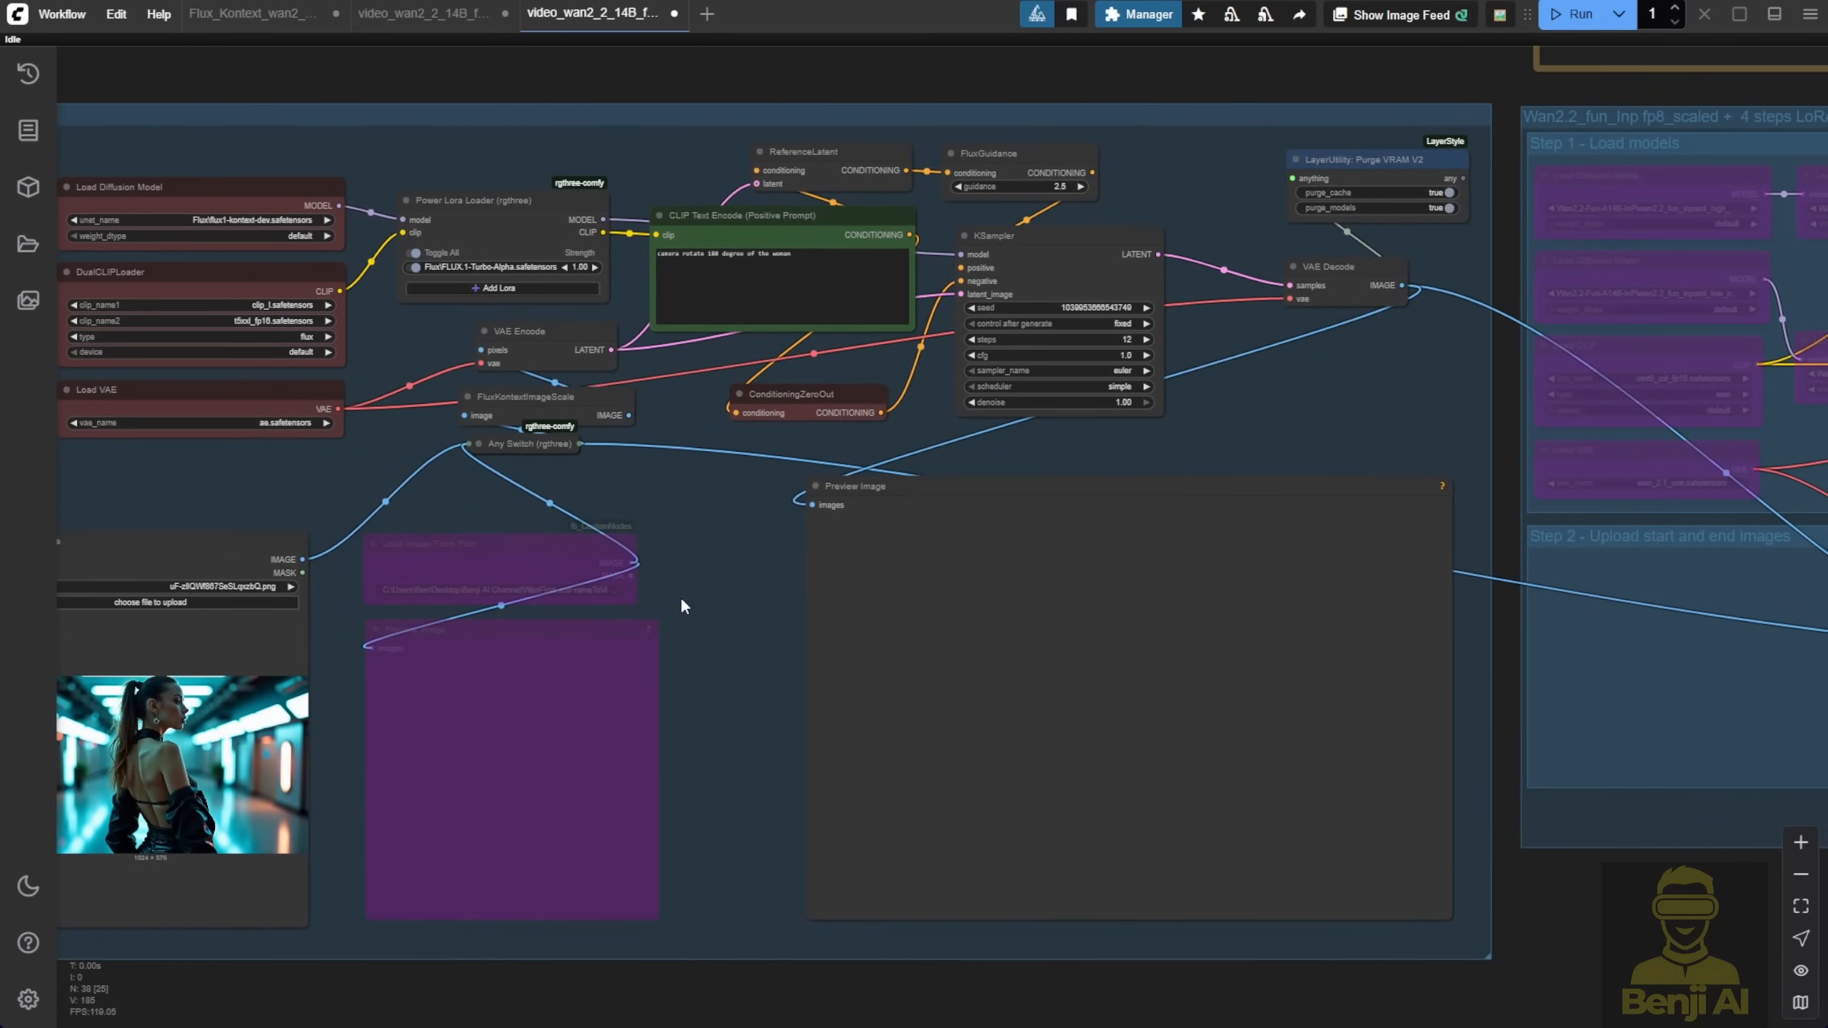
mouse_move(1167, 484)
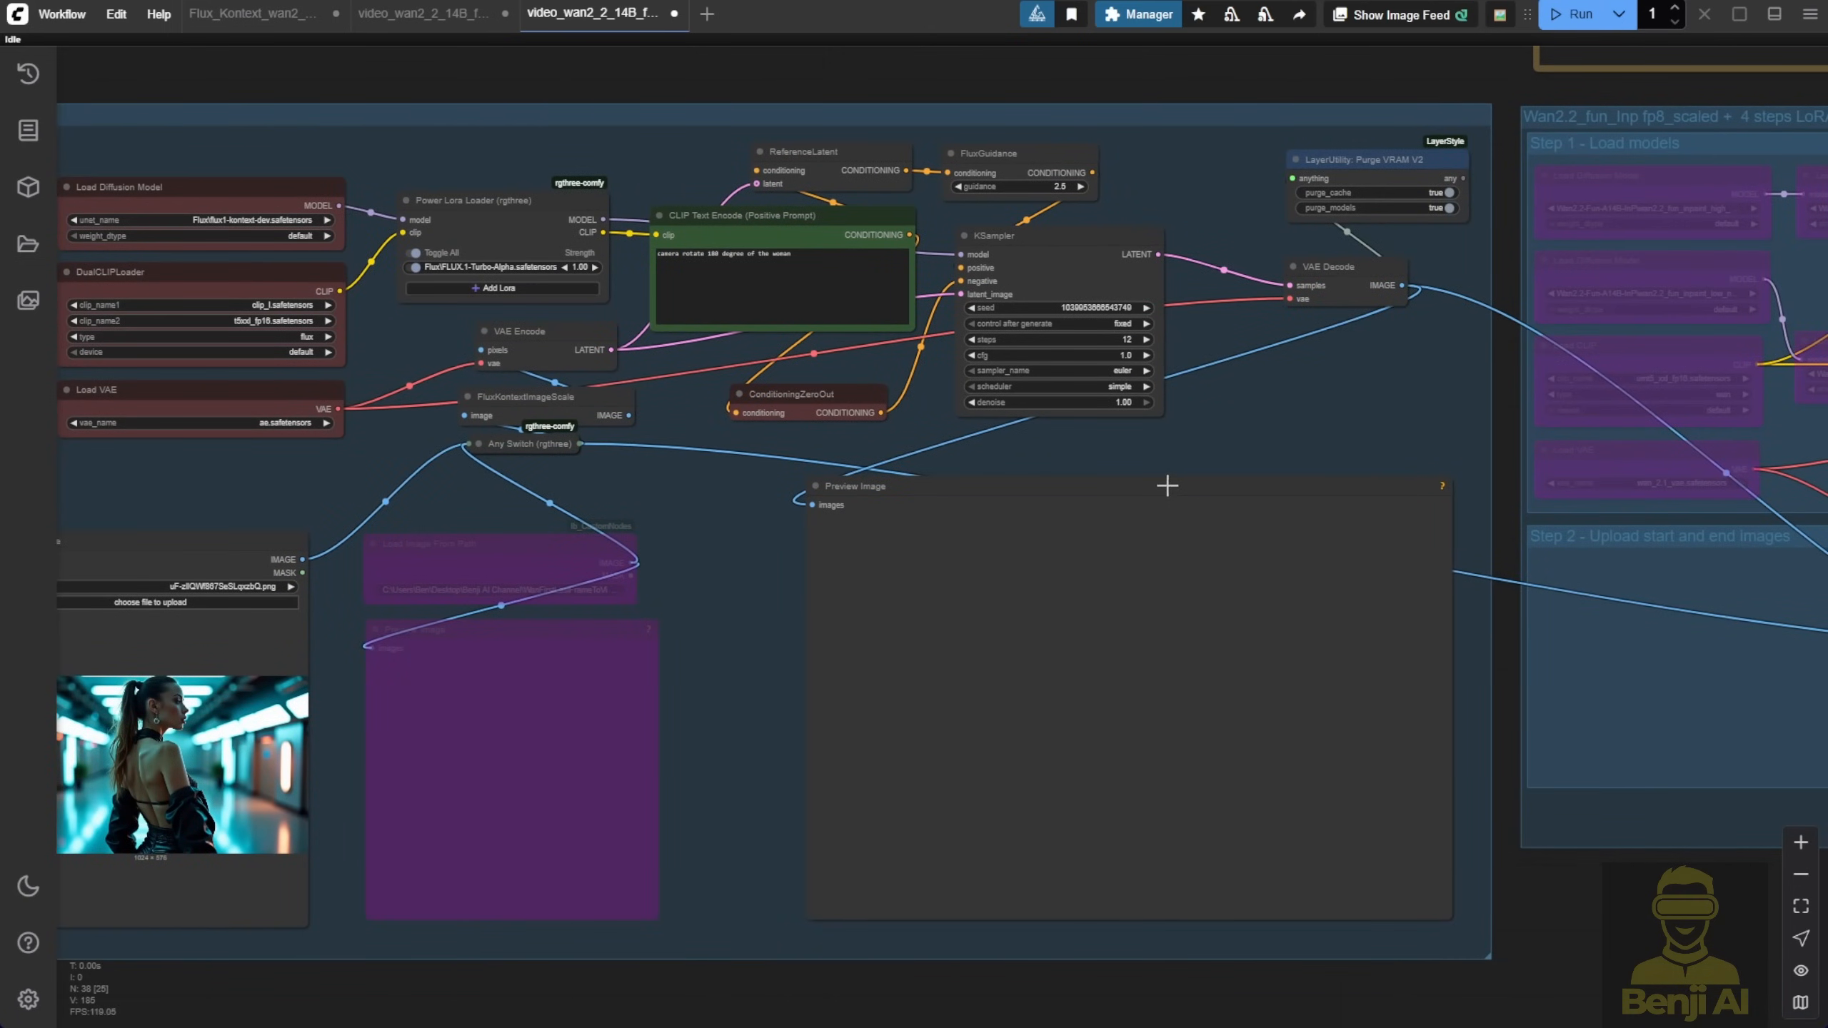
mouse_move(964, 636)
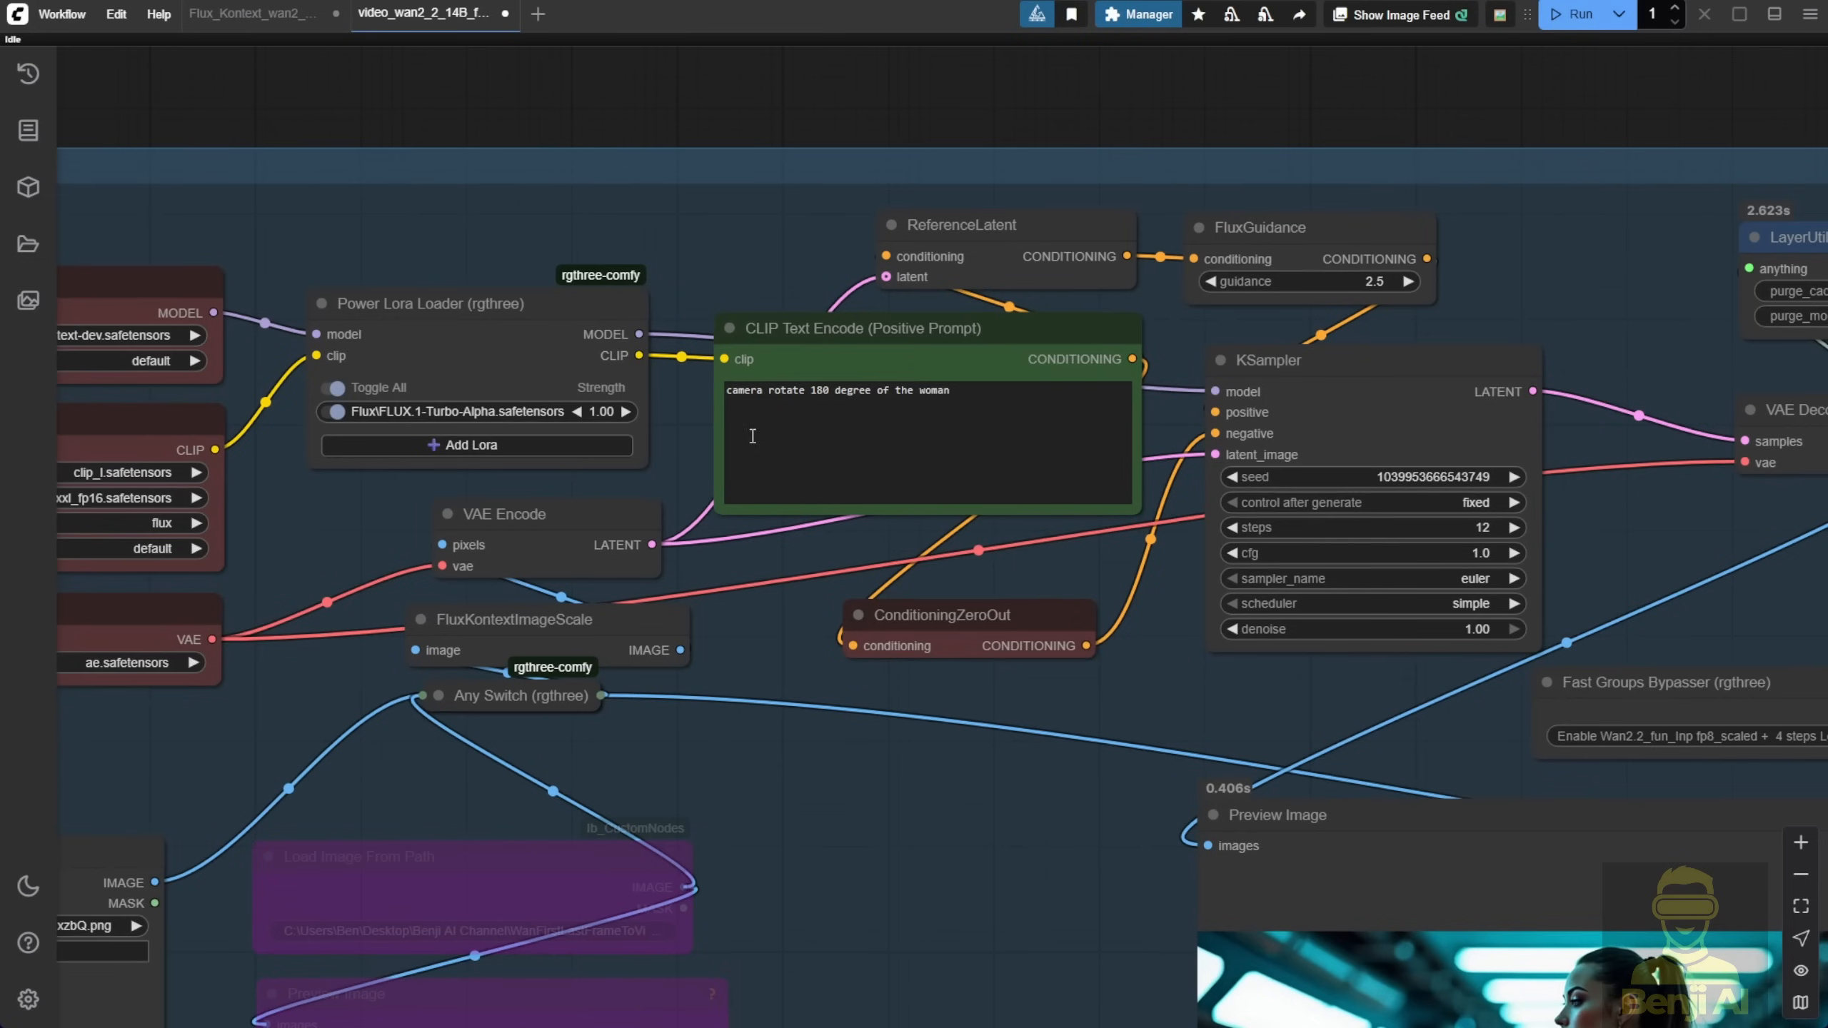
mouse_move(881, 888)
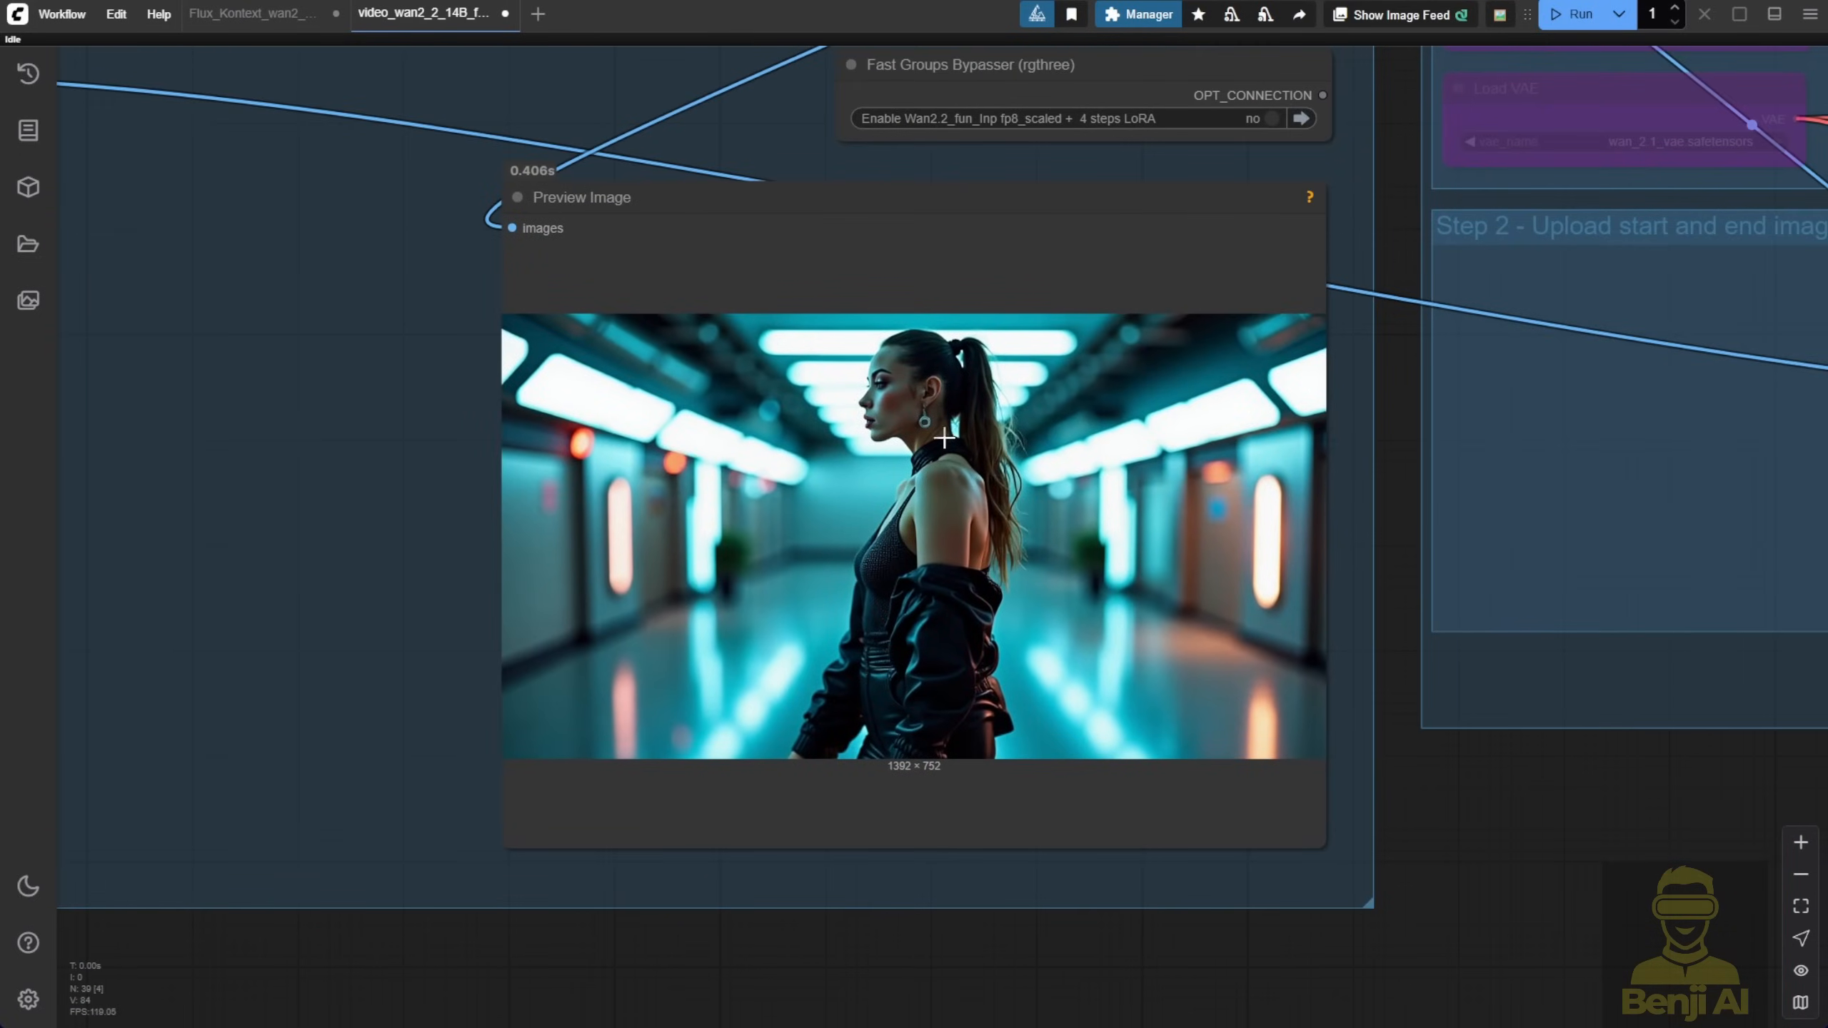
mouse_move(1551, 824)
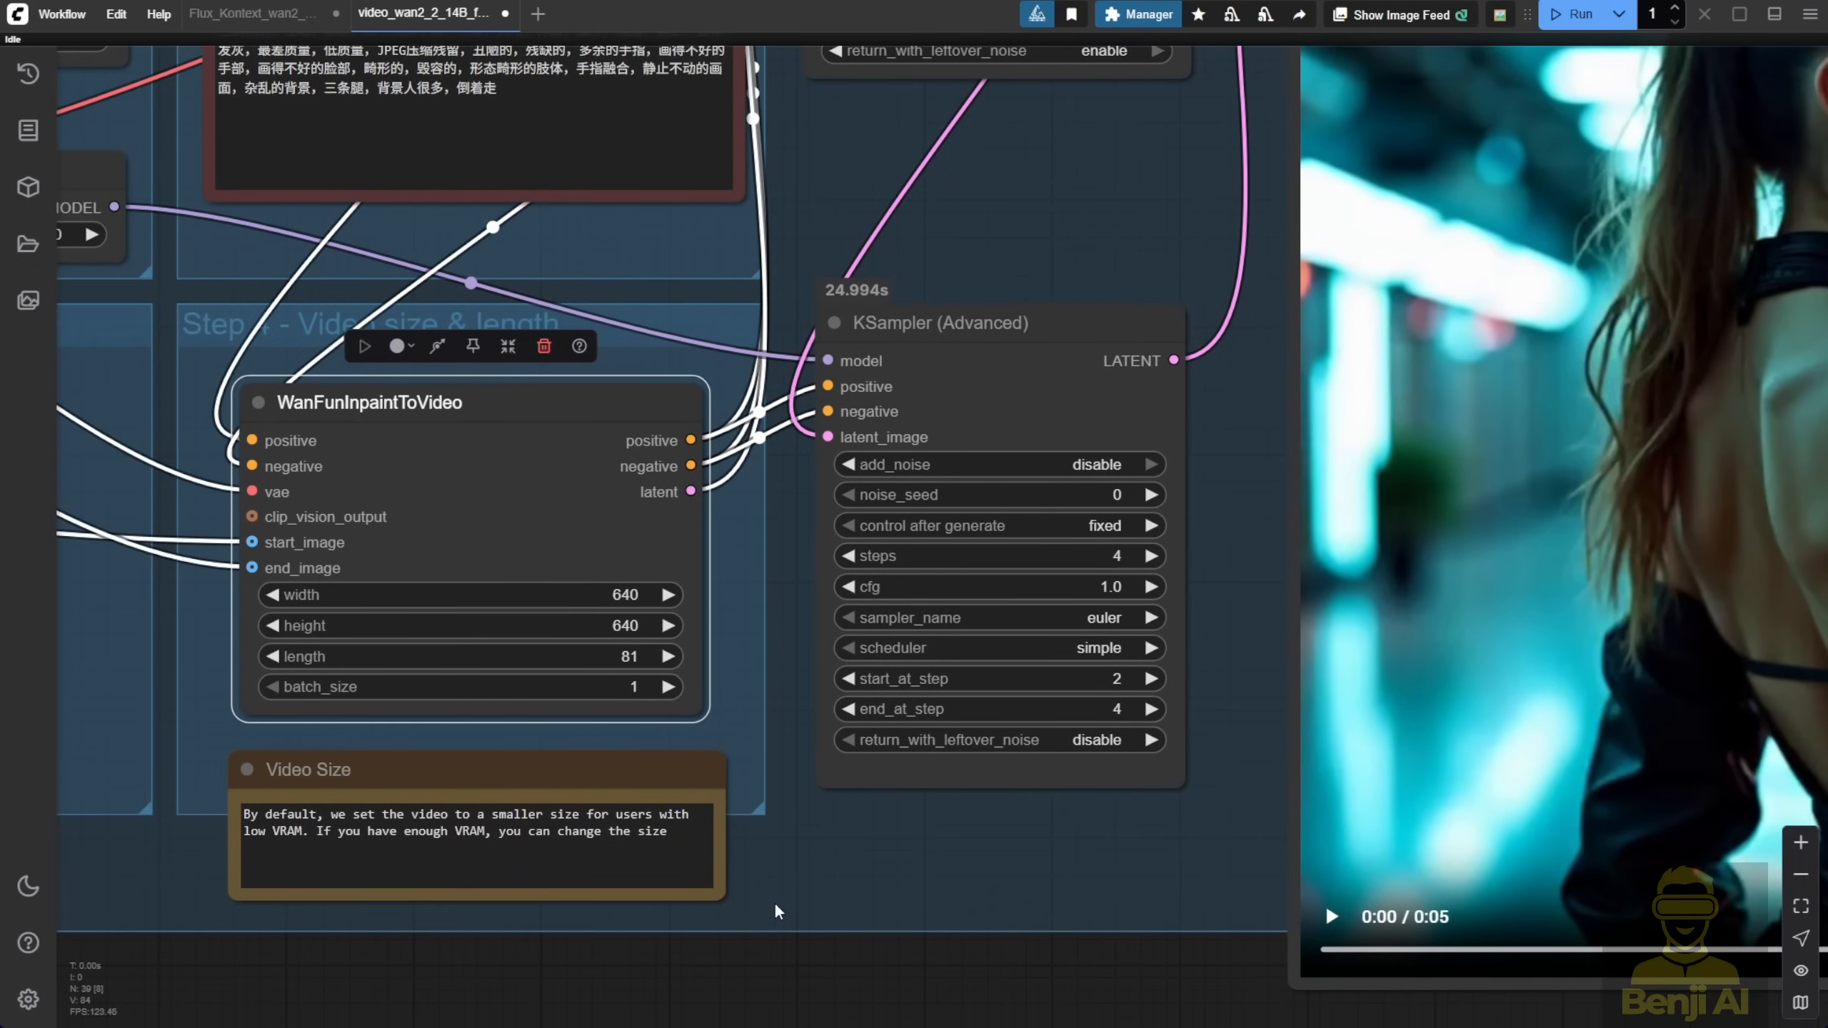
mouse_move(876, 814)
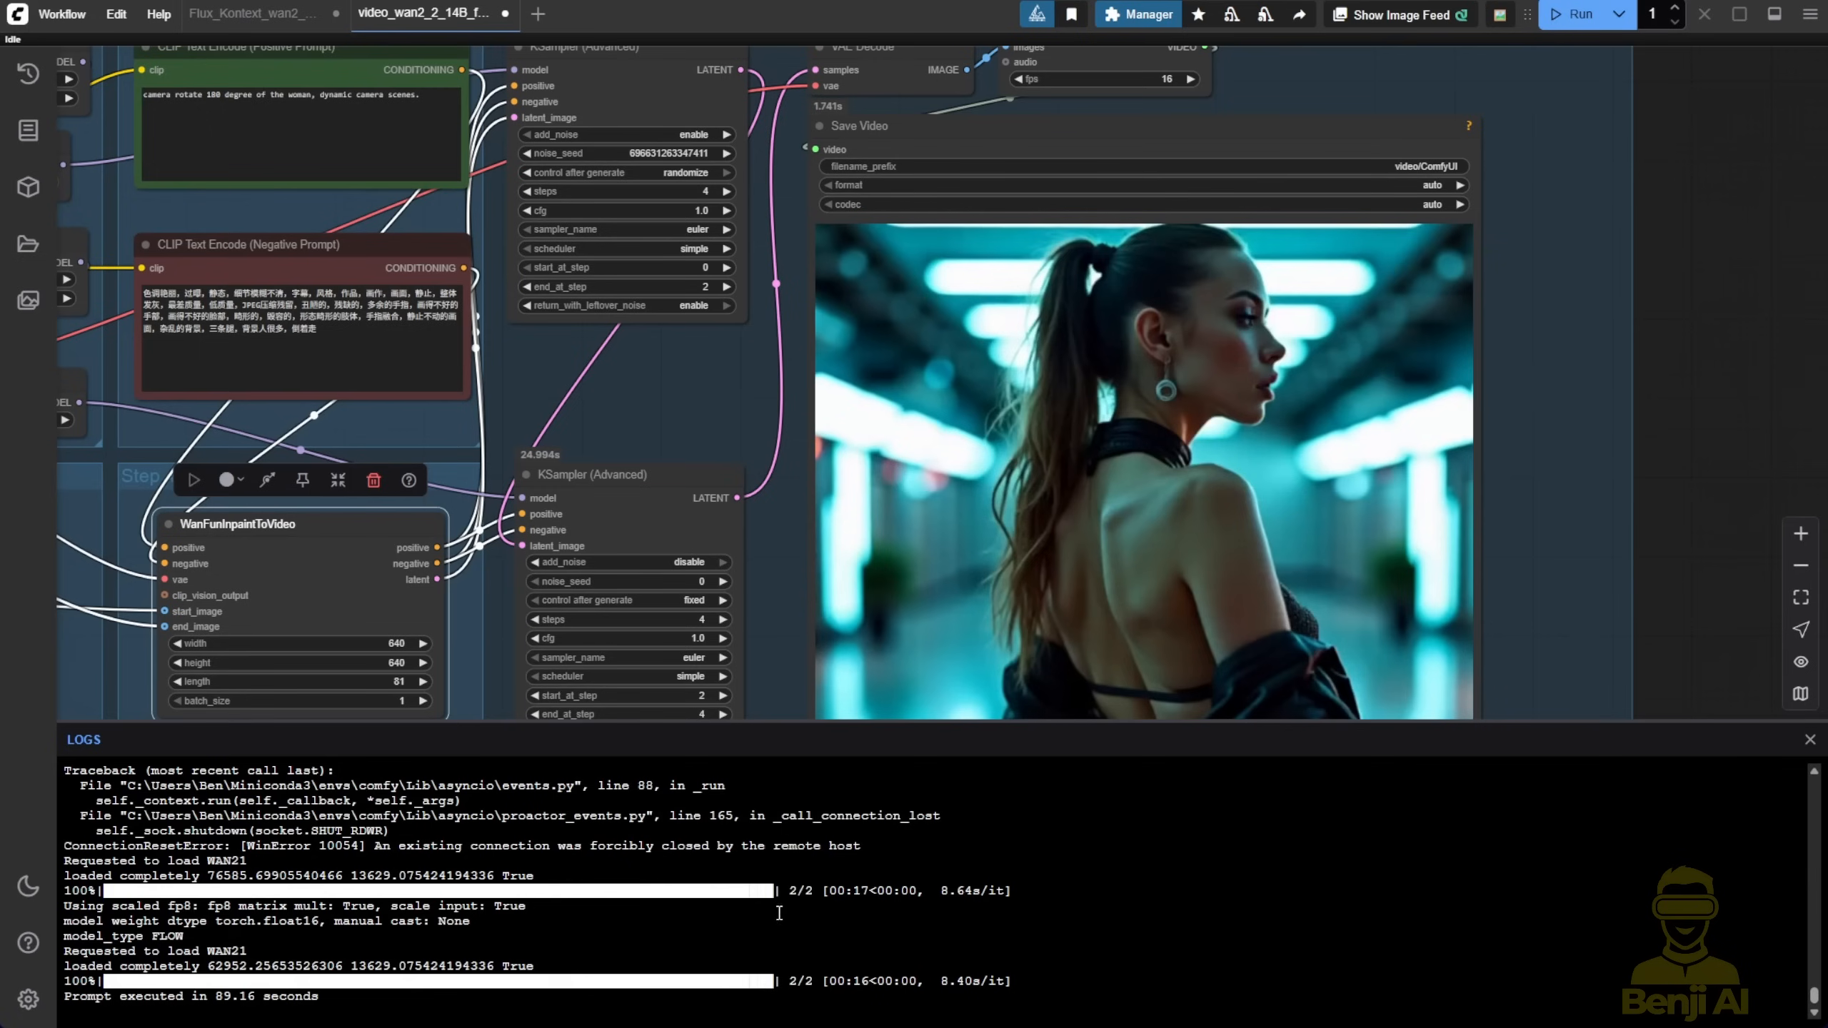
mouse_move(827, 908)
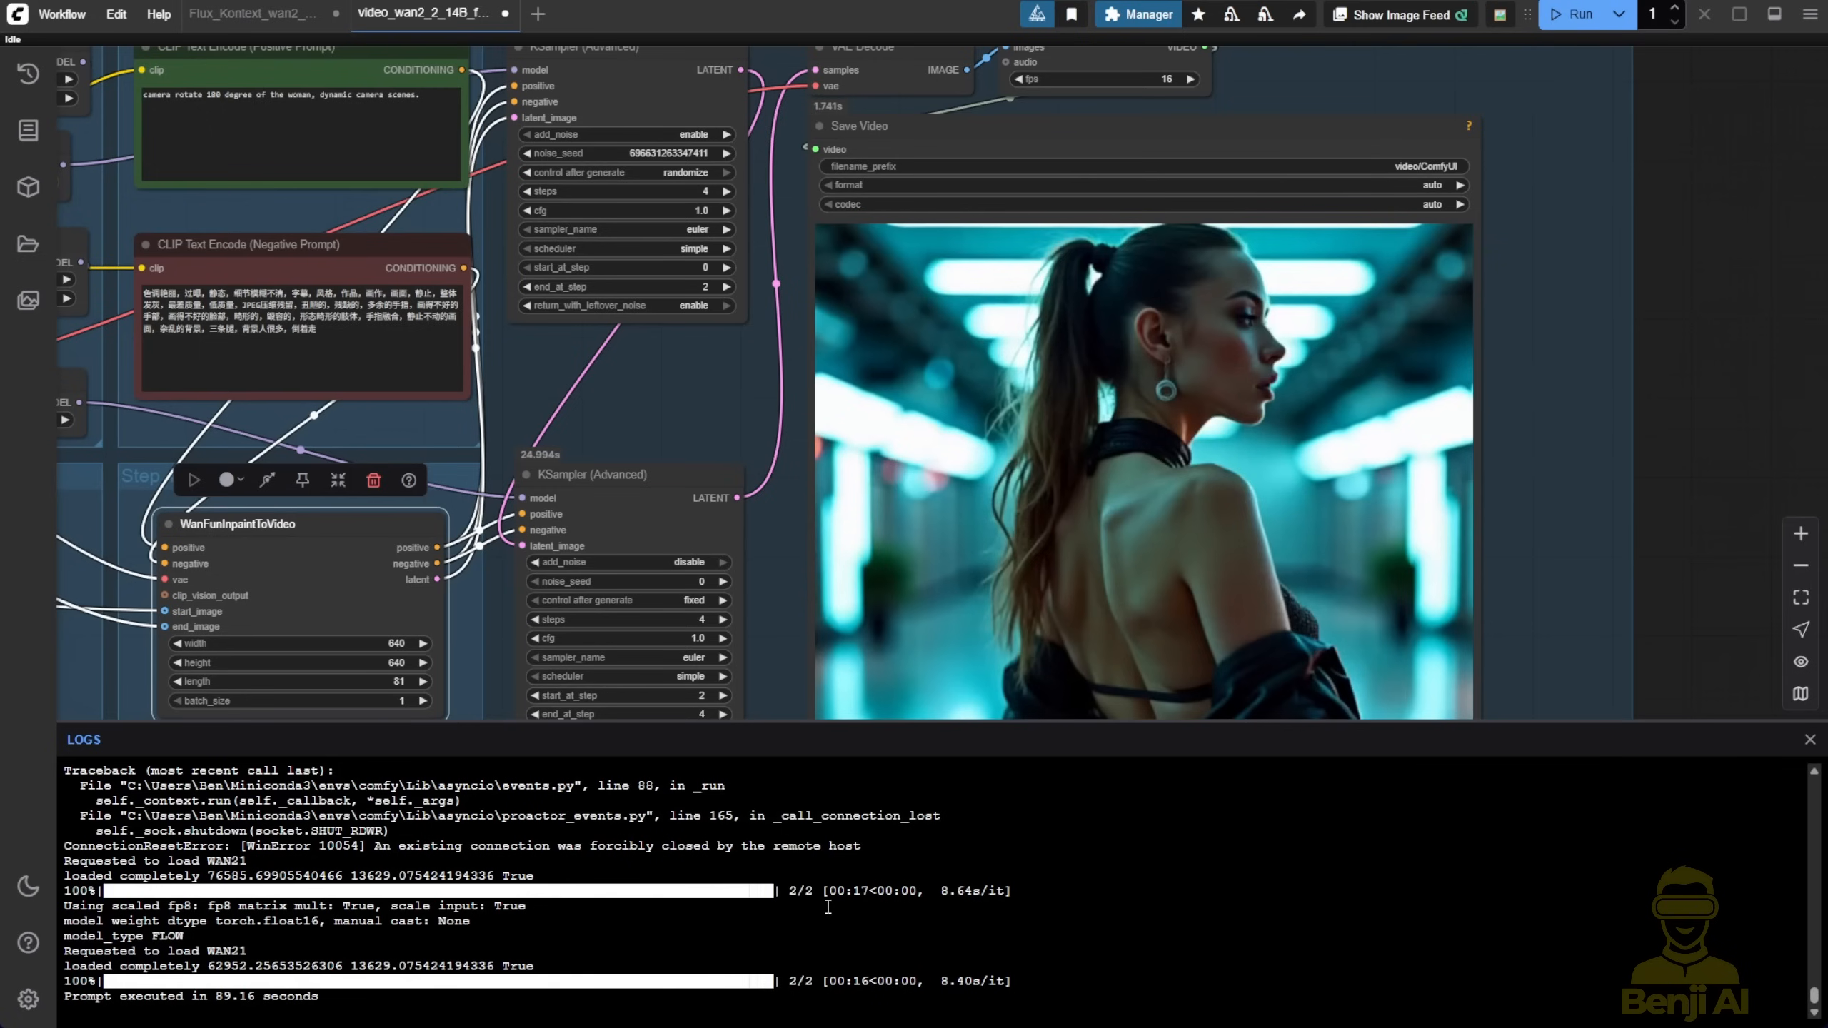
mouse_move(827, 906)
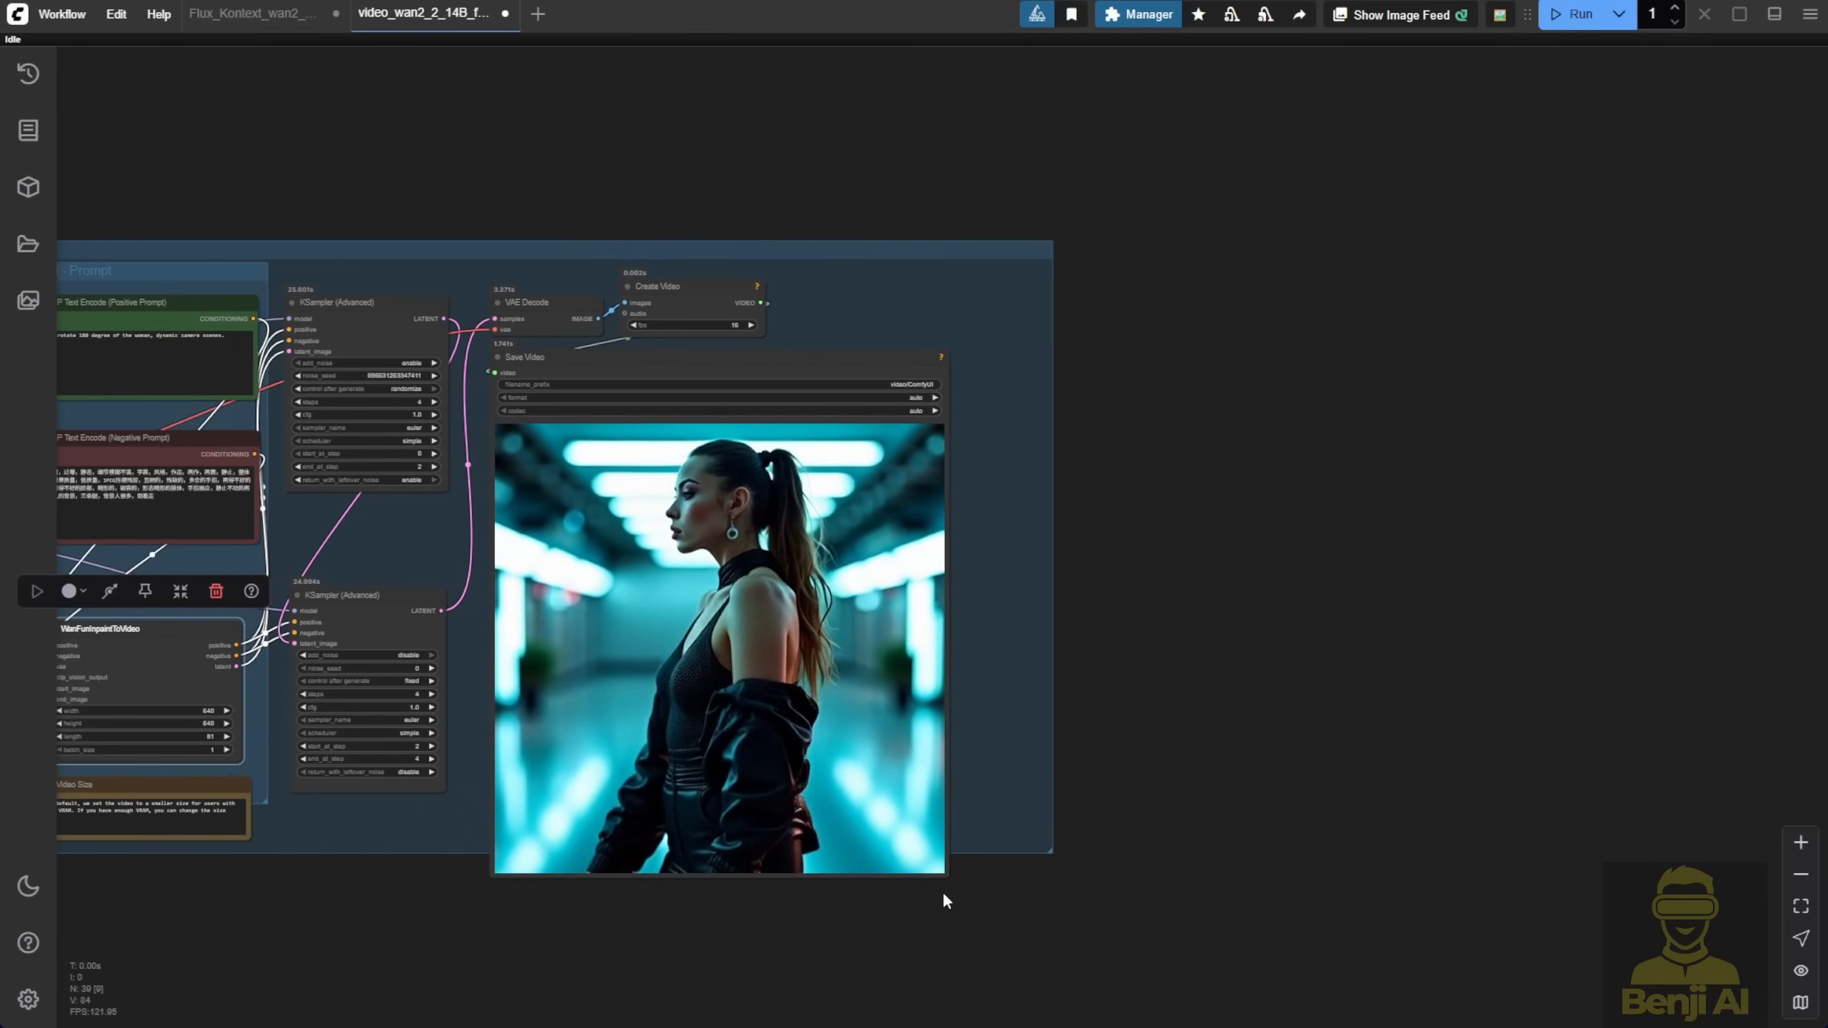
Play the finished Fun InP video and compare it against the Flux Kontext workflow's result
click(719, 647)
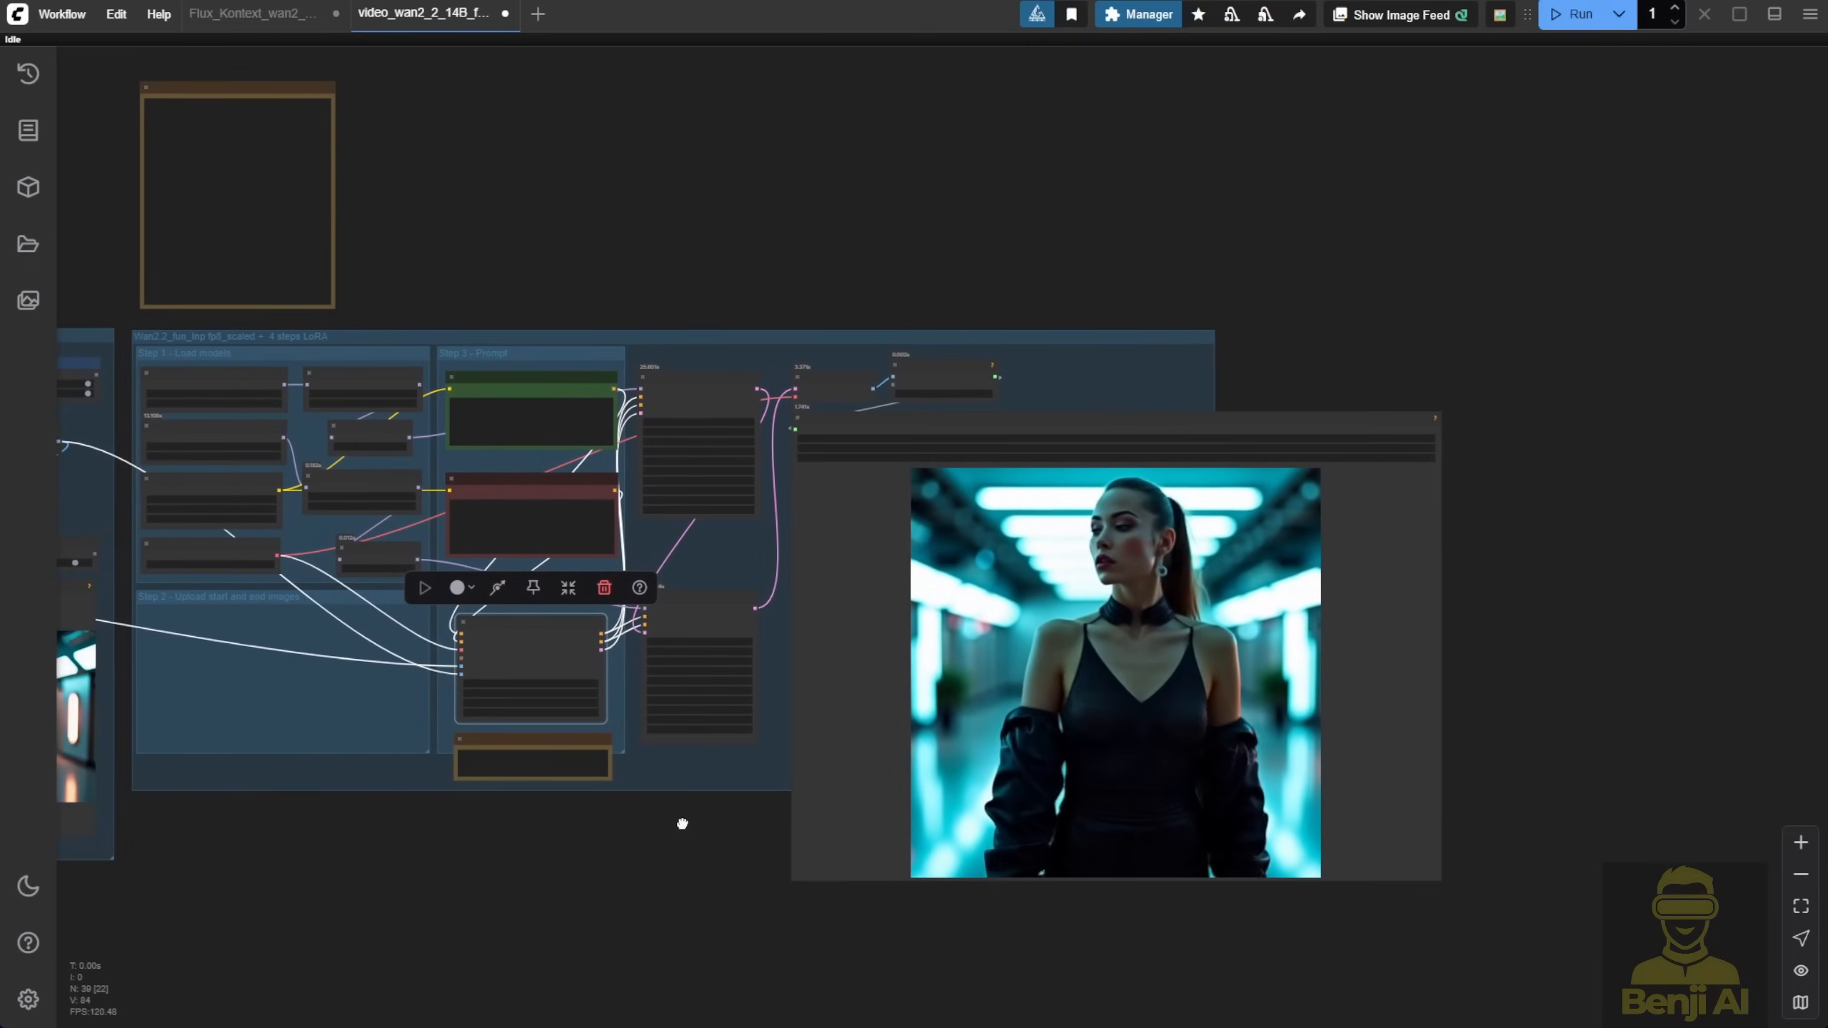
click(250, 14)
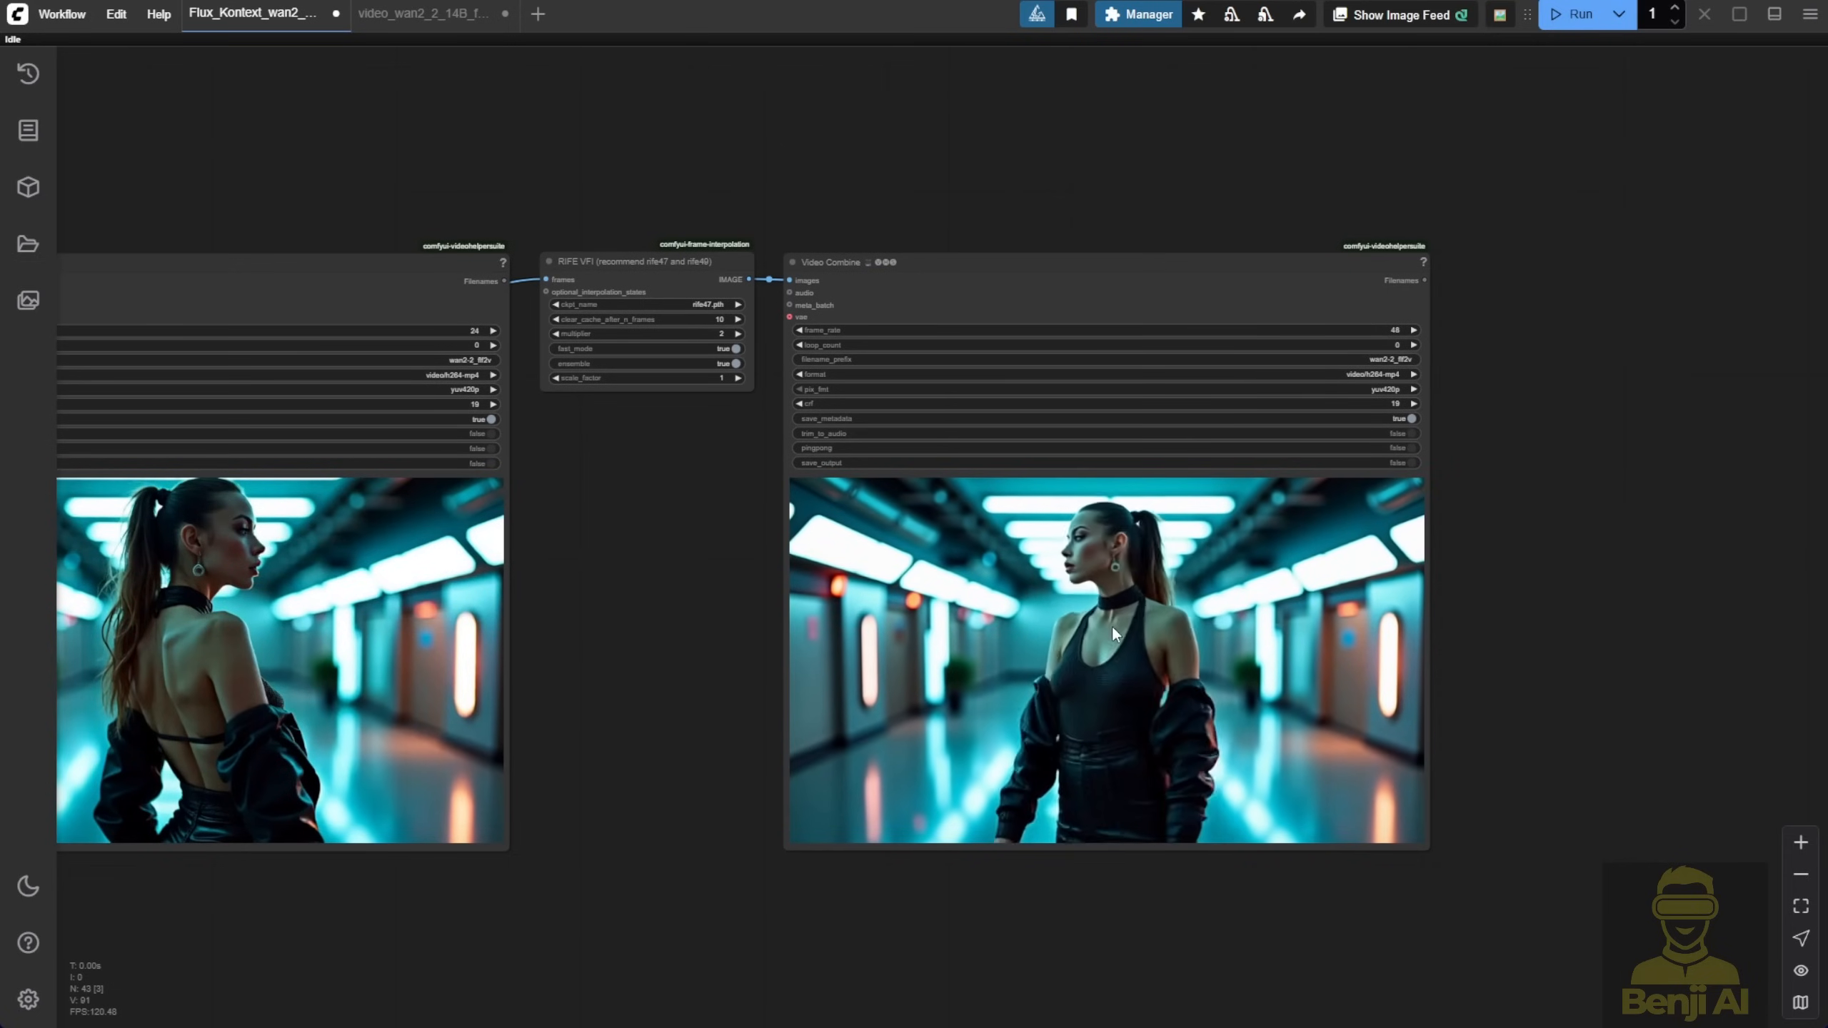
click(425, 15)
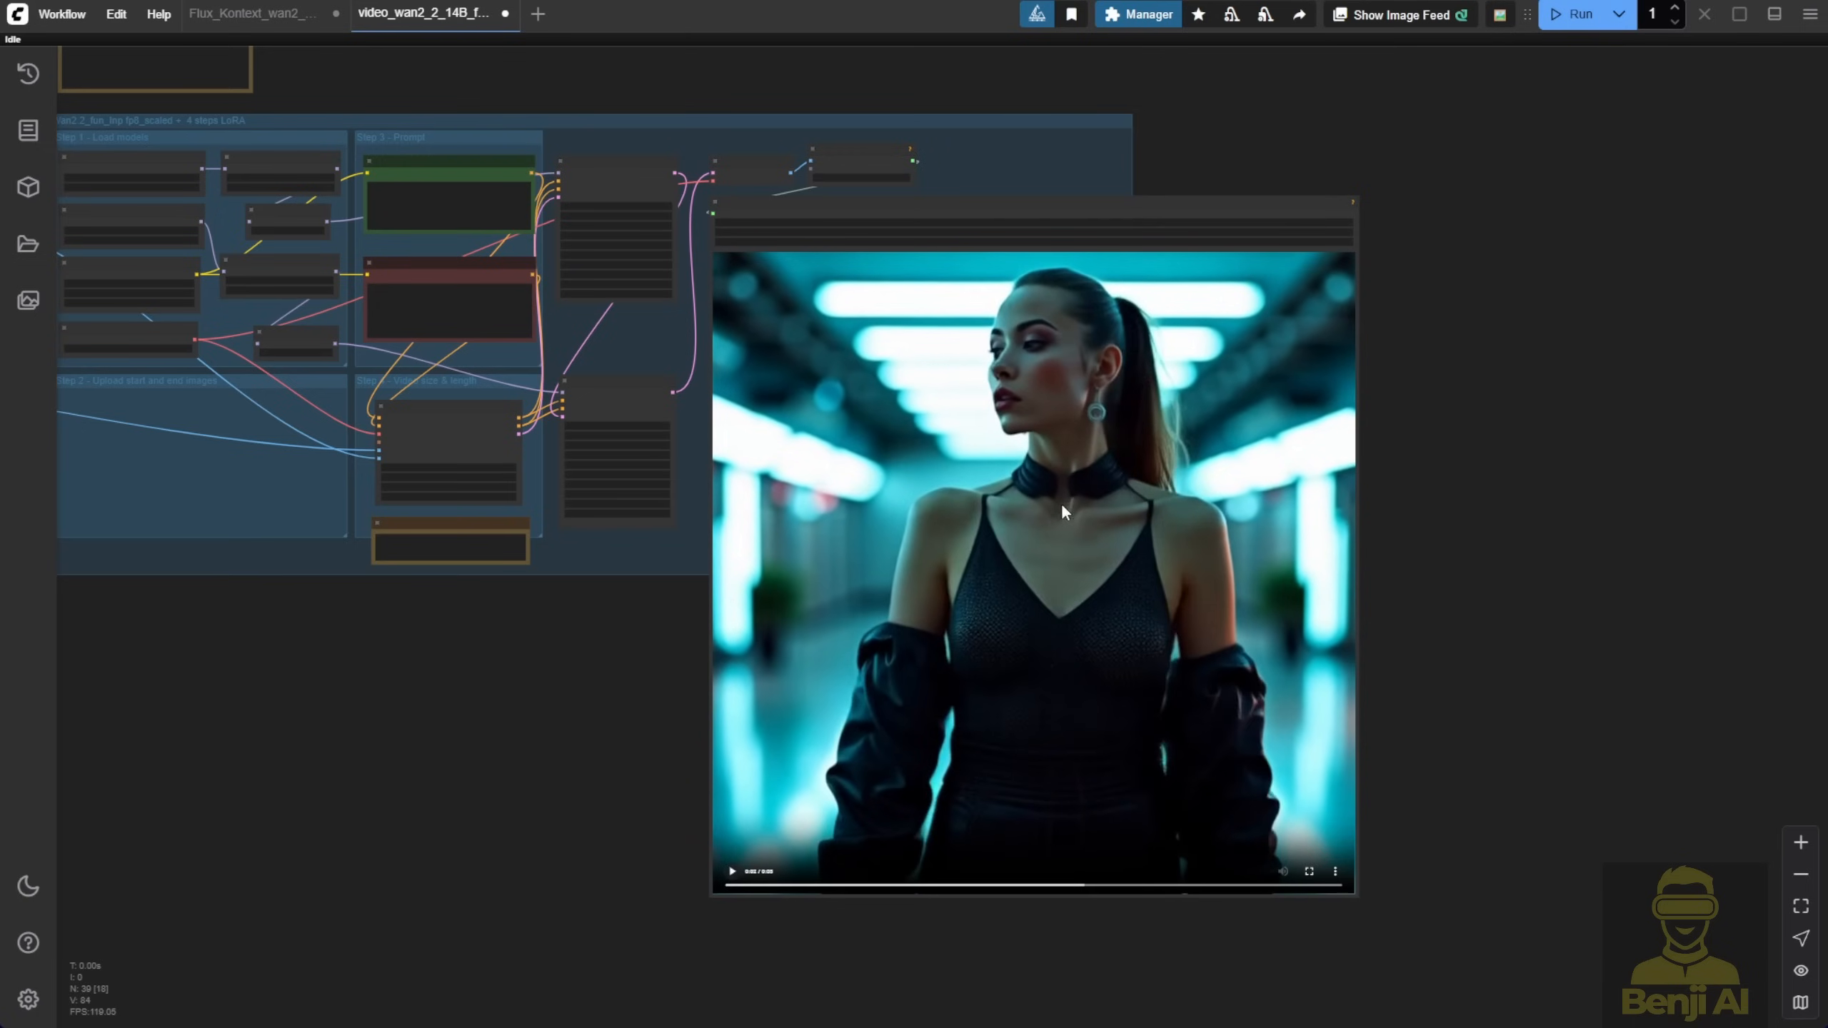
mouse_move(1055, 501)
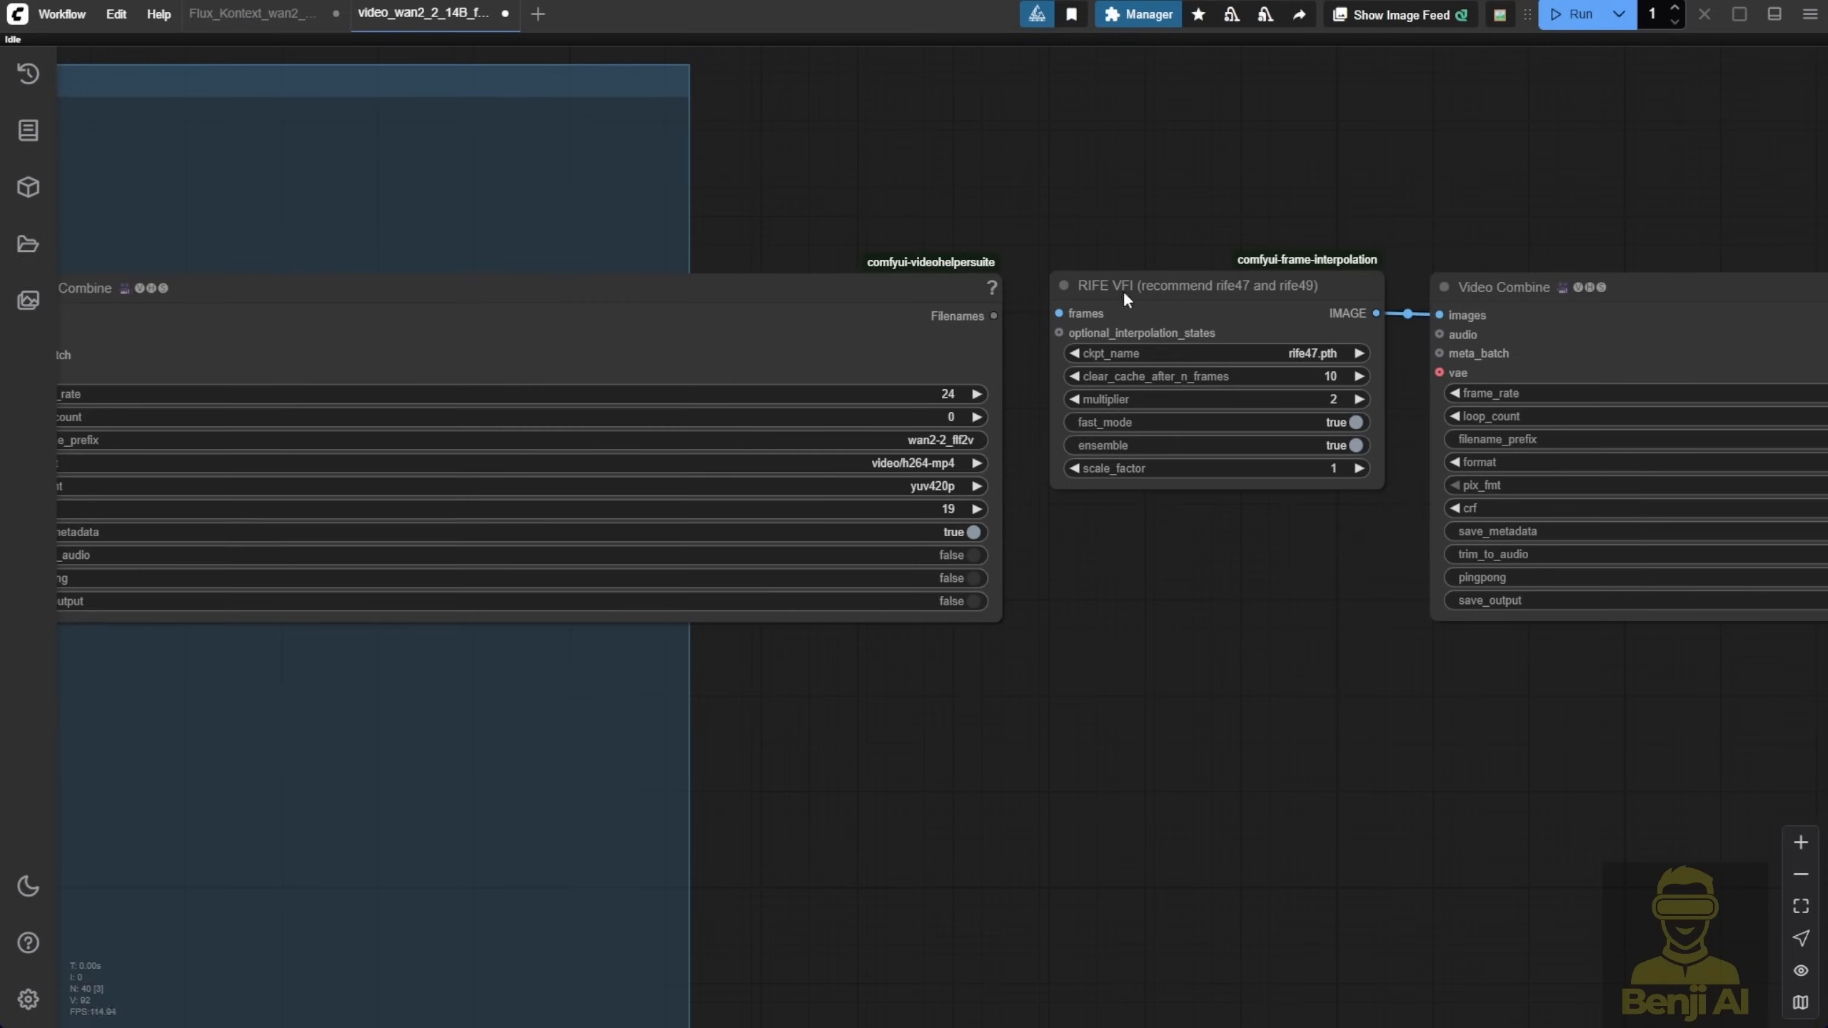
Scroll the Flux Kontext workflow, then return to the Fun InP workflow tab
scroll(down, 3)
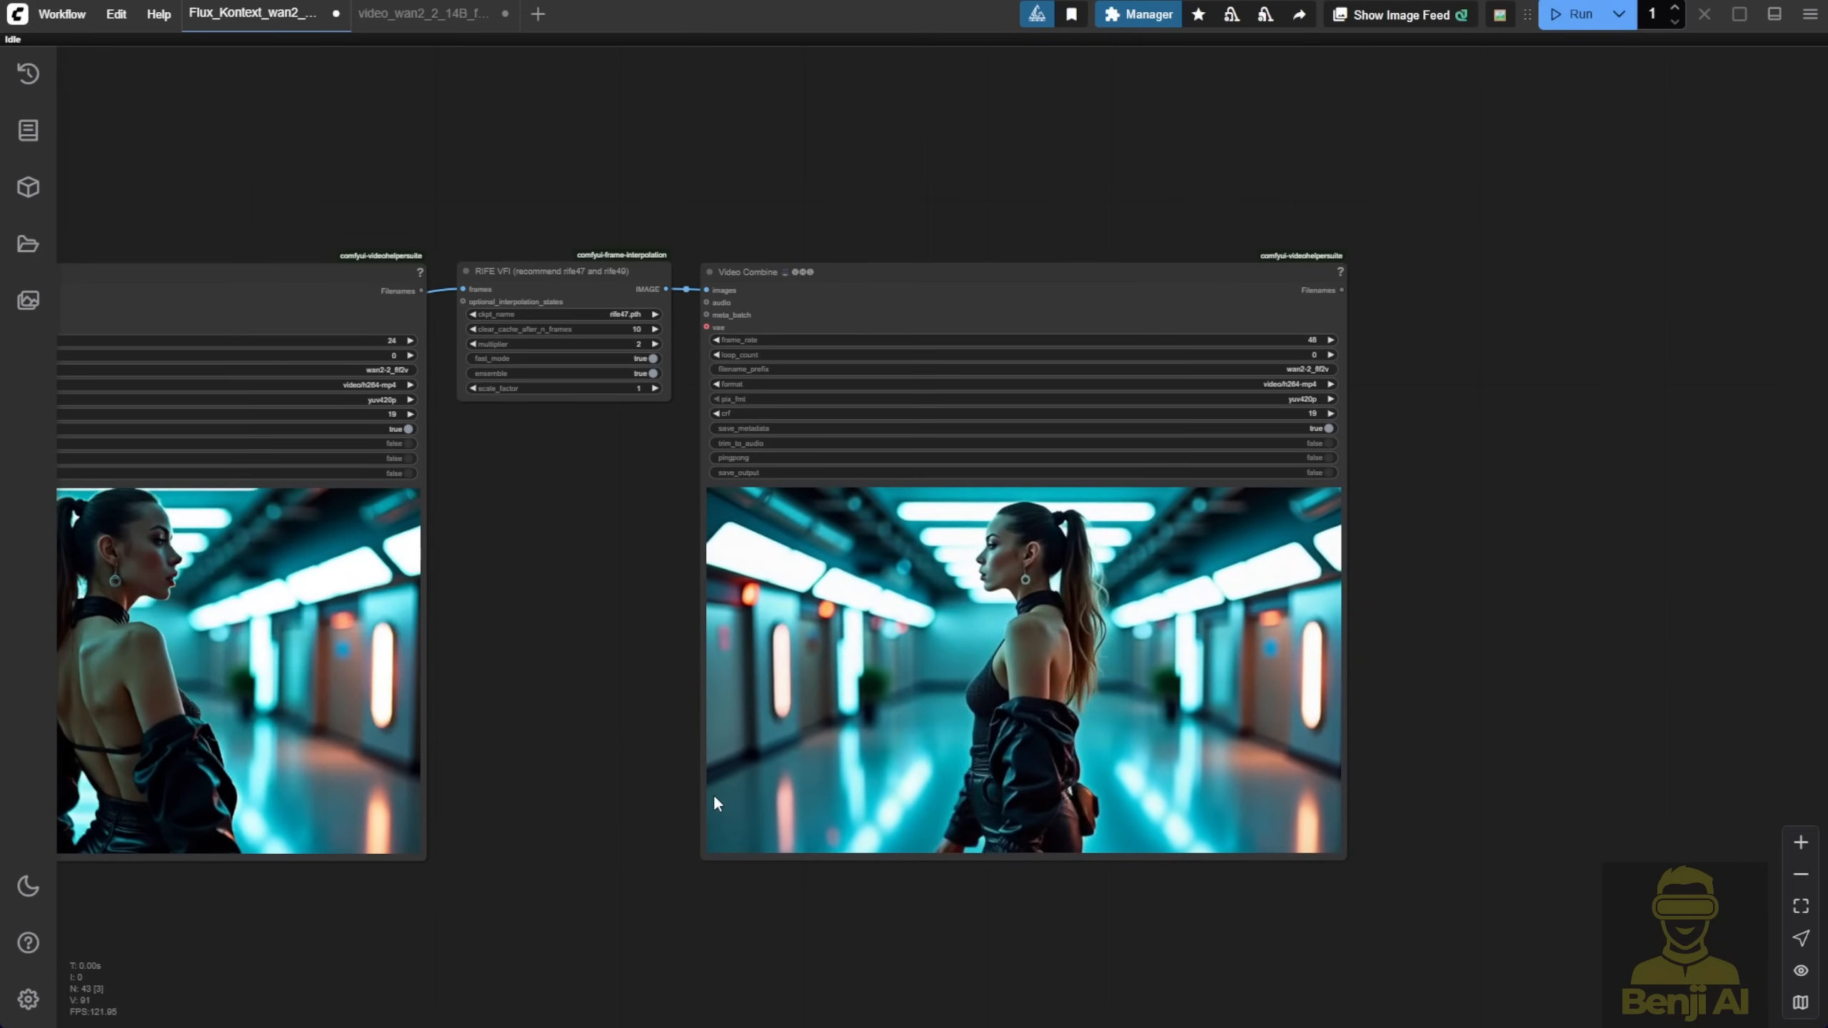
click(423, 14)
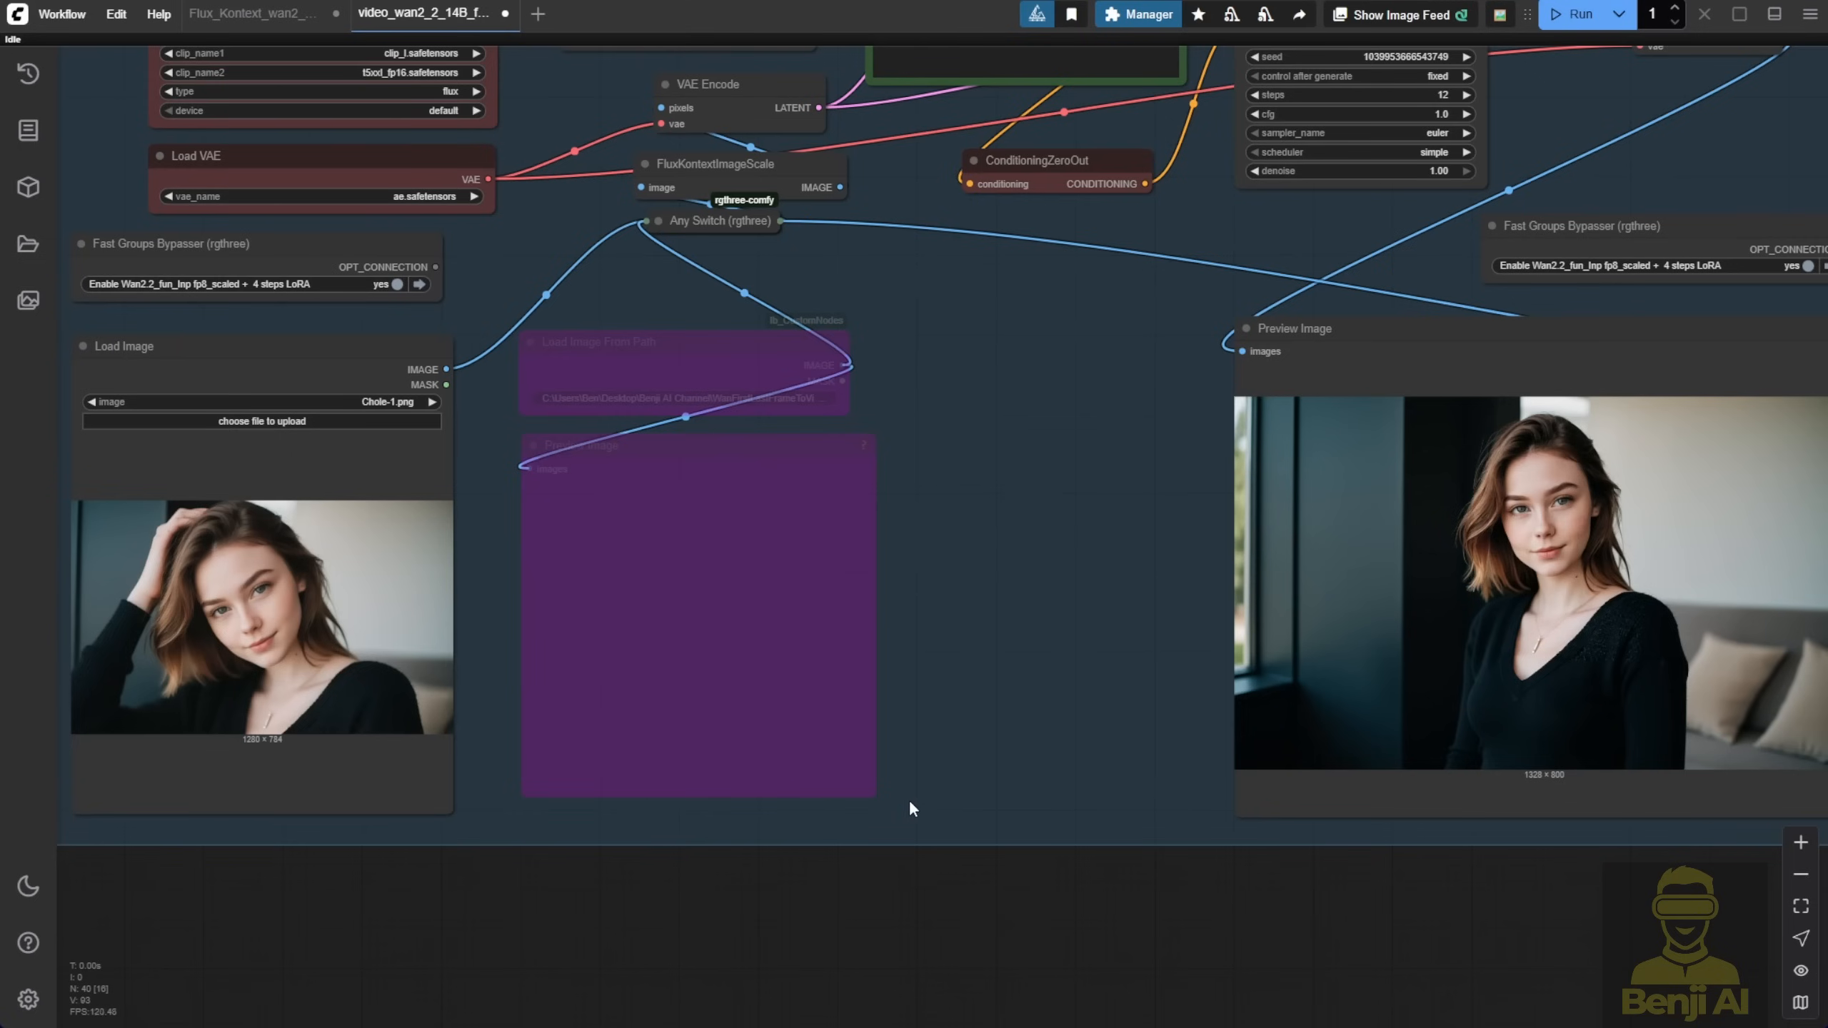
mouse_move(901, 553)
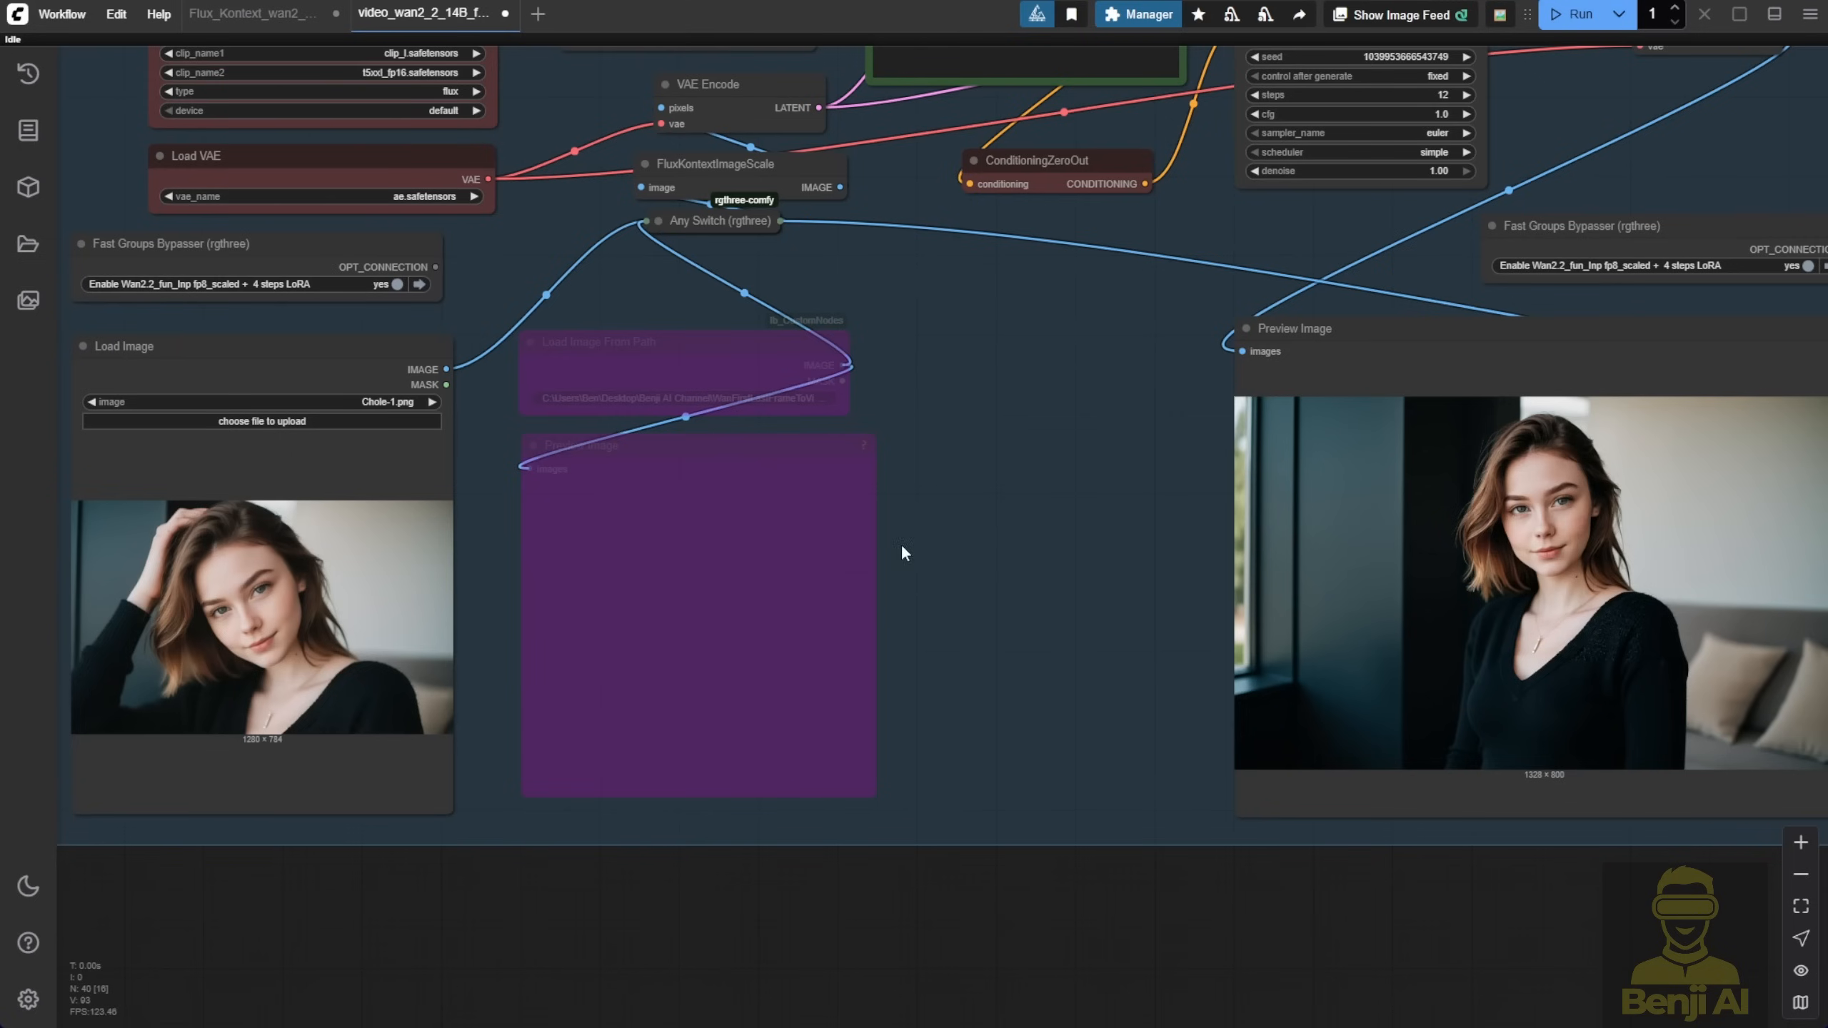